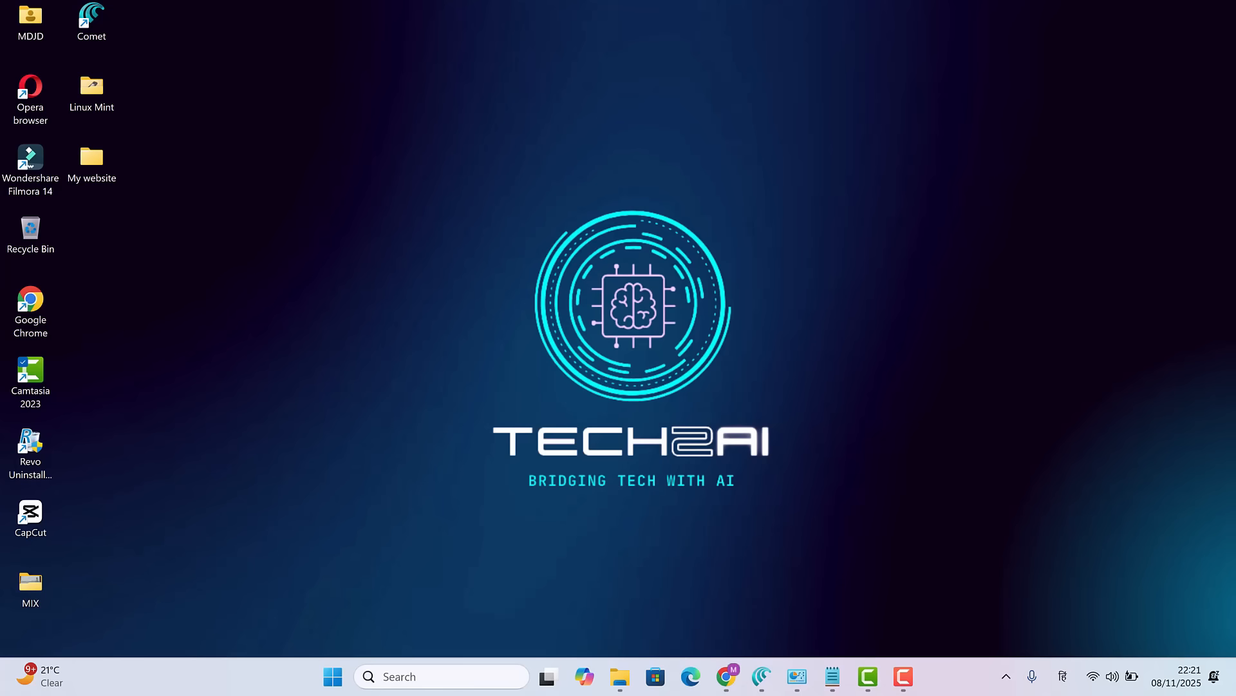
Step: Open File Explorer from the taskbar and open the Recycle Bin
click(619, 677)
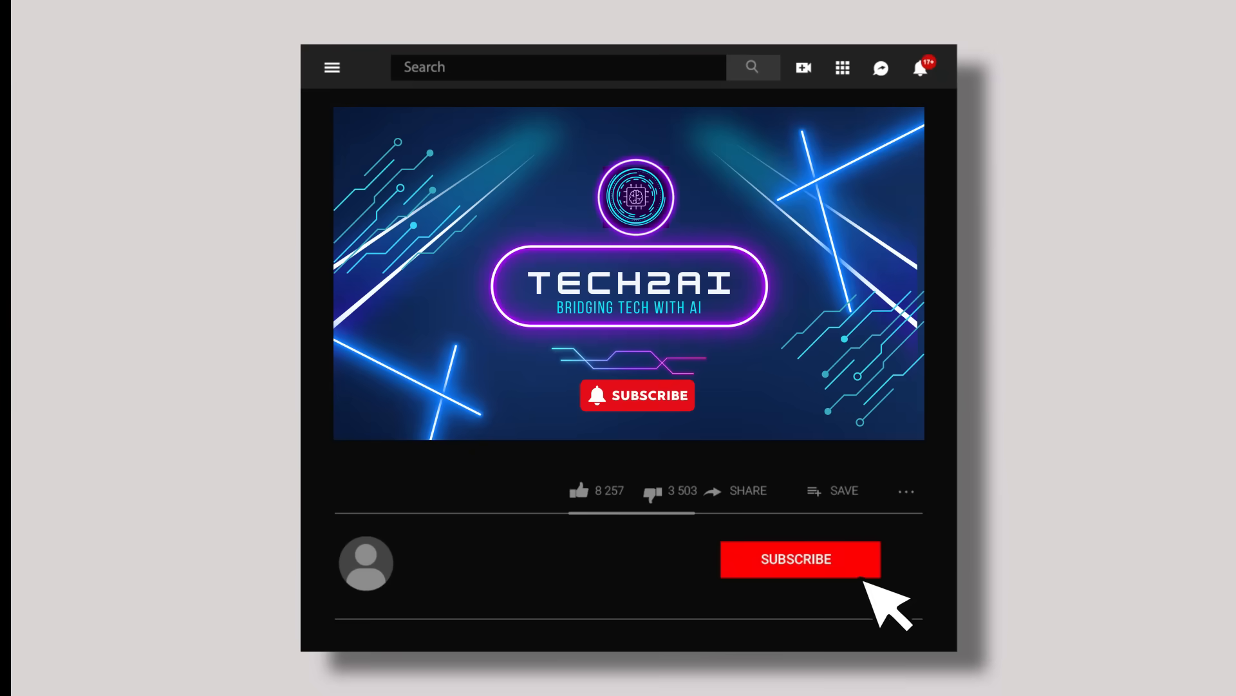
click(798, 558)
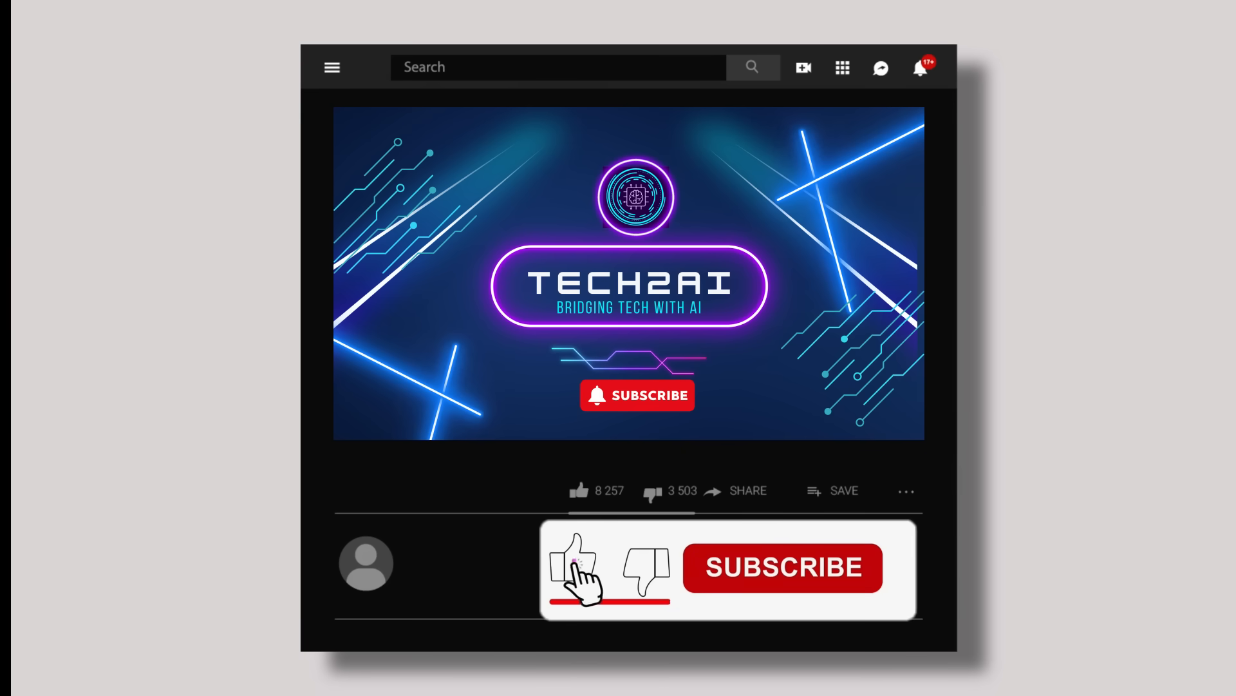
click(782, 567)
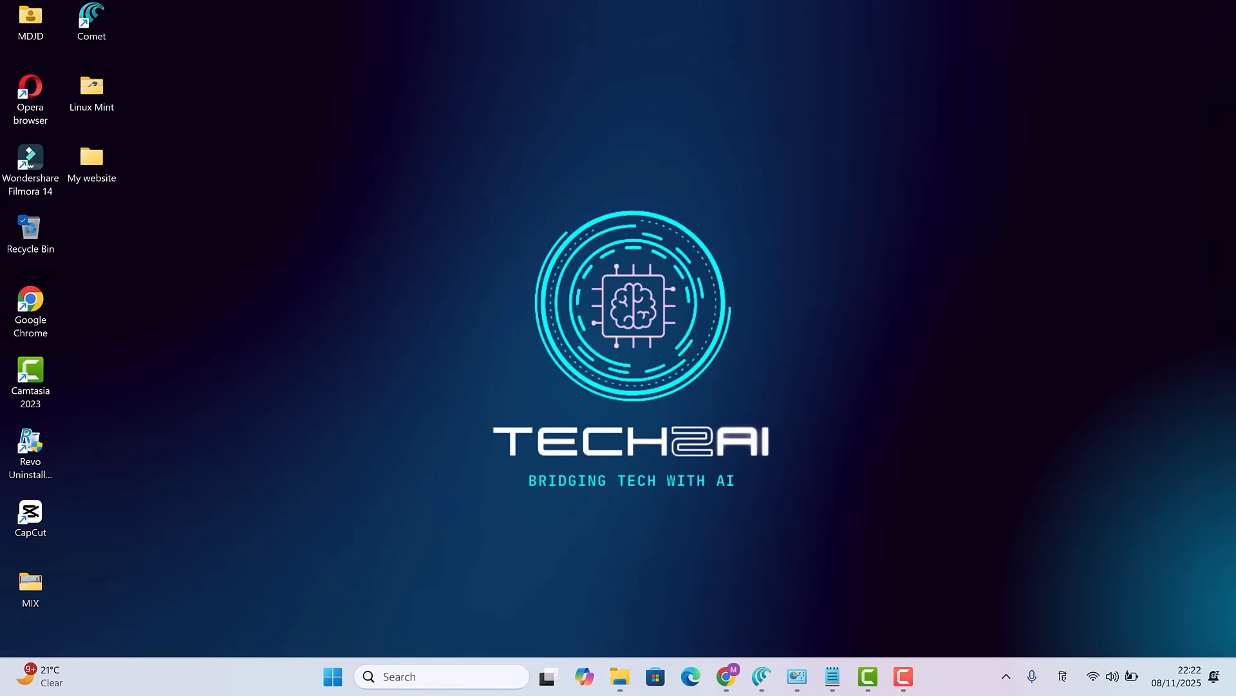
click(619, 677)
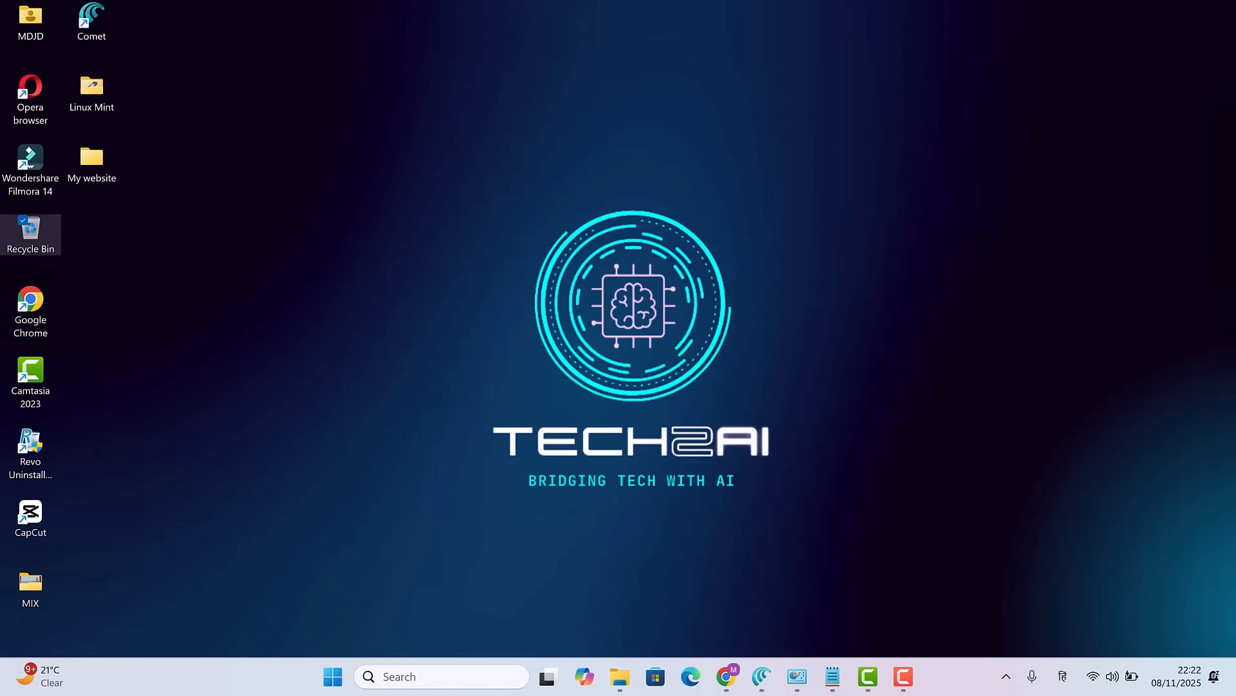
double_click(30, 229)
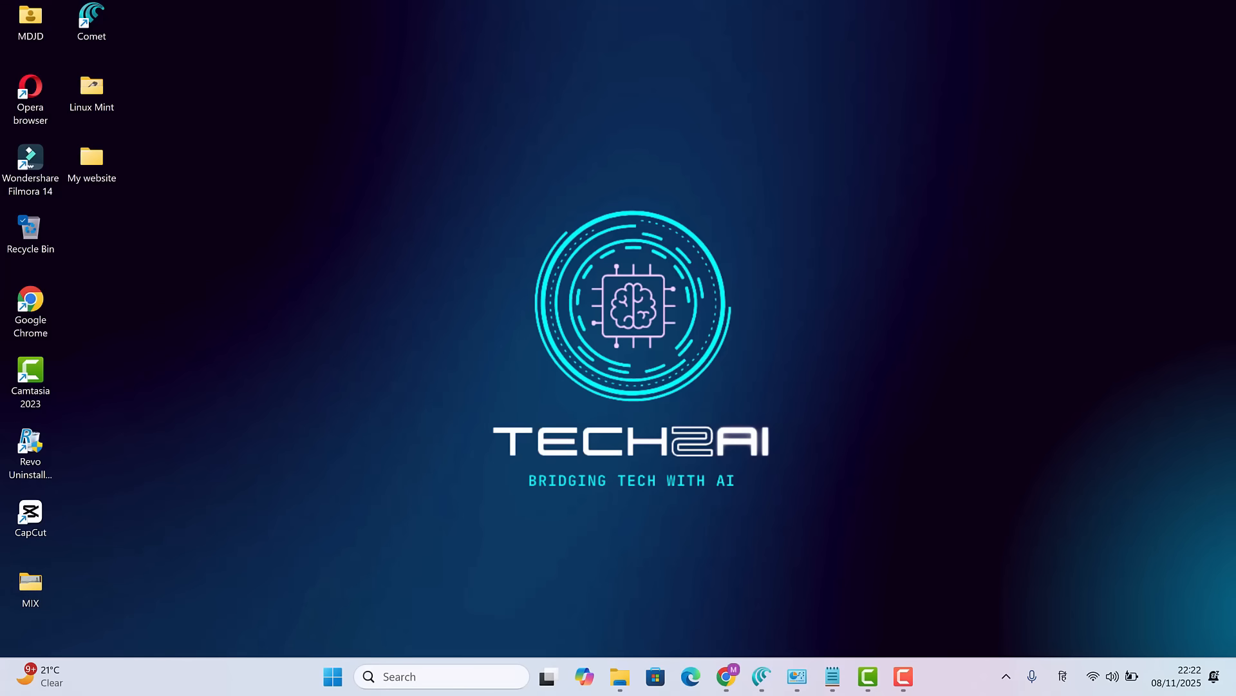
Step: Run temp to reach C:\Windows\Temp and delete all of its contents
text(temp)
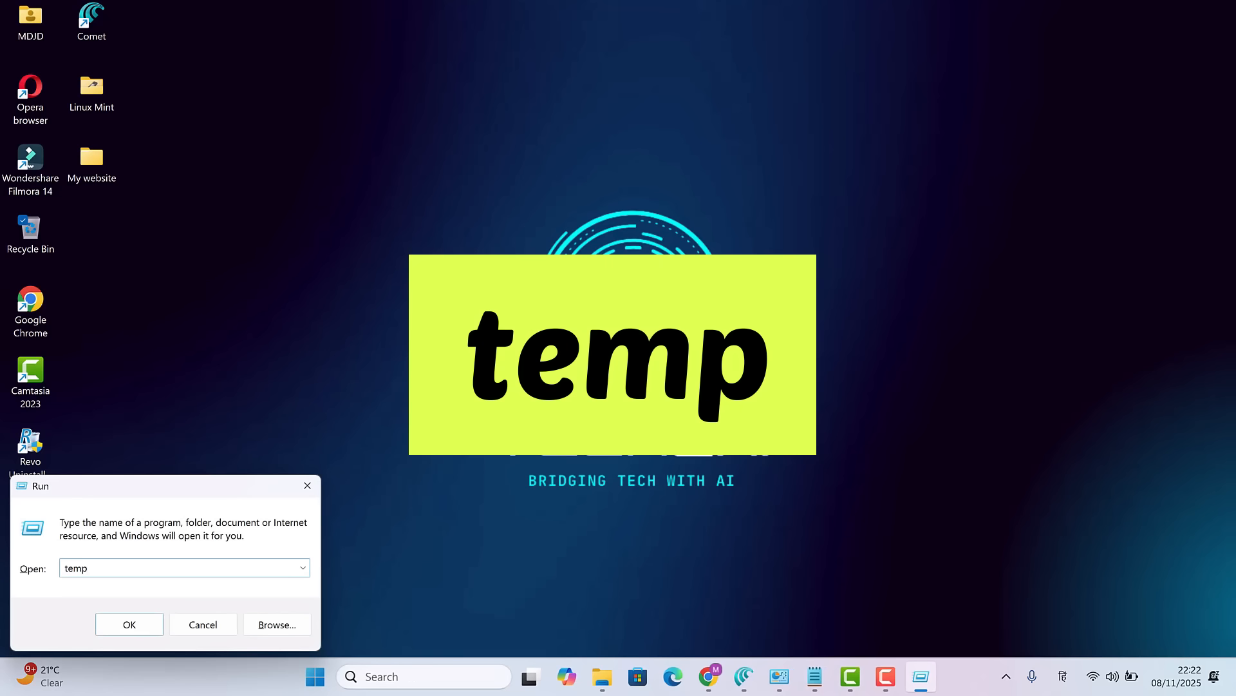
click(129, 624)
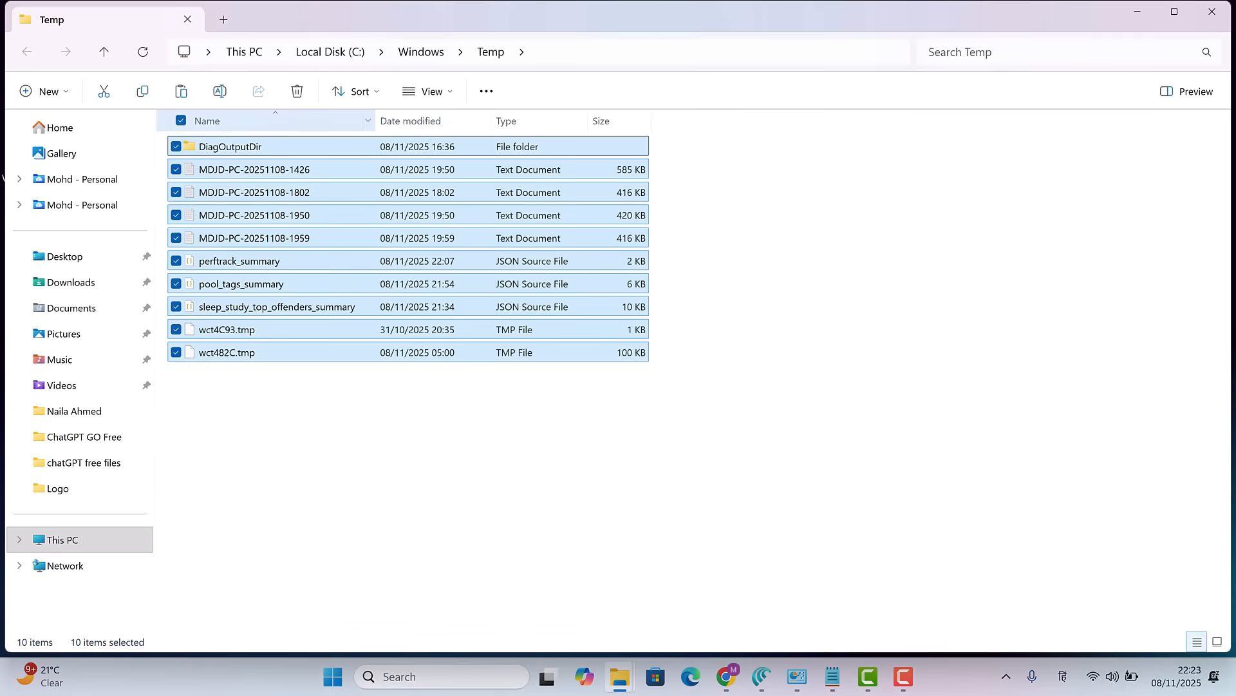
mouse_move(296, 92)
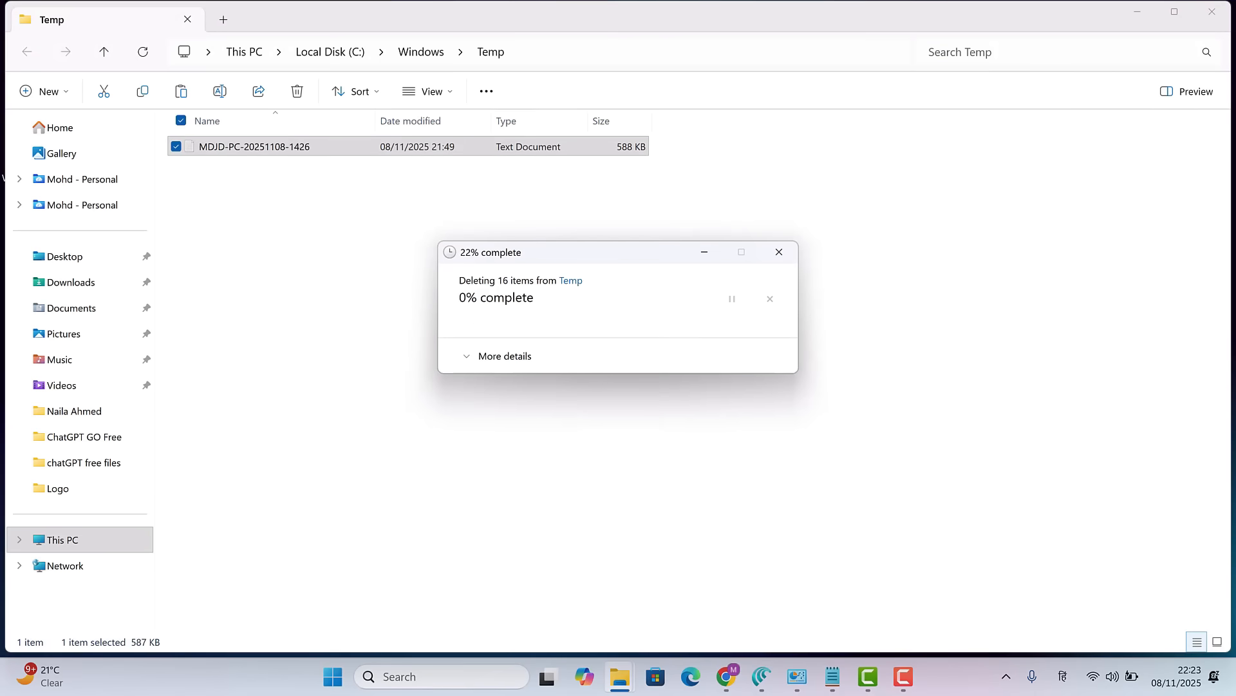
click(778, 252)
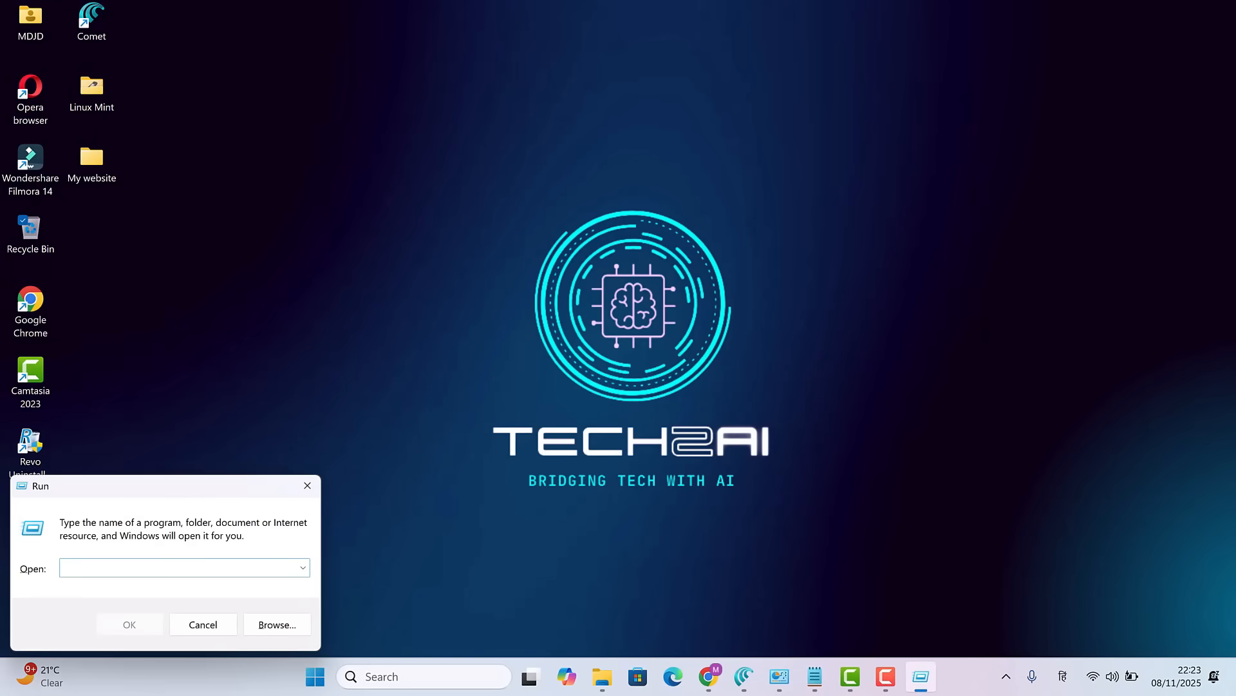
Step: Run %temp%, delete all files in AppData Local Temp, skipping those still in use
text(%tem)
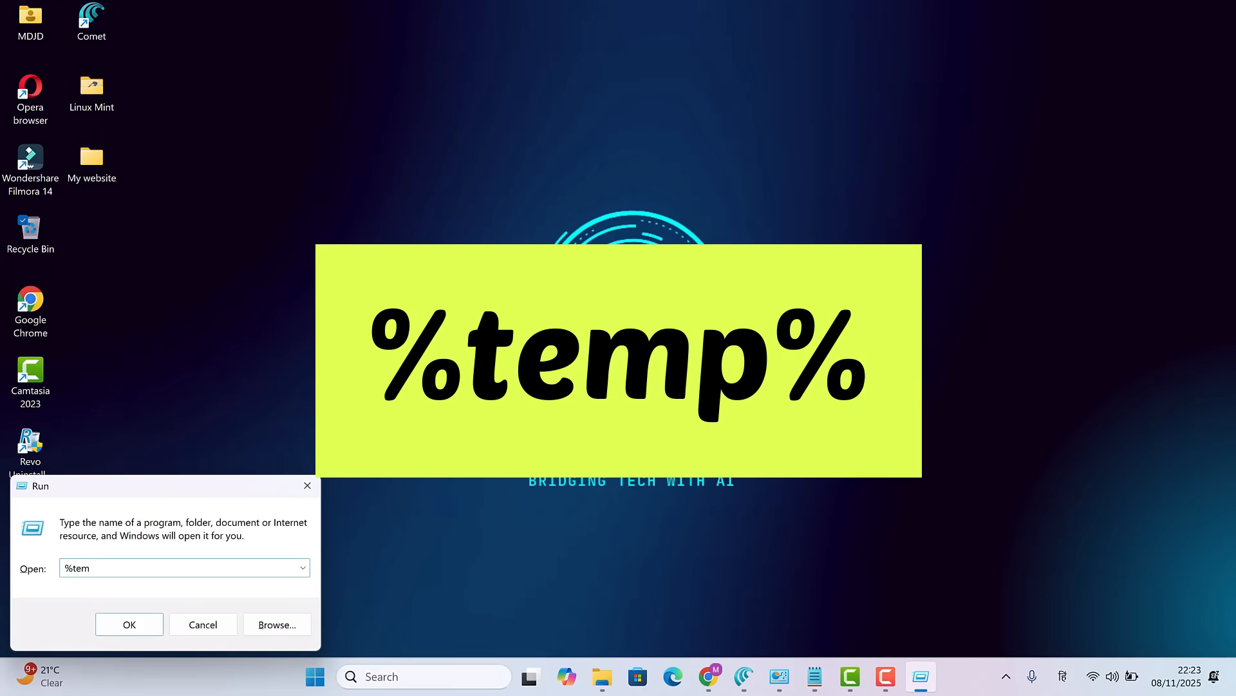
click(129, 624)
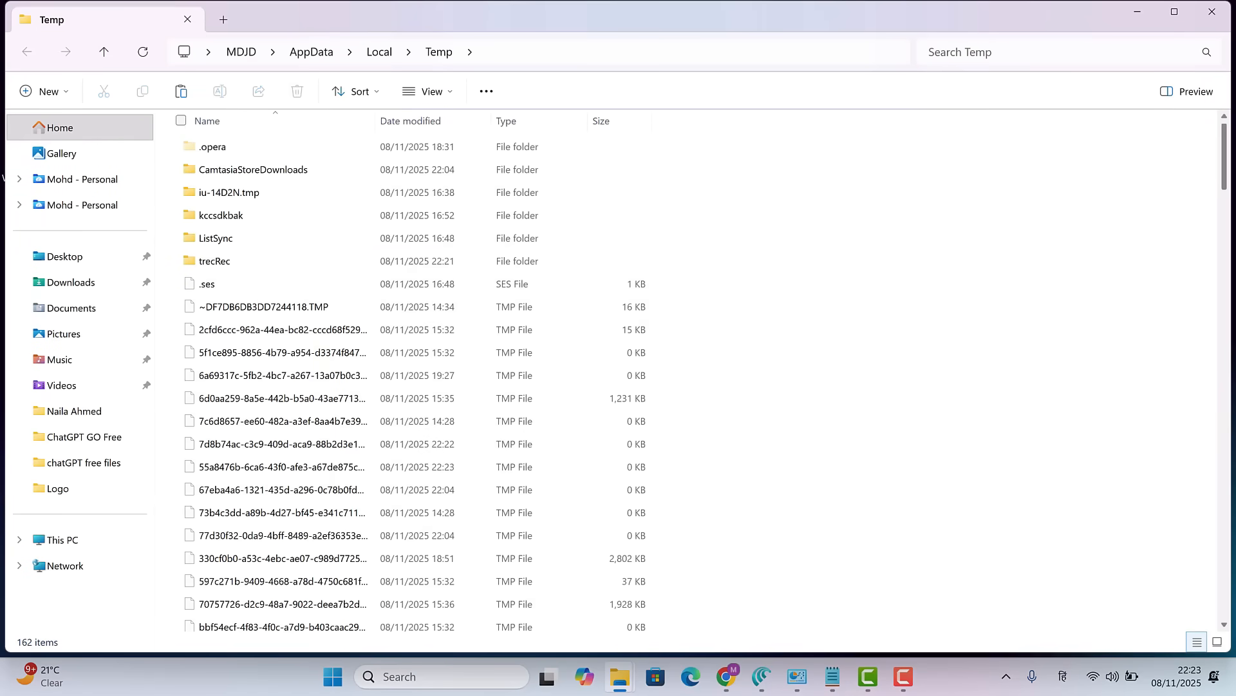
scroll(down, 3)
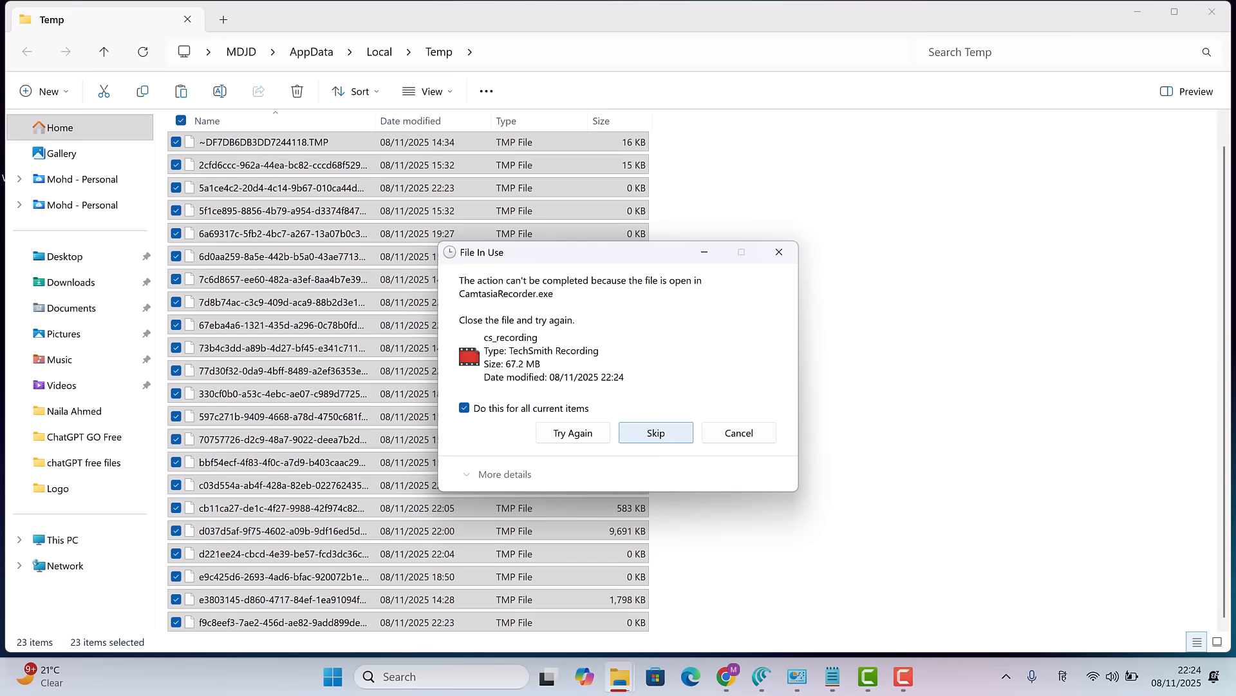
click(654, 433)
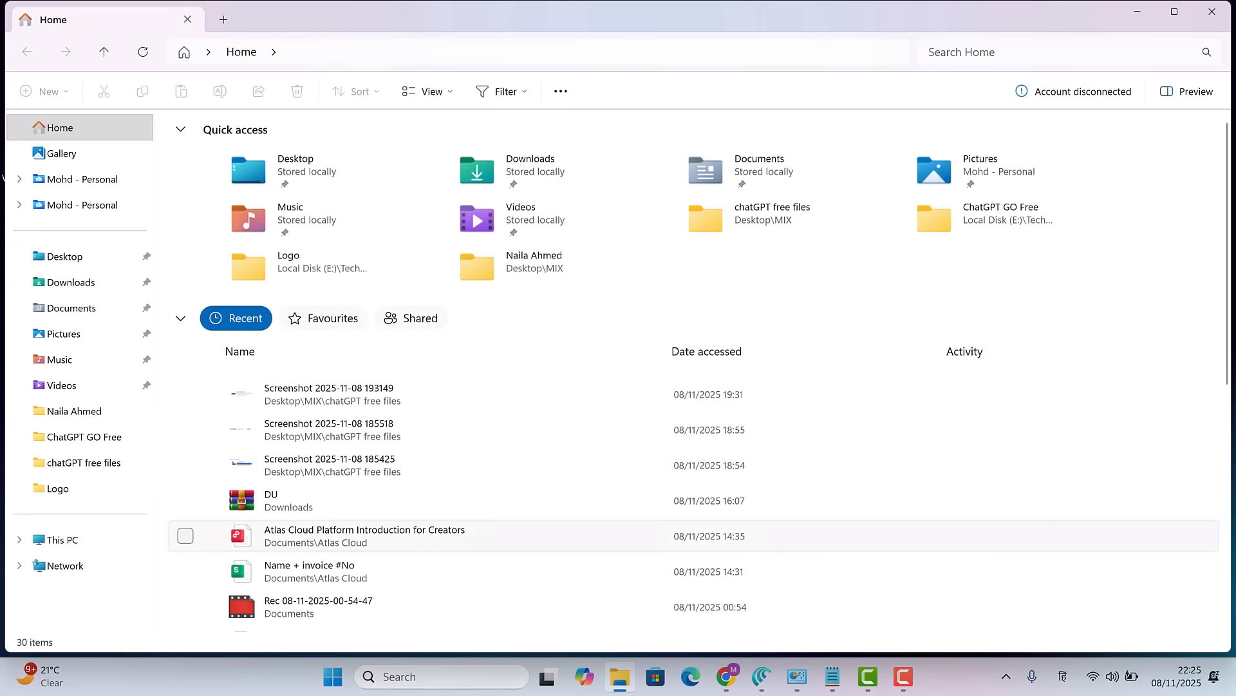
click(70, 282)
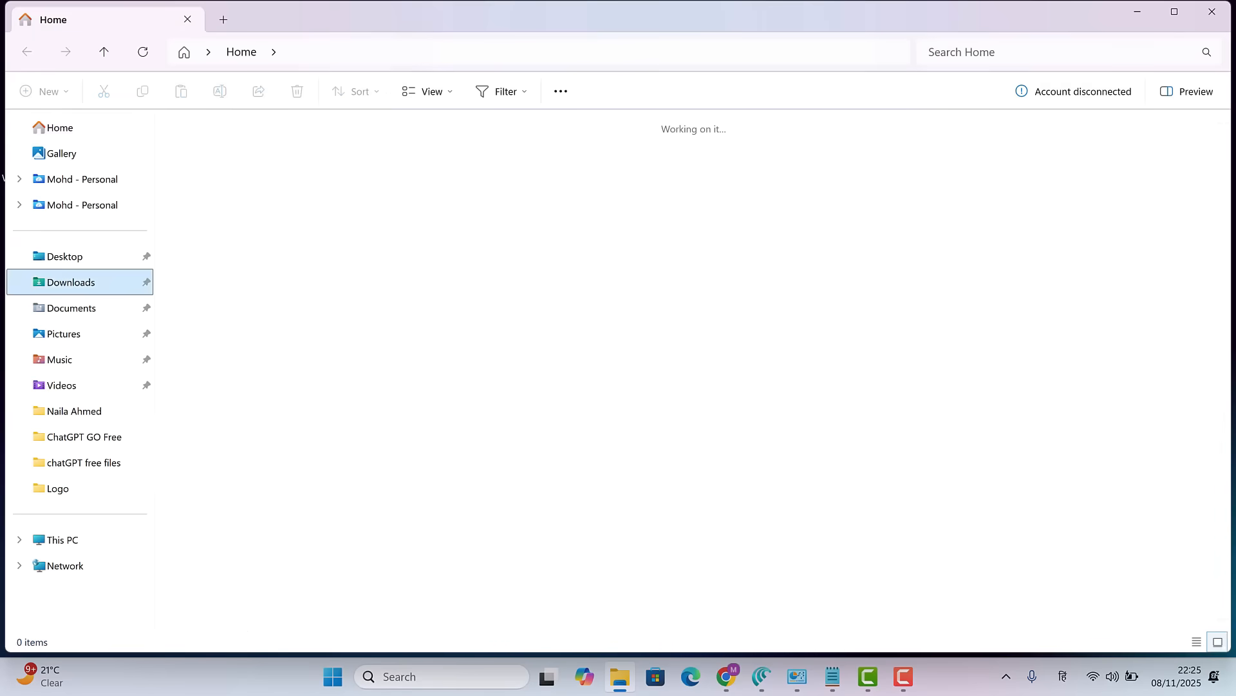
click(70, 282)
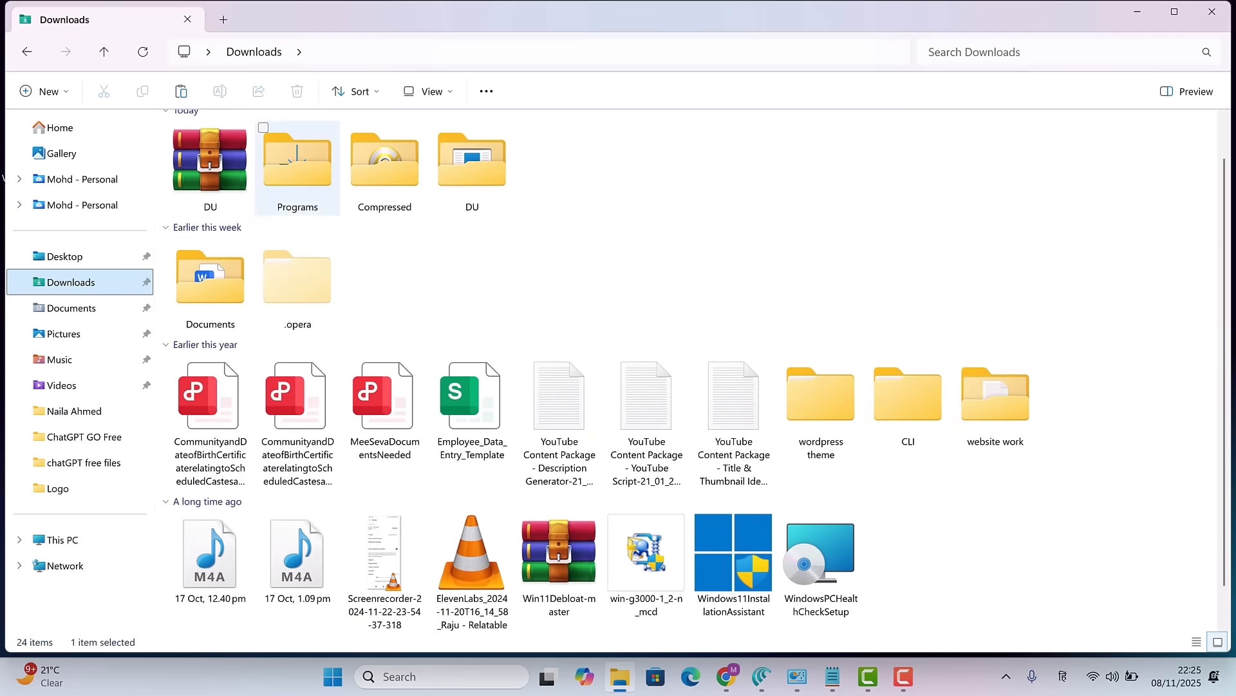
double_click(296, 157)
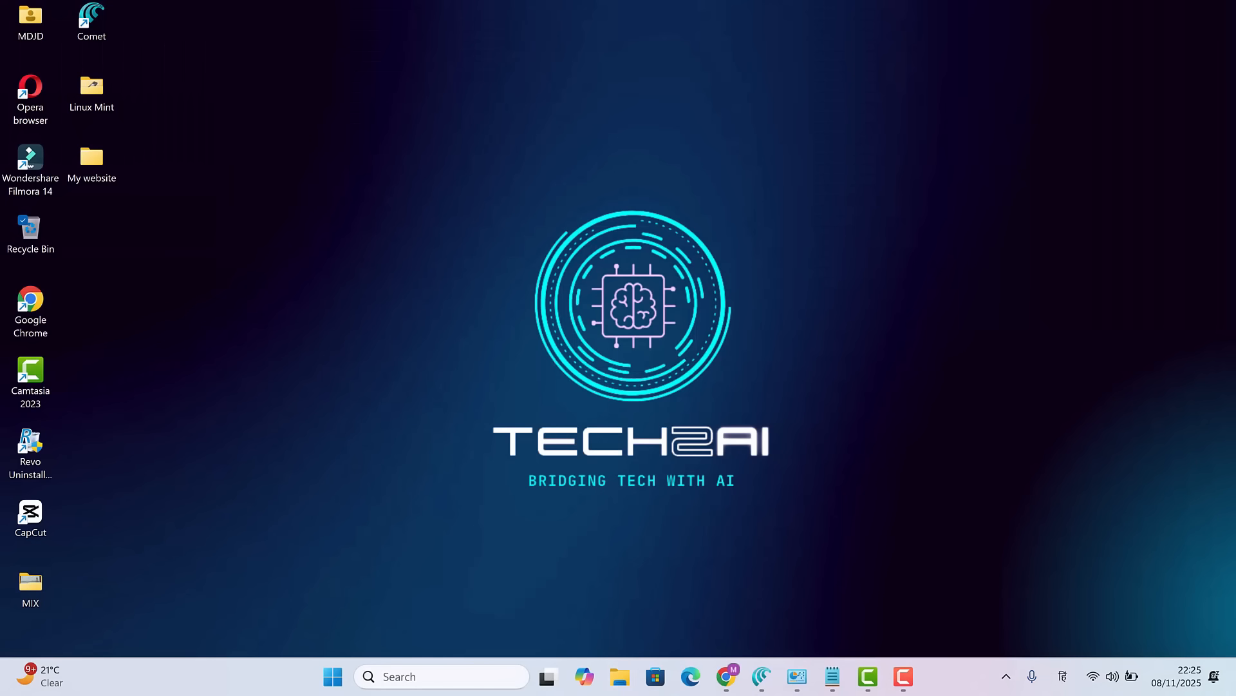
click(619, 683)
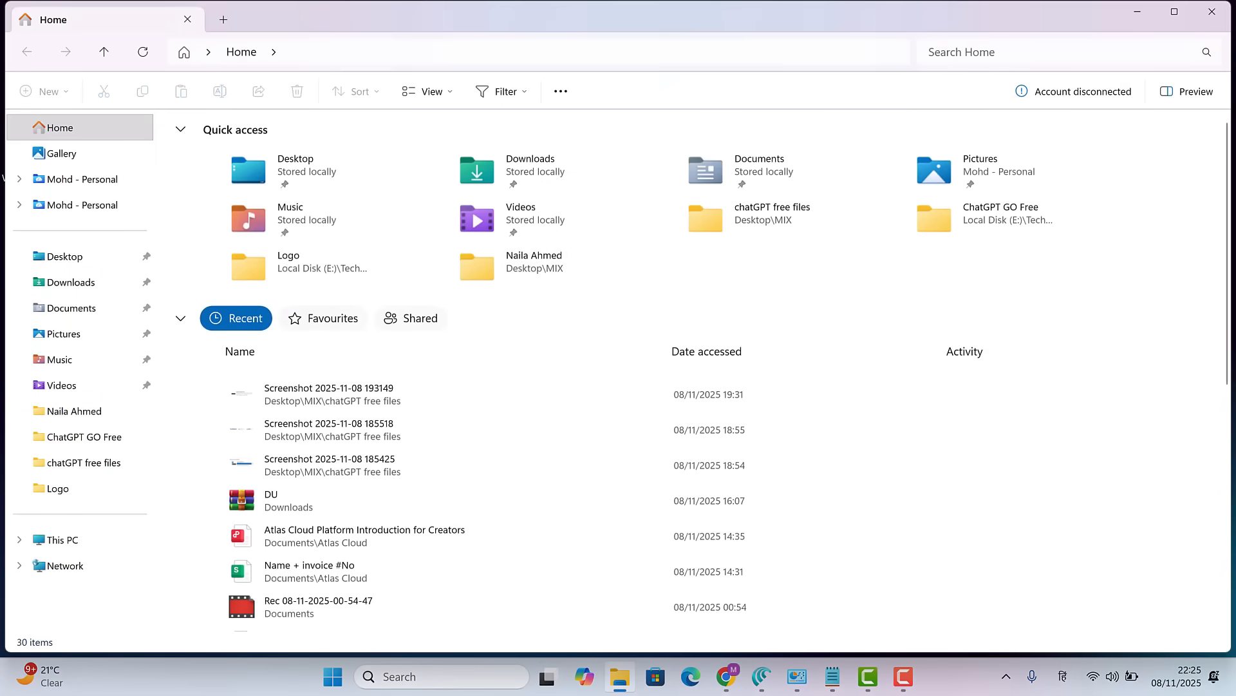
Step: Search size:gigantic and permanently delete the 5.41 GB Win11_24H2_English_x64 image
click(1065, 51)
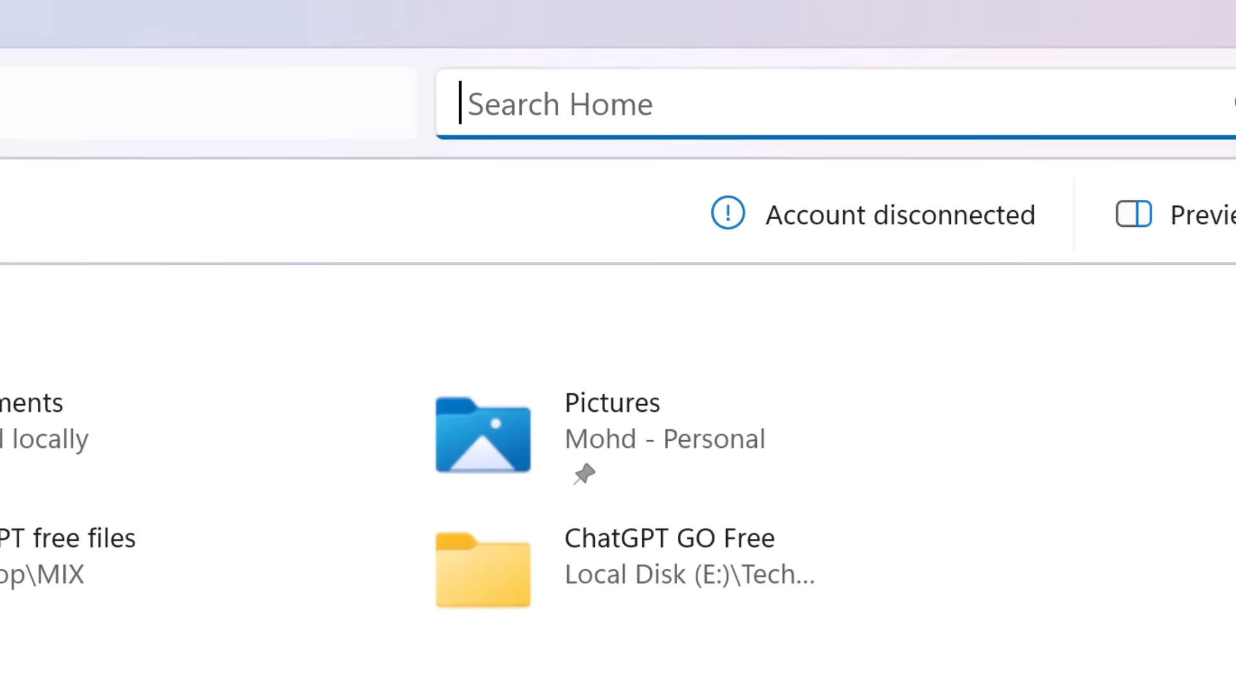
text(size)
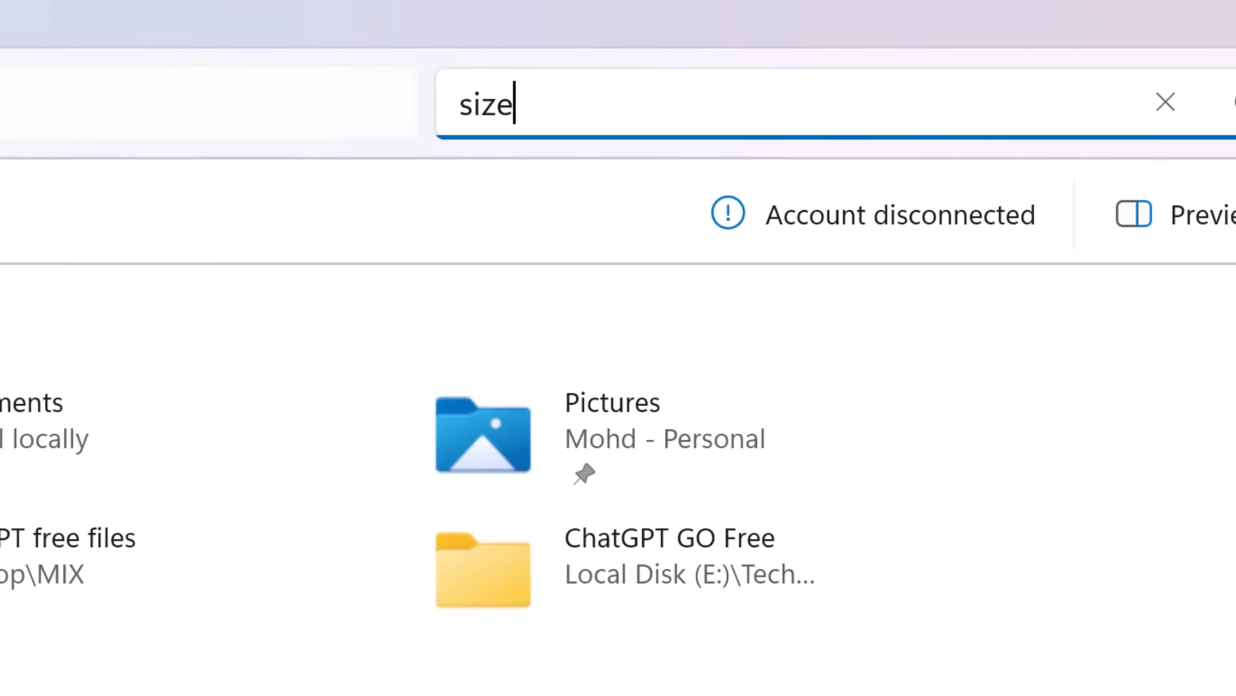
text(:gigantic)
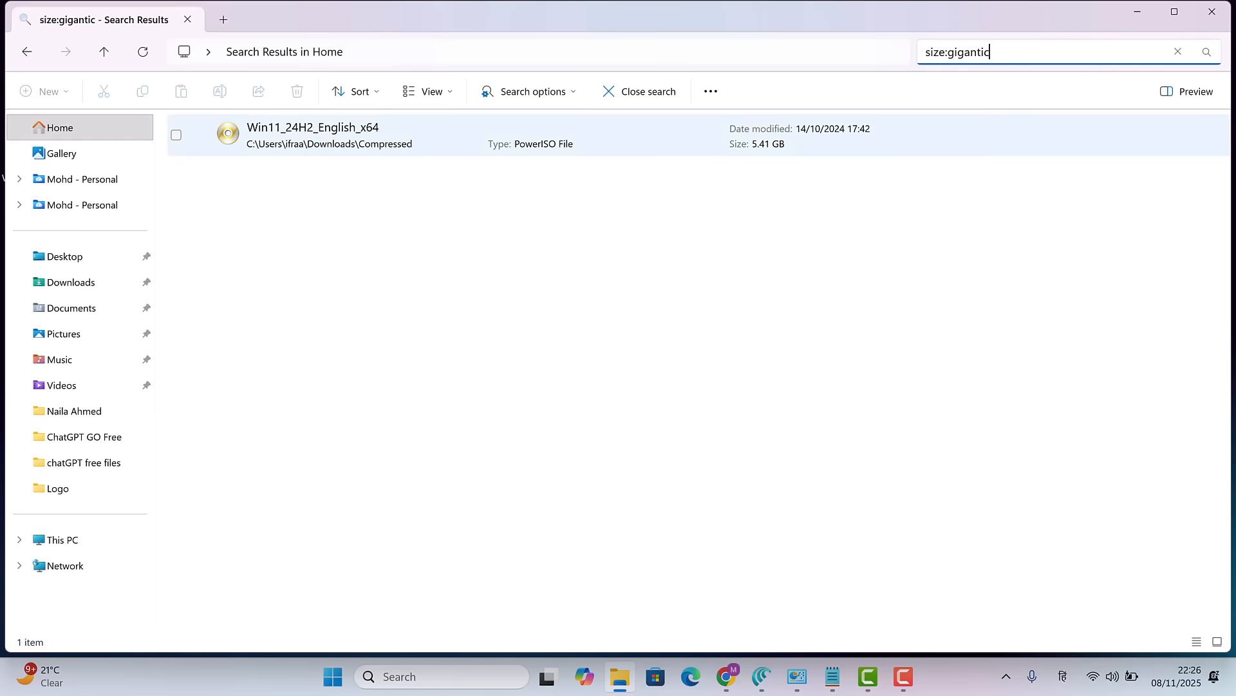
click(316, 136)
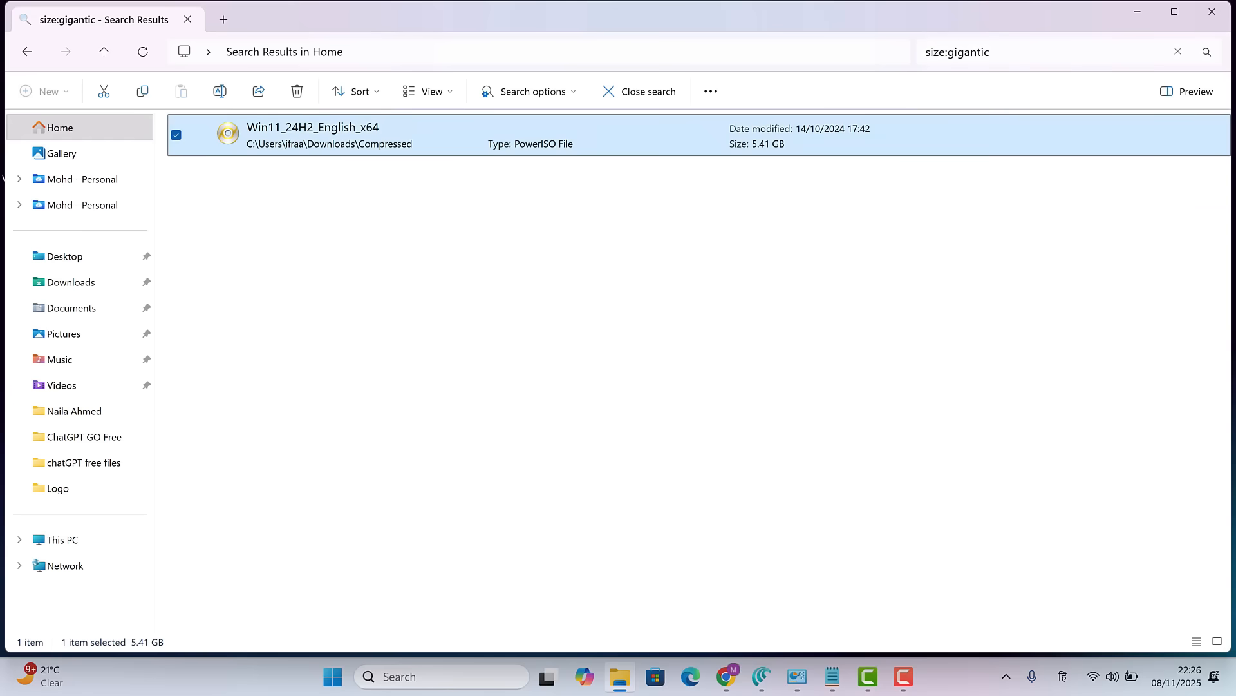
click(296, 90)
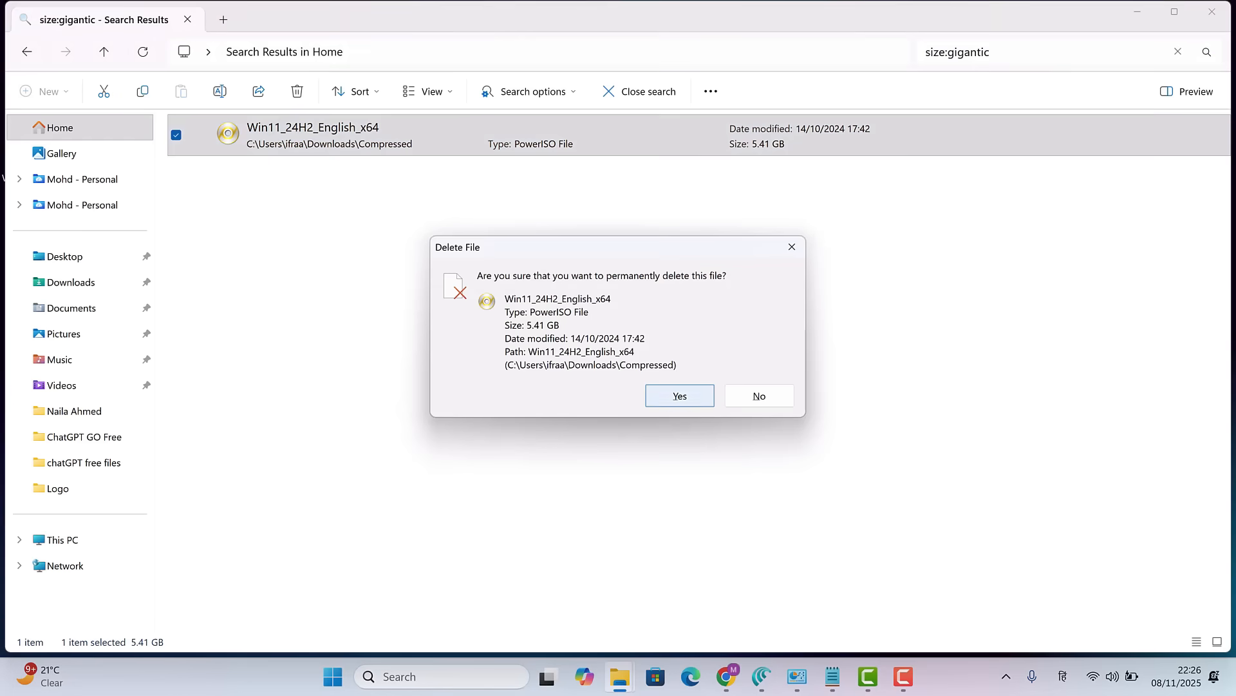
click(679, 396)
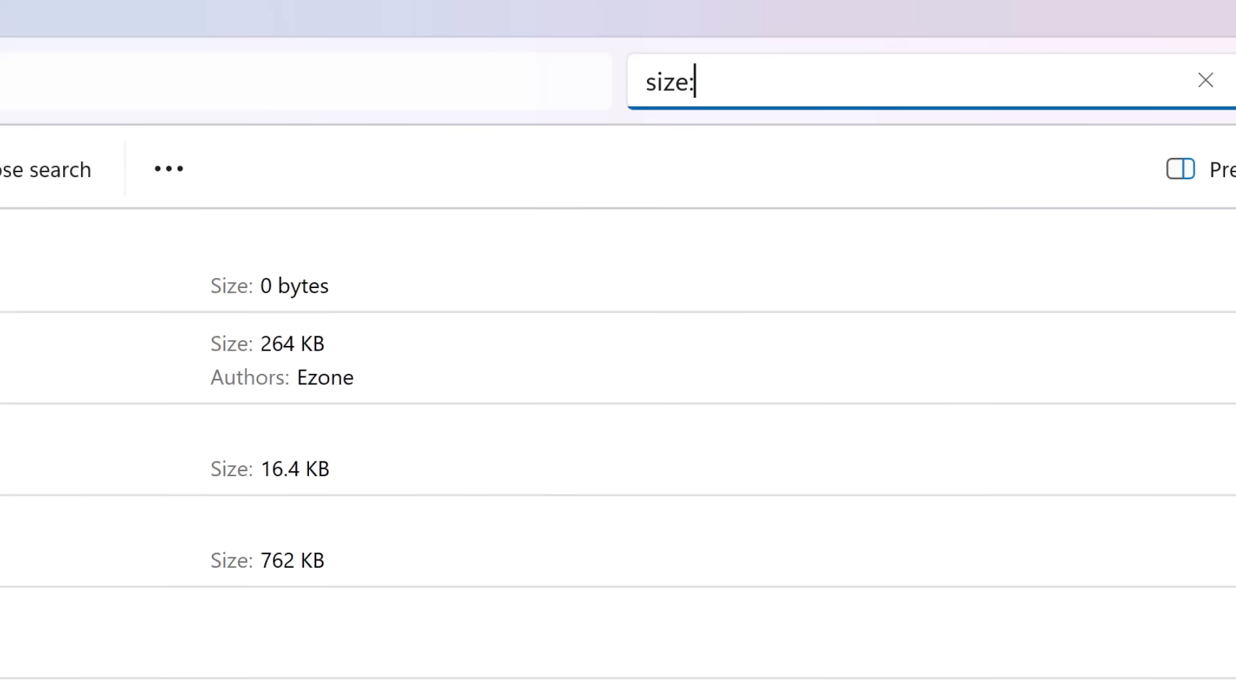
Step: Search size:huge and select the large files found on the PC
text(h)
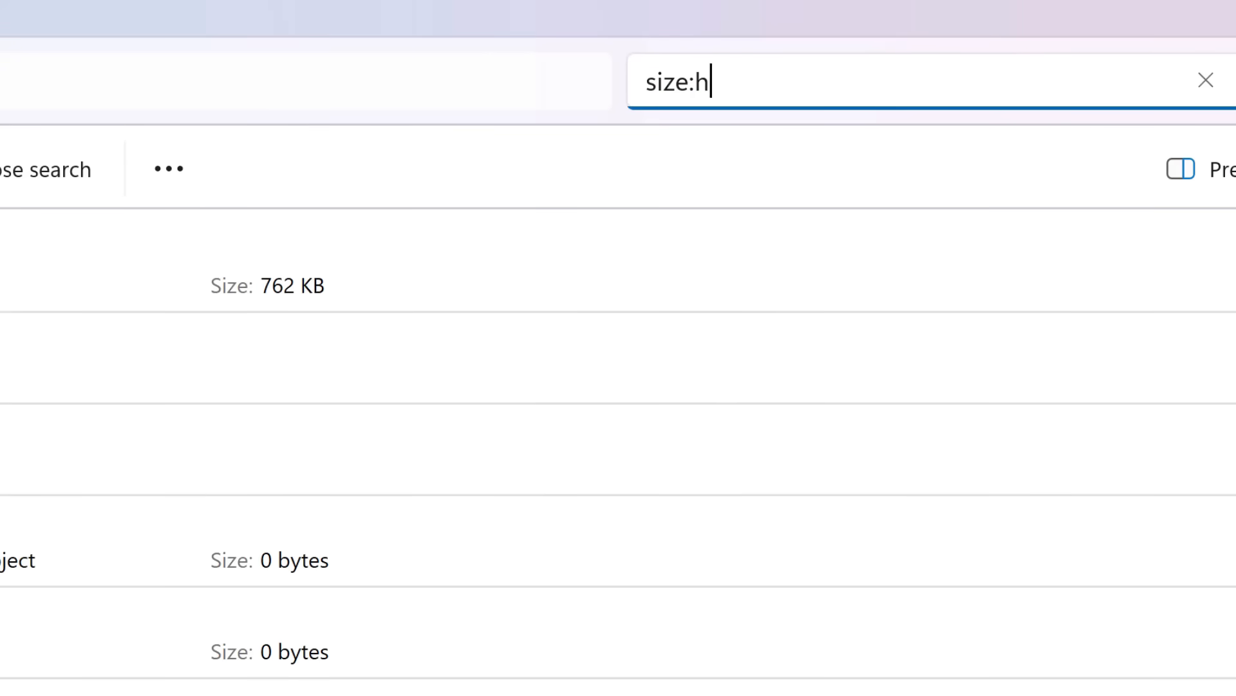
text(uge)
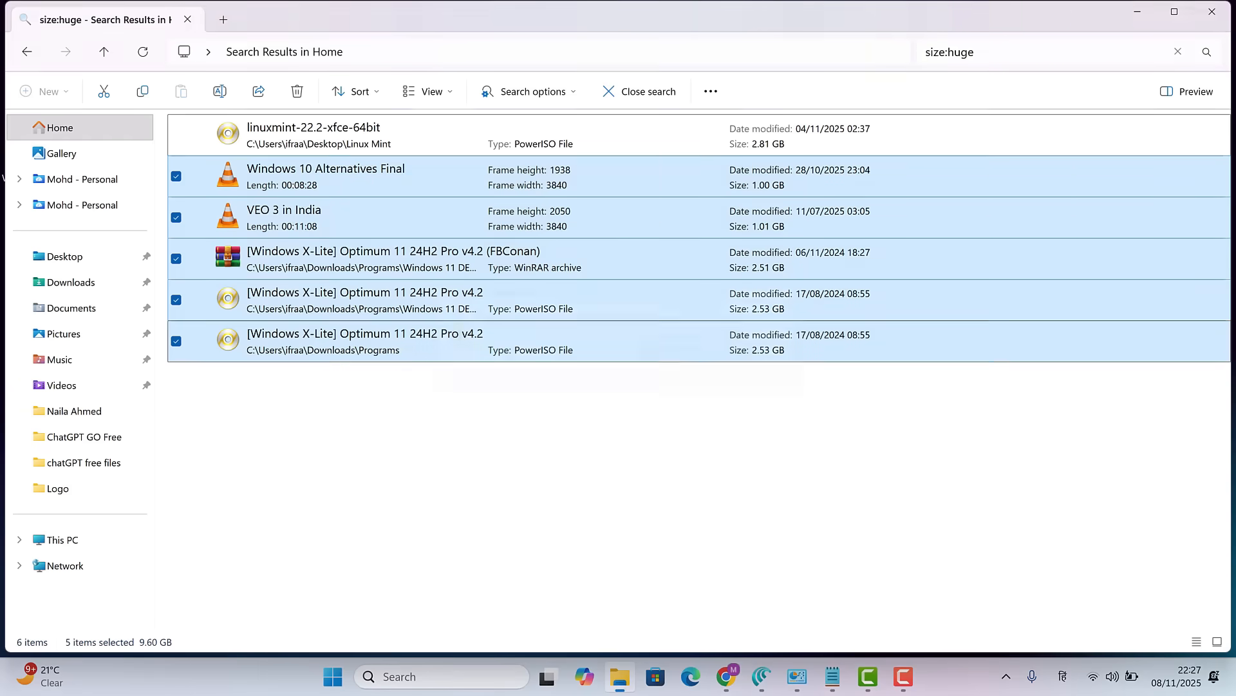
click(639, 91)
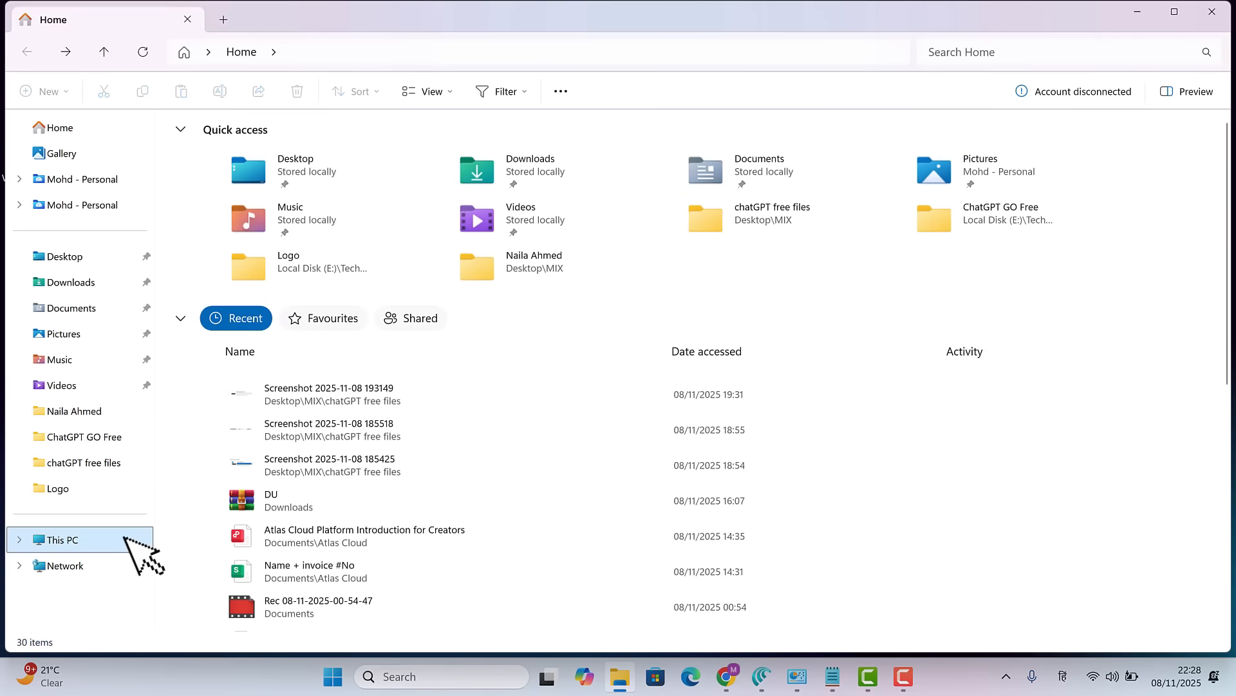
Step: Switch to This PC to see the computer's drives
click(60, 540)
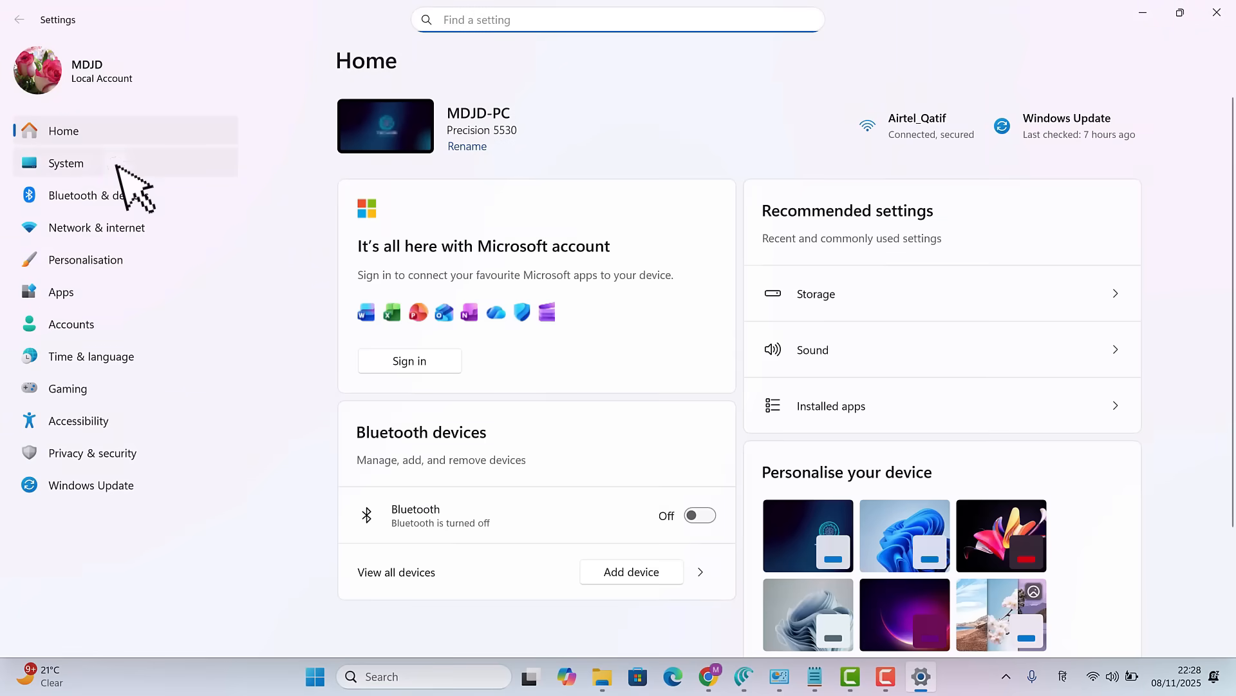
Step: Go to Apps > Installed apps in Windows Settings
click(66, 163)
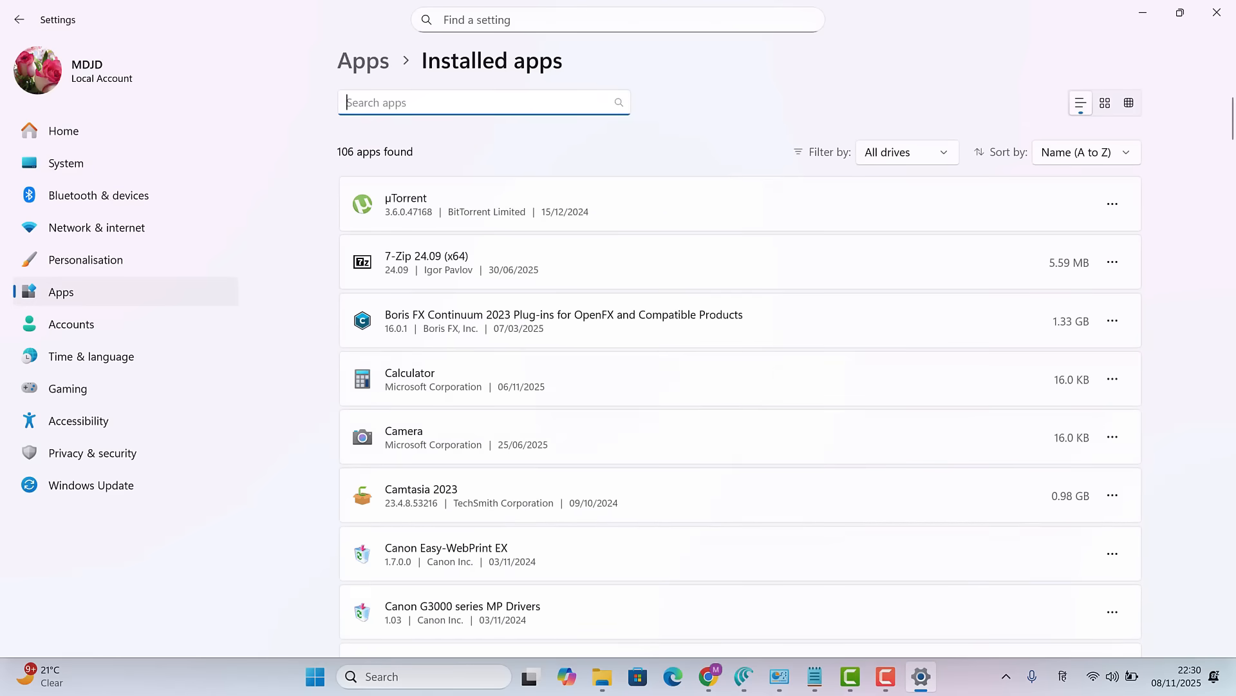
Step: Scroll through the full list of 106 installed apps with their sizes
scroll(down, 3)
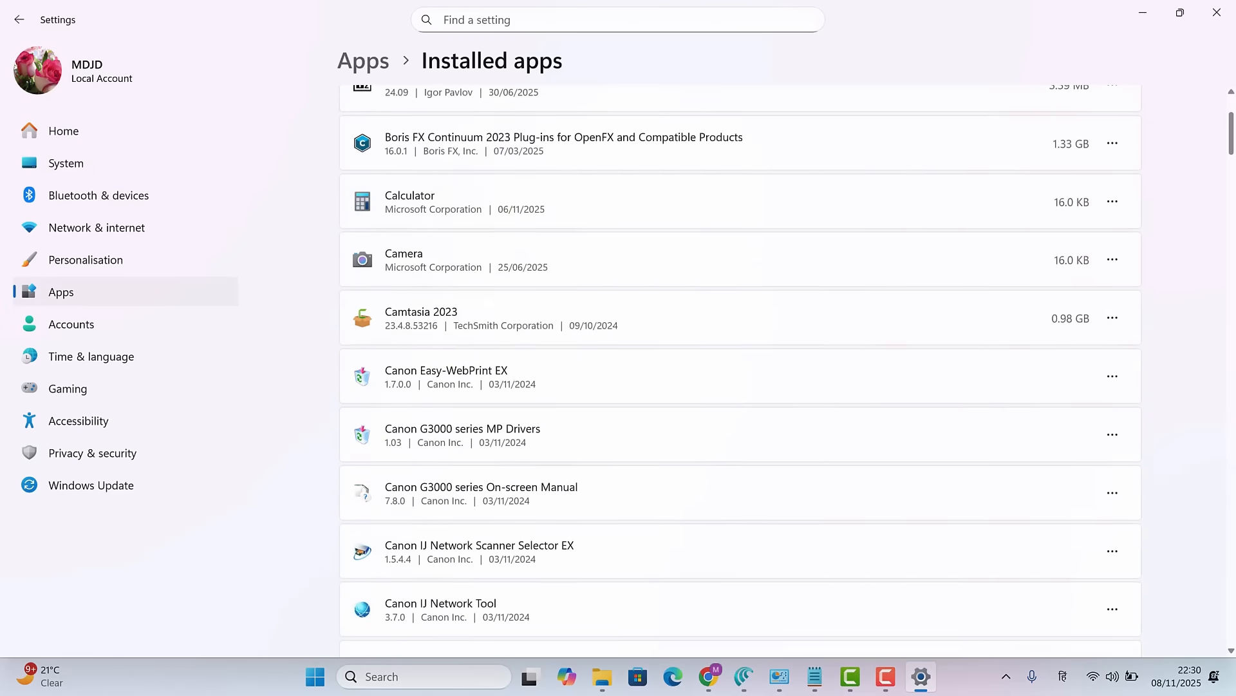
scroll(down, 3)
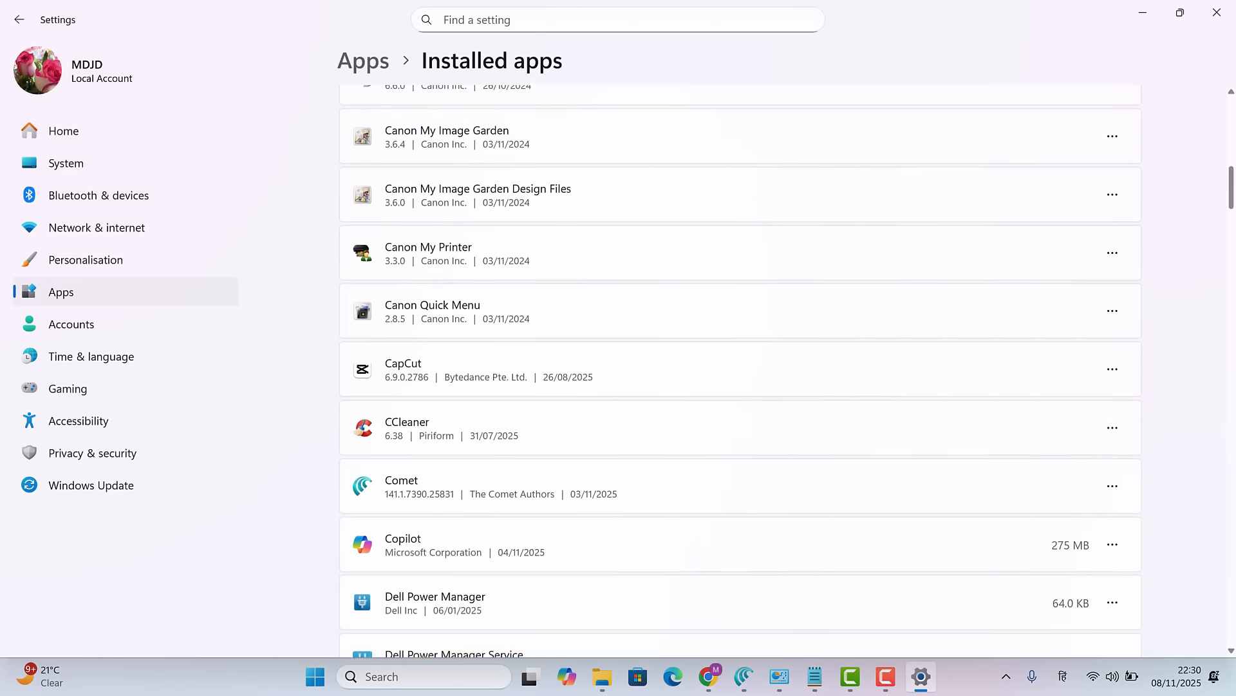
scroll(down, 3)
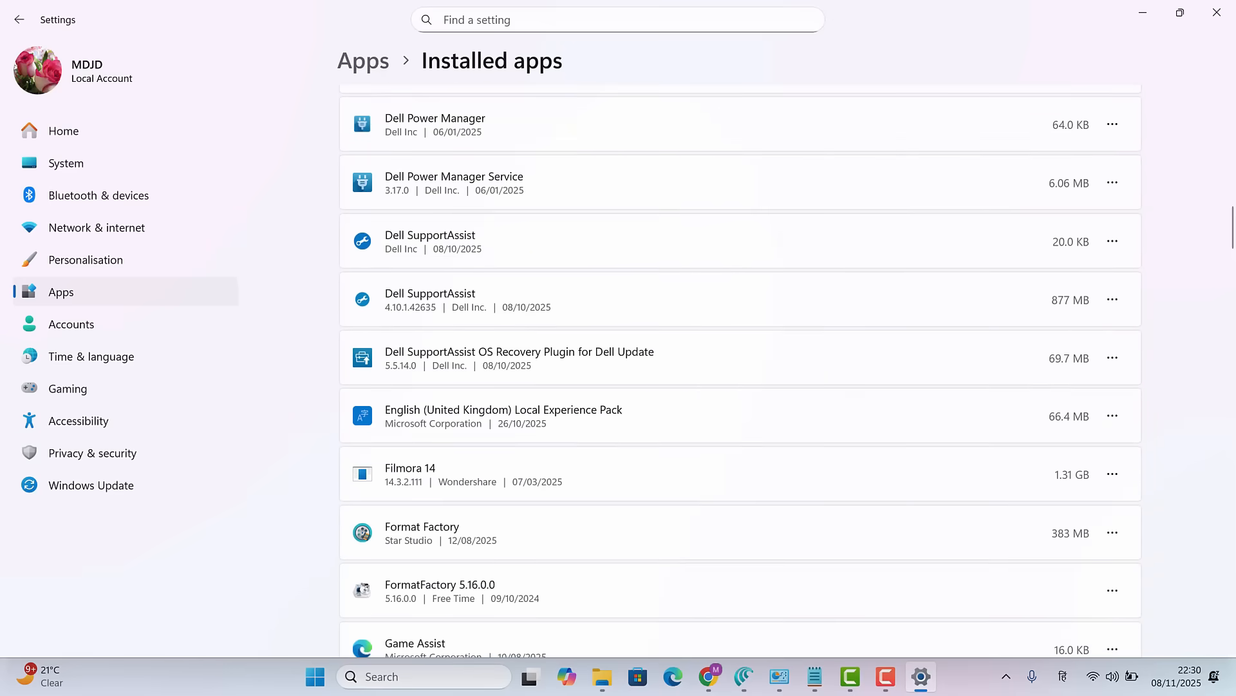
scroll(down, 3)
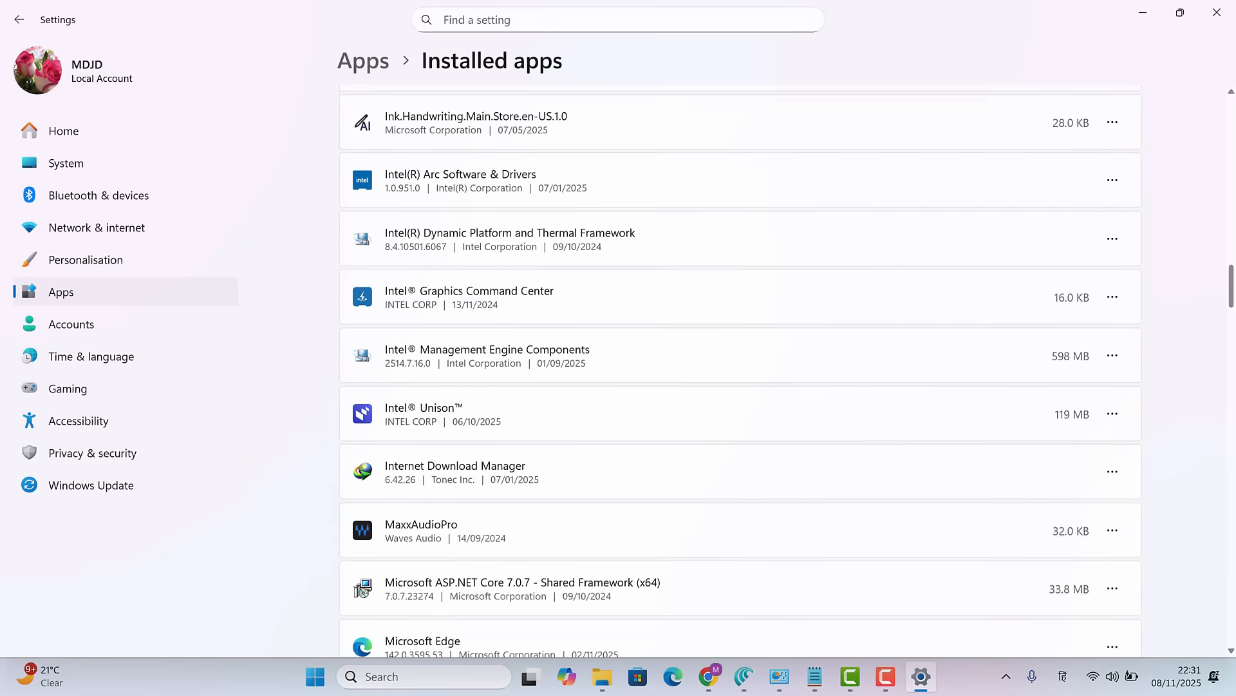
scroll(down, 3)
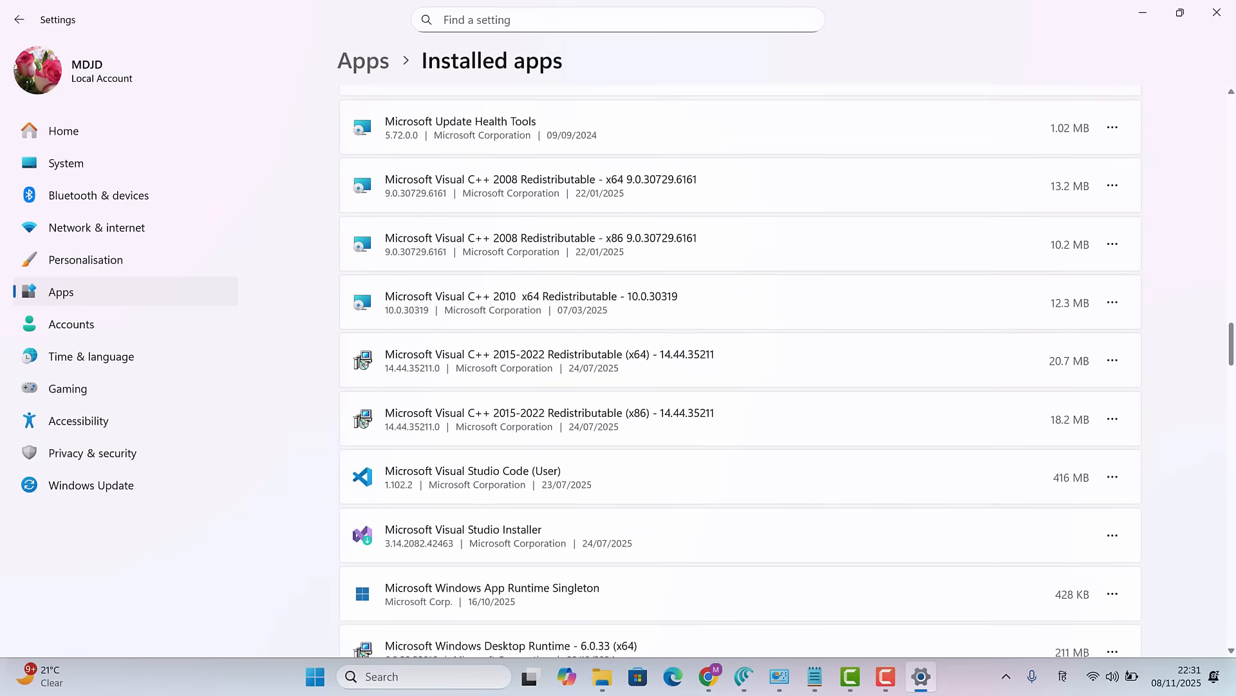
scroll(down, 3)
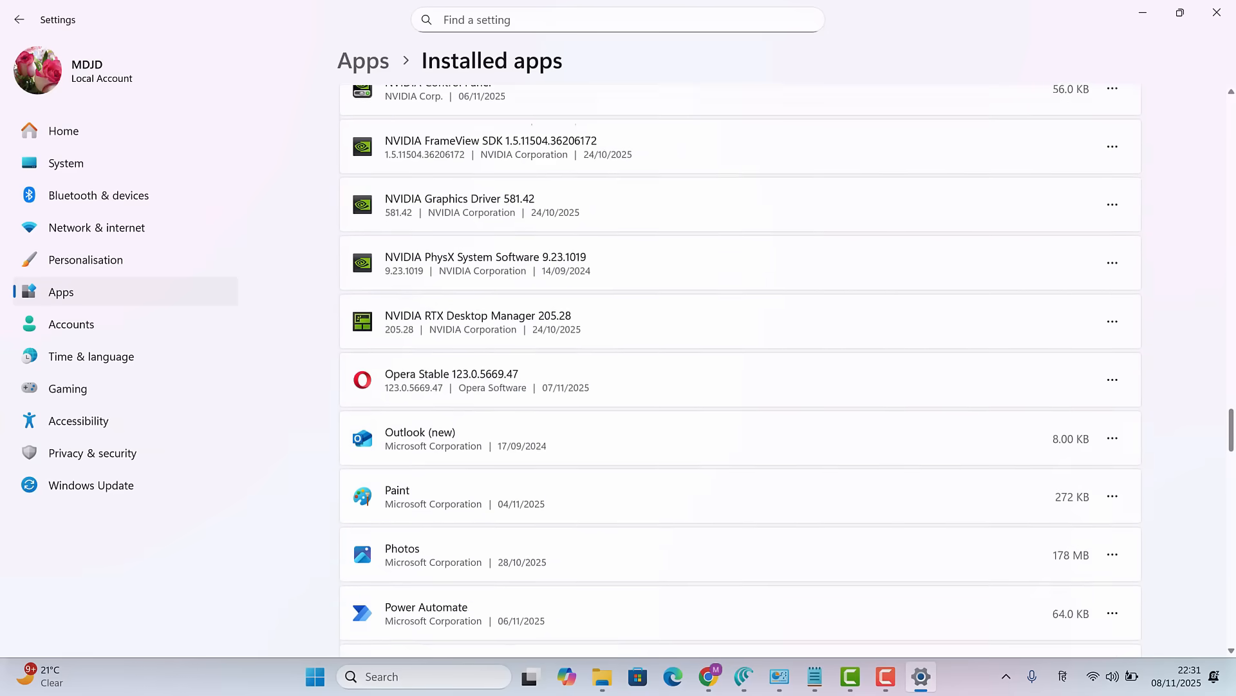
scroll(down, 3)
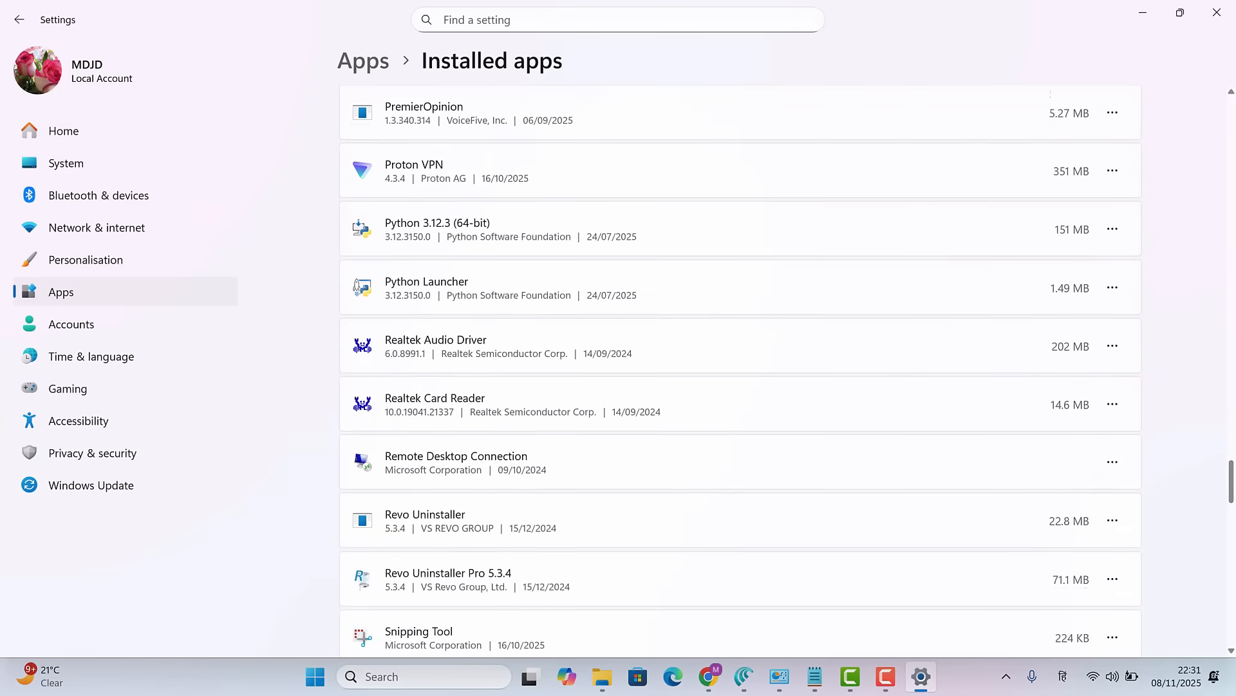
scroll(down, 3)
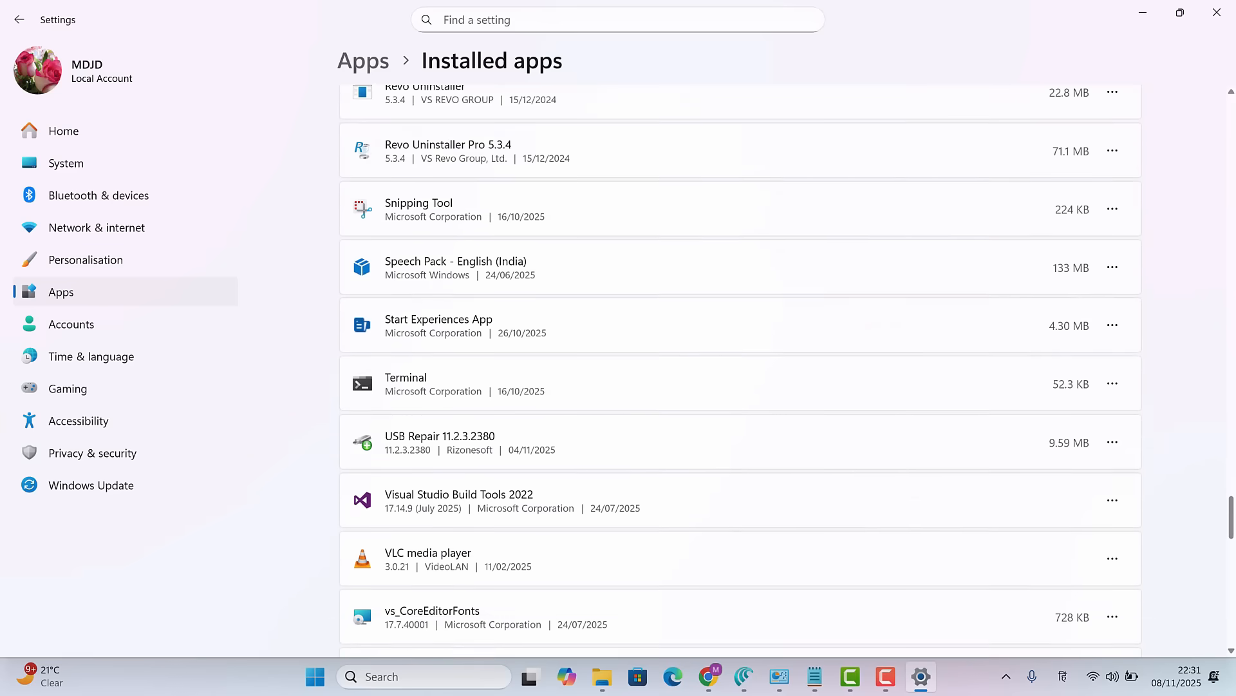
scroll(down, 3)
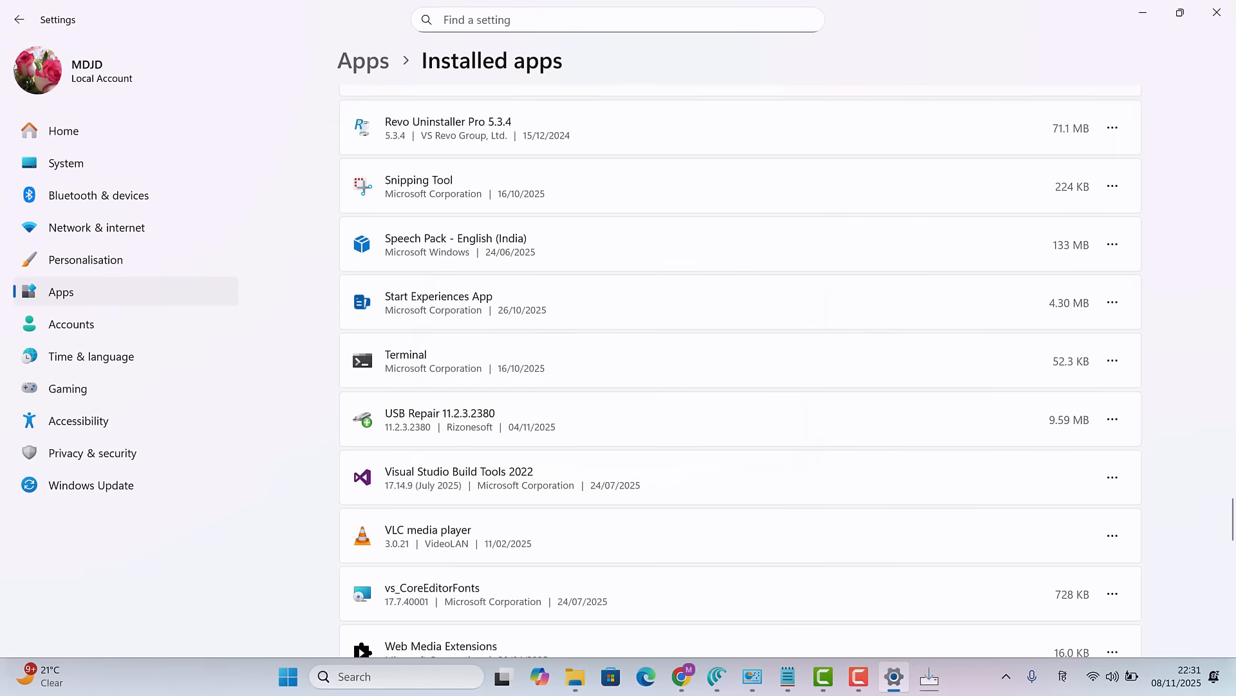
scroll(down, 3)
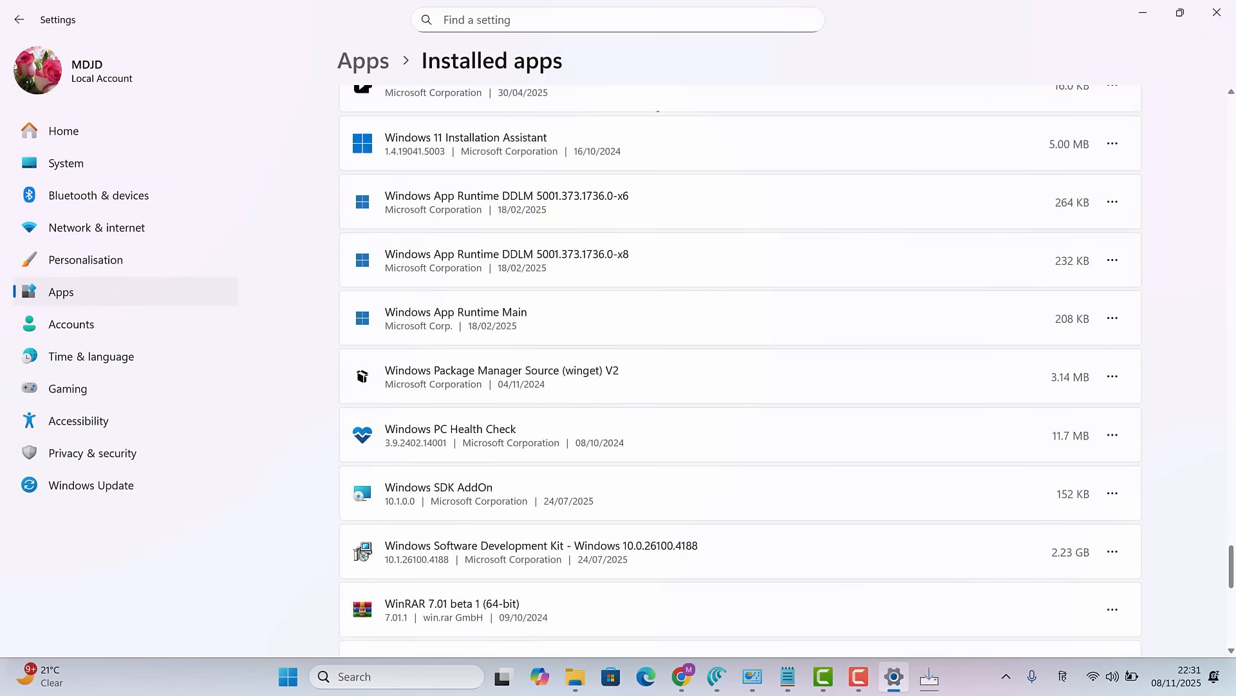
scroll(down, 3)
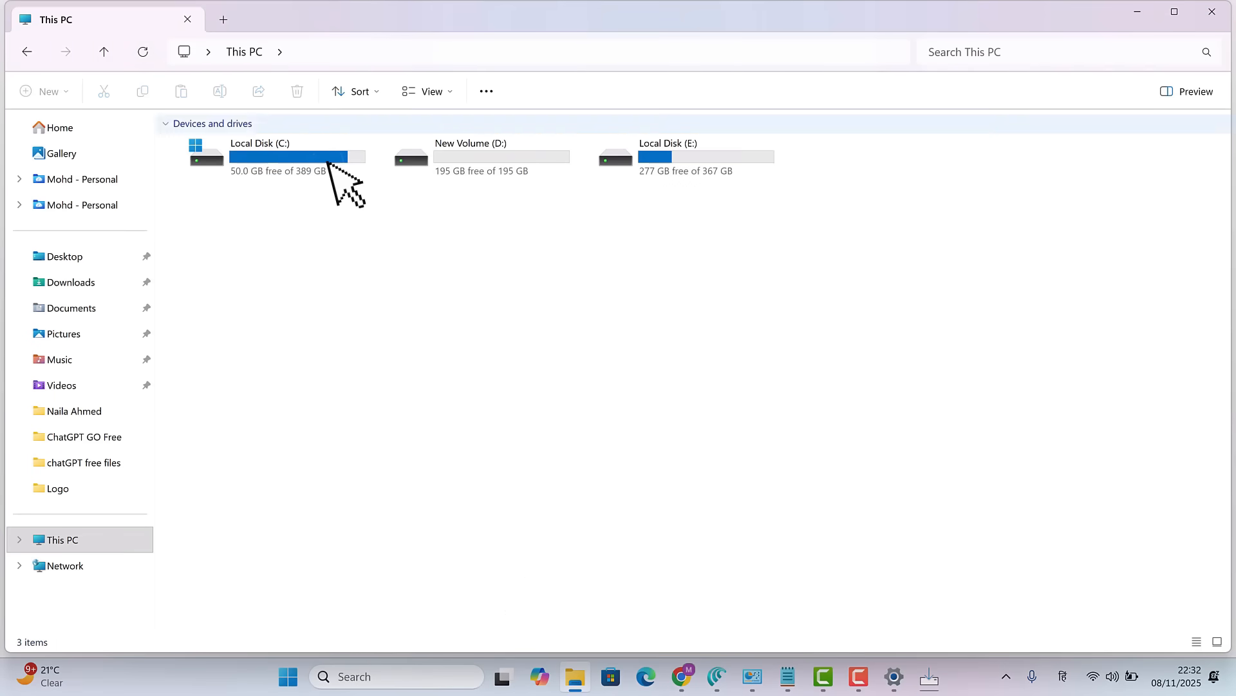
Step: Check the Windows folder's properties on C:, showing 38.8 GB, and close the dialog
double_click(259, 156)
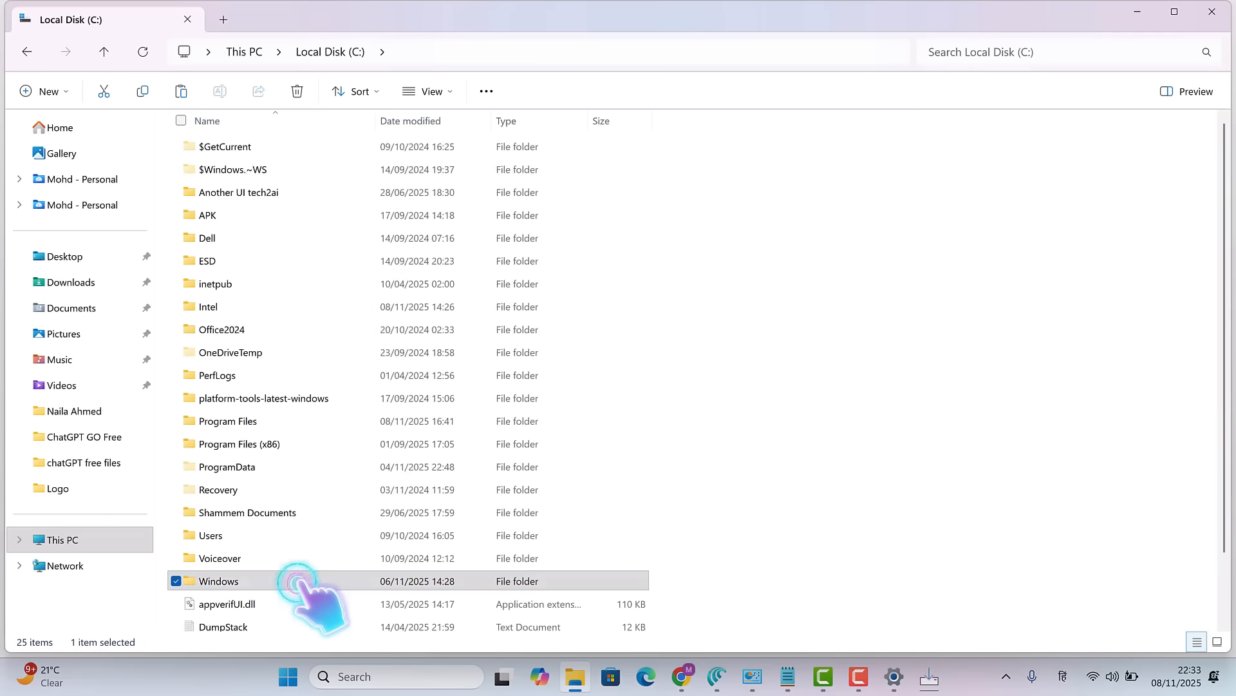
click(219, 581)
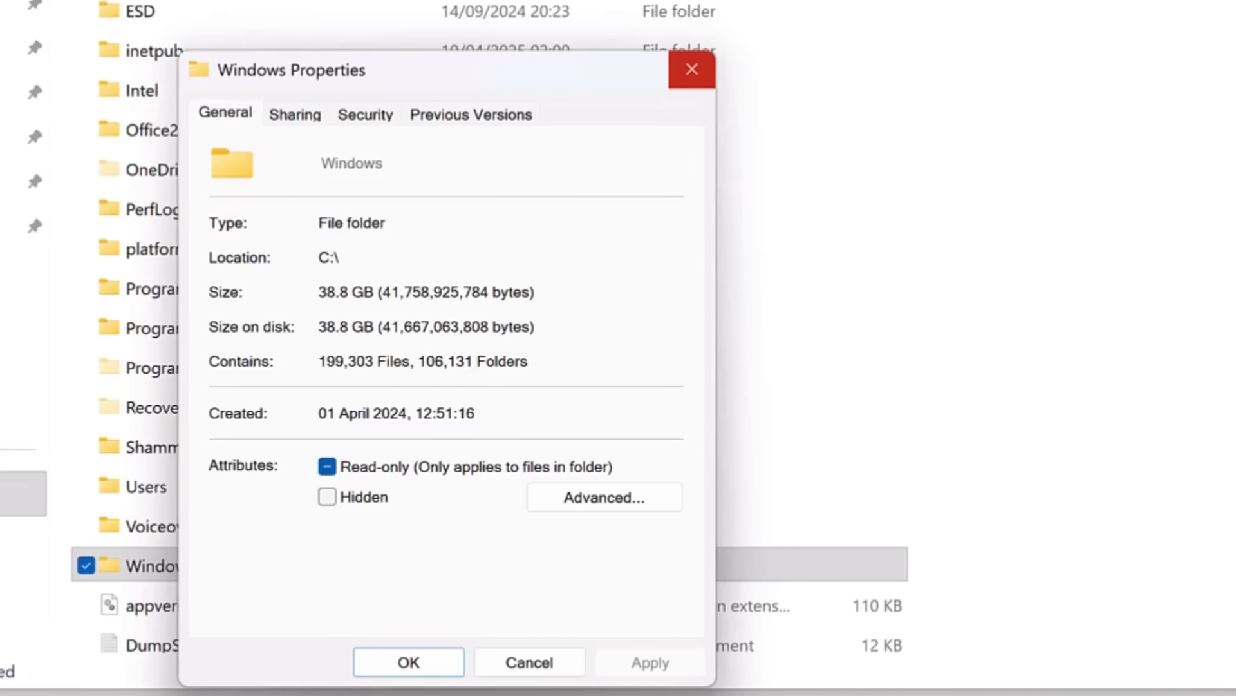
click(529, 662)
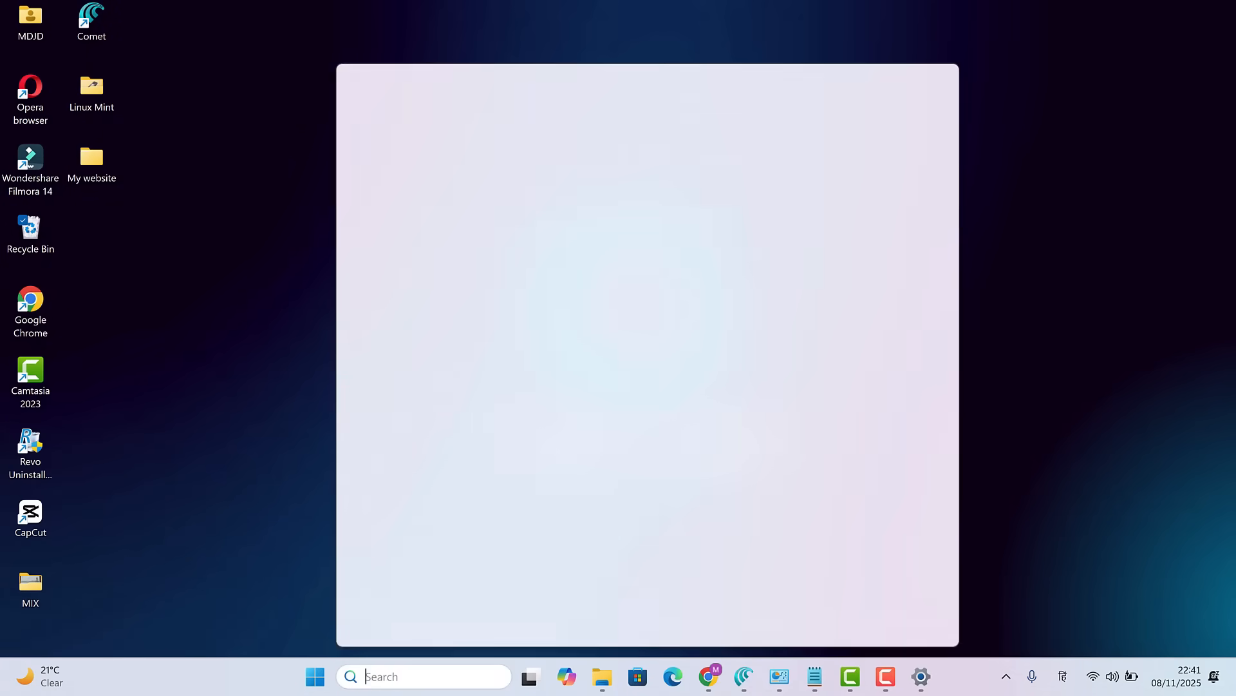
Step: Search cmd in Windows Search to find Command Prompt
text(cmd)
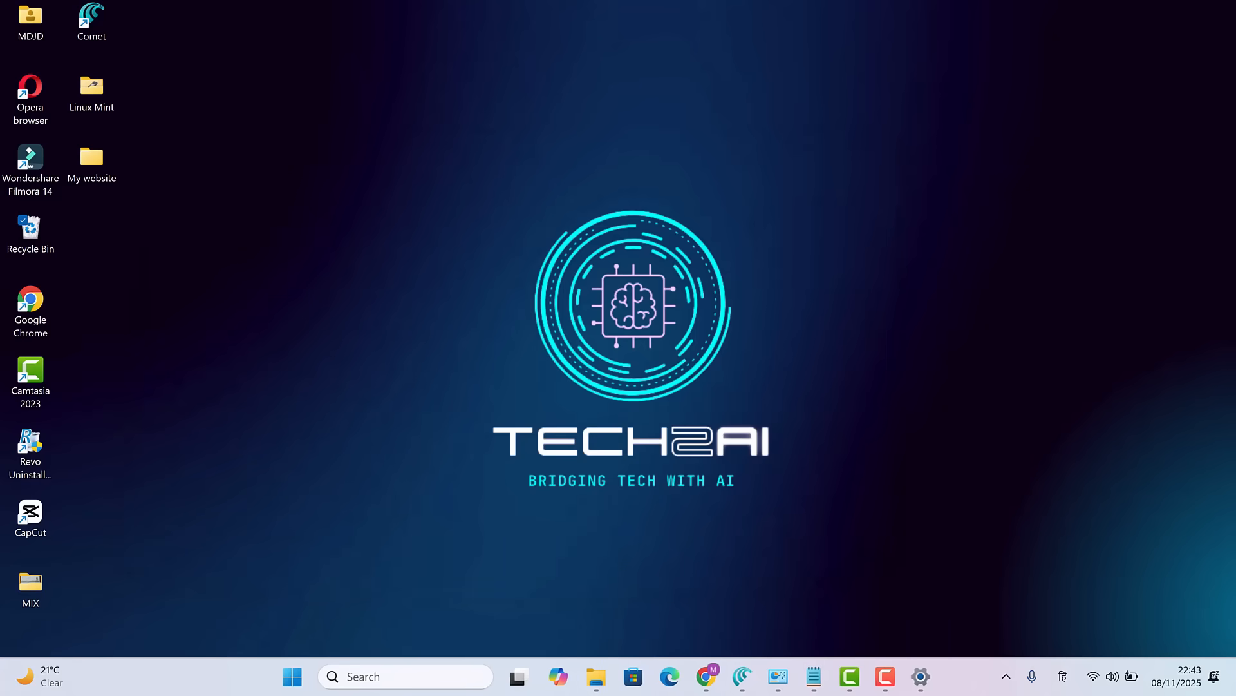
Step: View This PC with C: at 62.6 GB free and bring up its Show more options menu
click(595, 676)
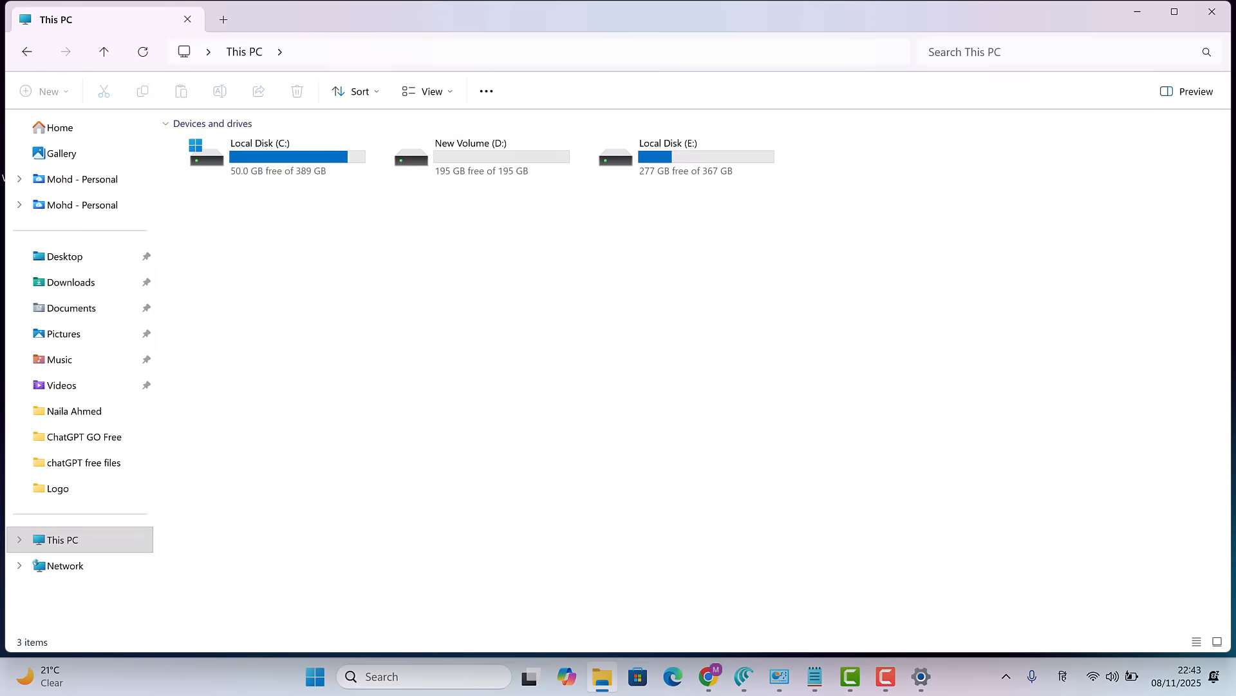
click(143, 52)
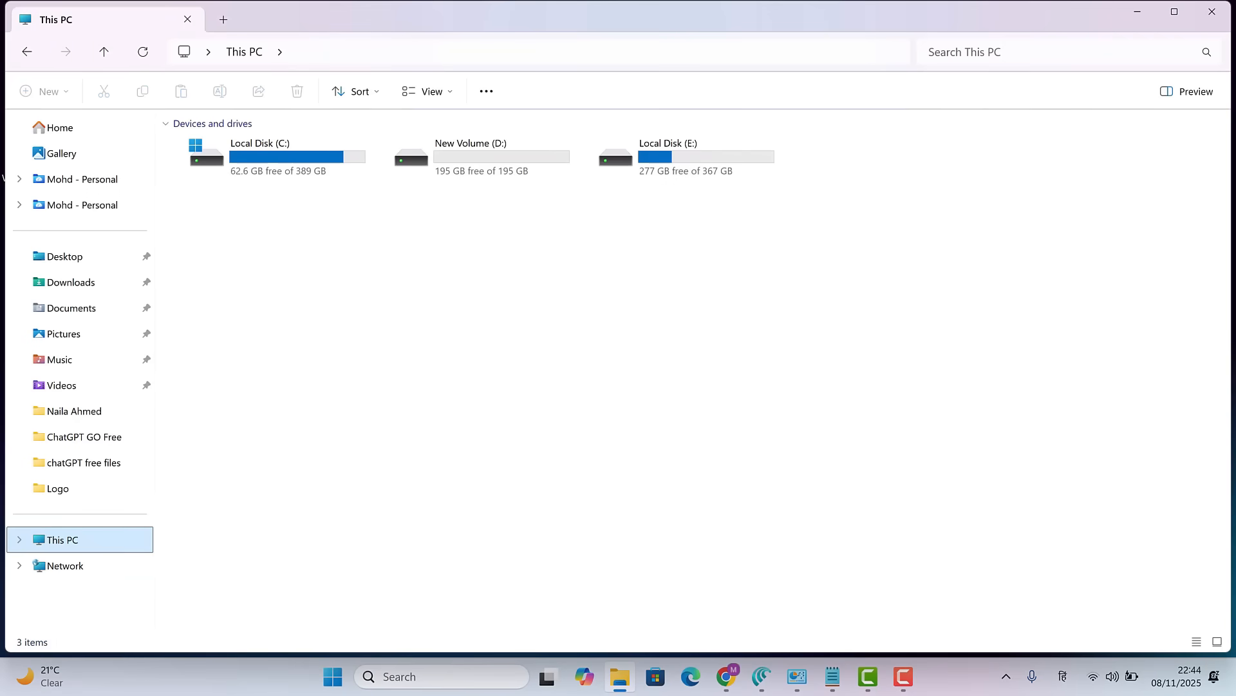
right_click(61, 539)
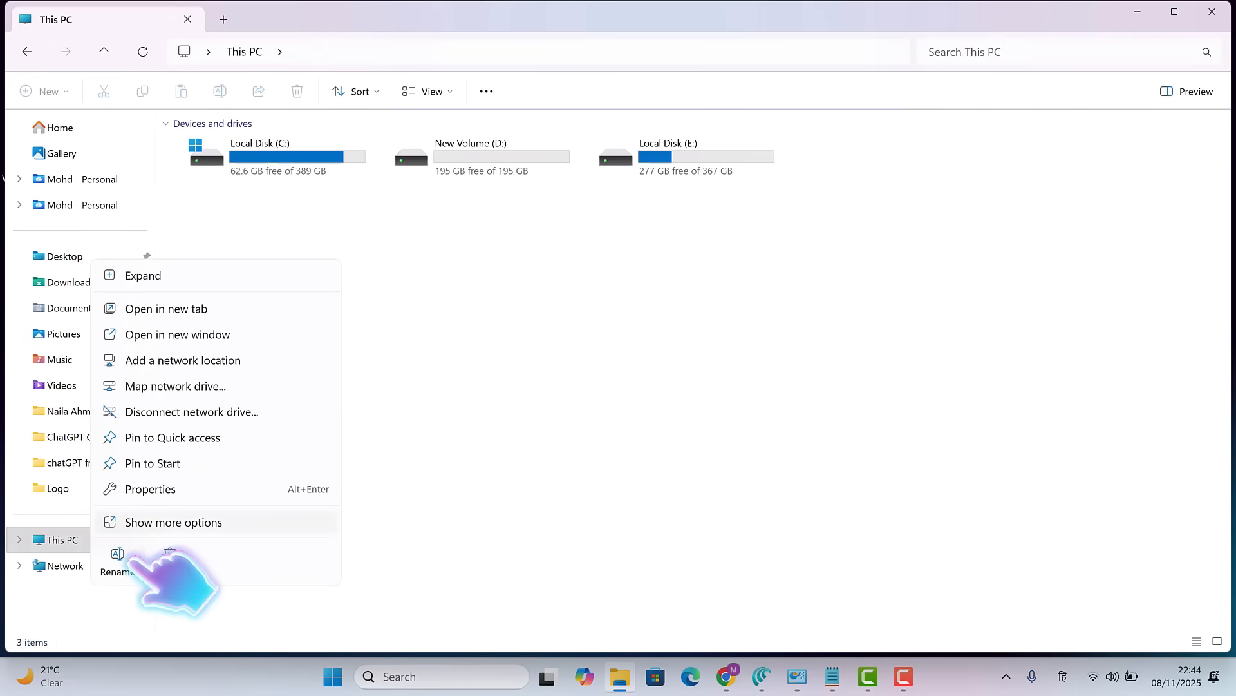
click(173, 522)
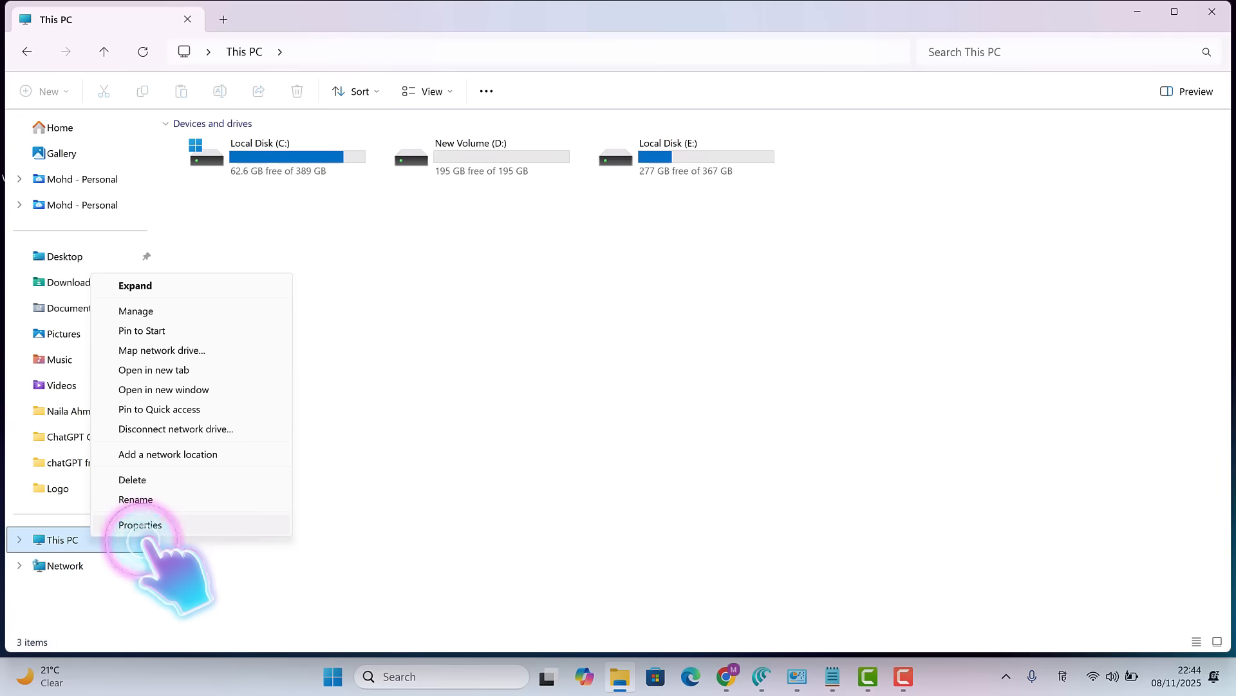
Step: Open This PC's Properties in System About and bring up Advanced system settings
click(140, 524)
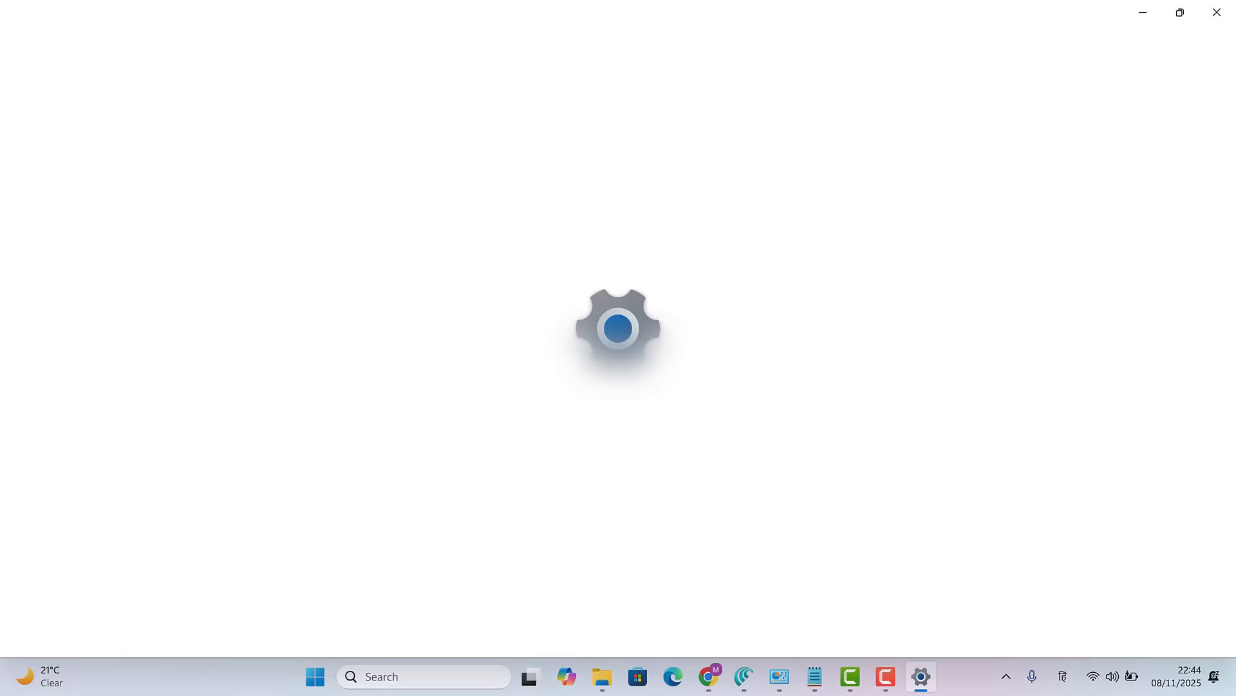
click(920, 676)
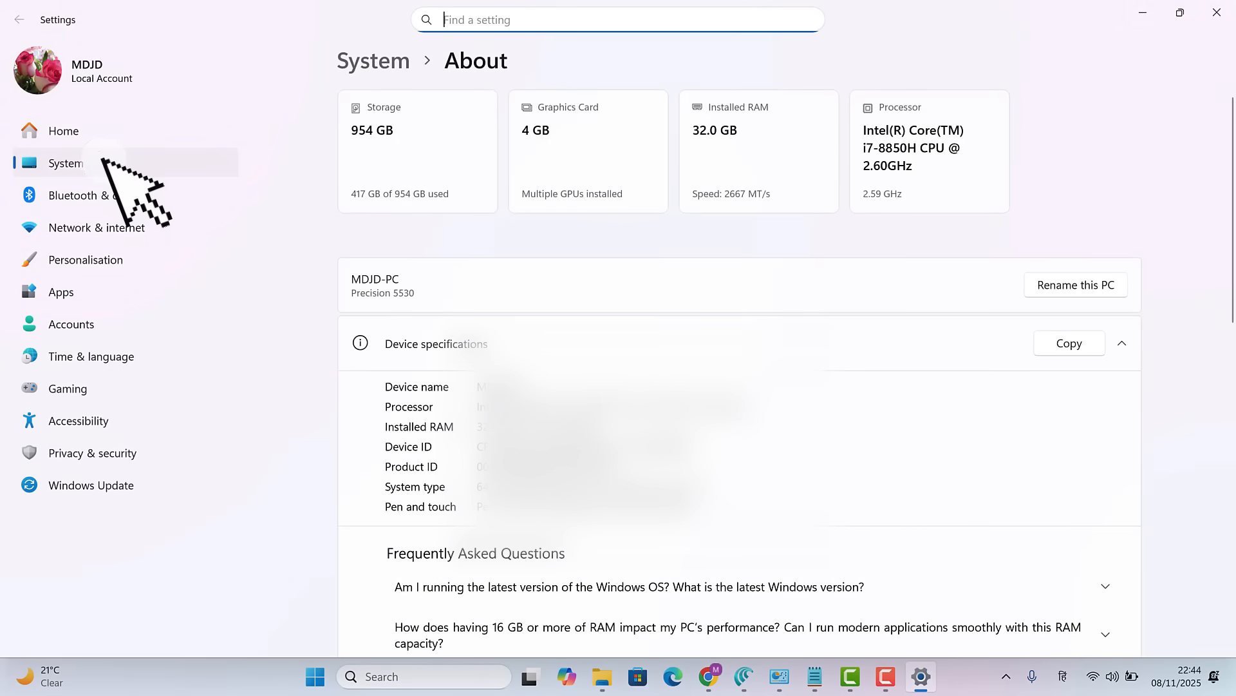
scroll(down, 3)
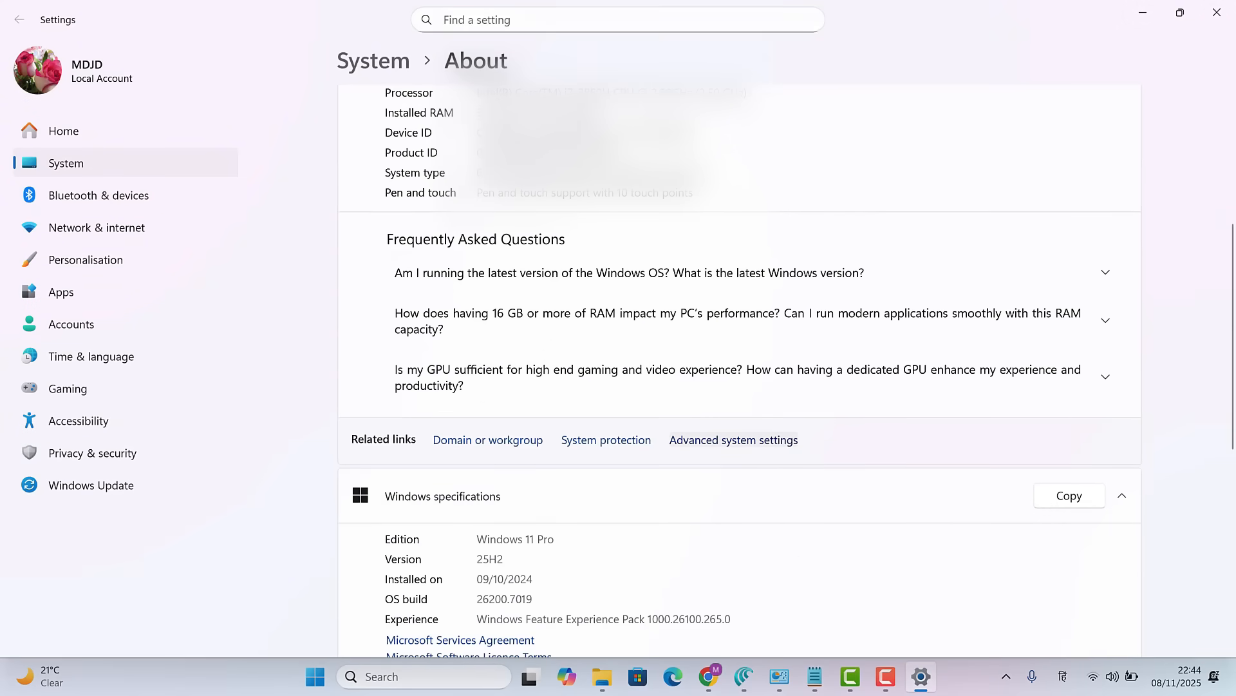
click(732, 440)
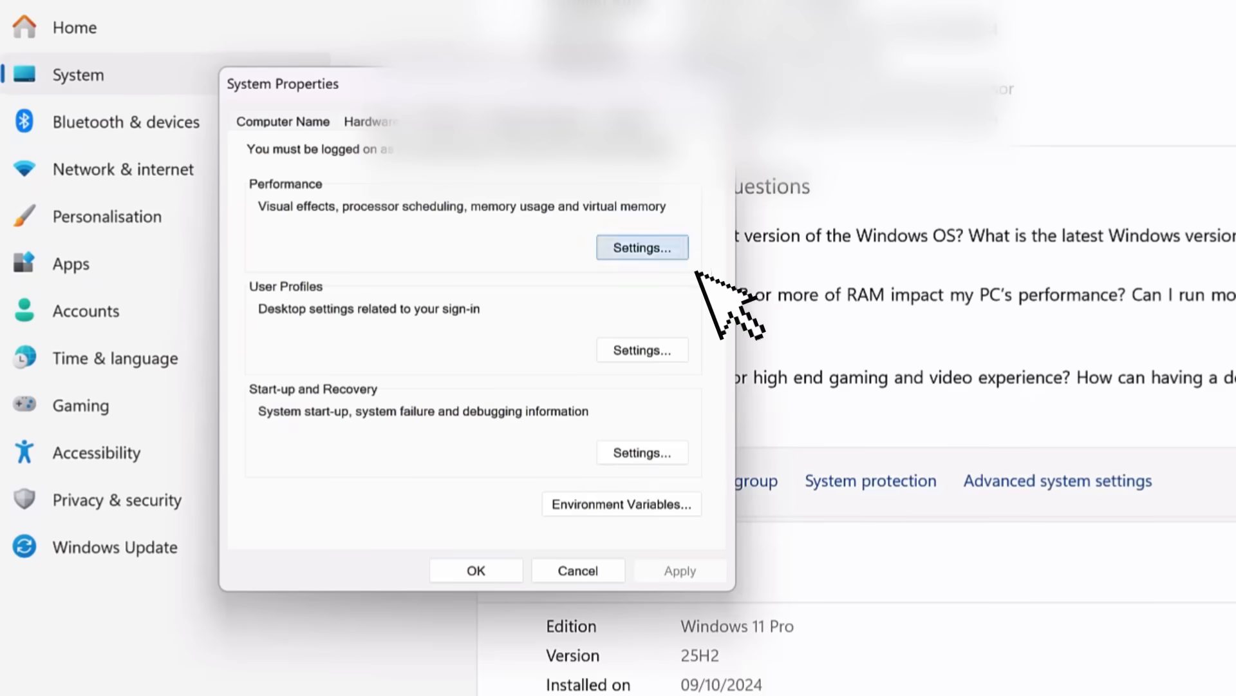
Step: Reach the virtual memory settings from Performance Settings' Advanced section
click(641, 247)
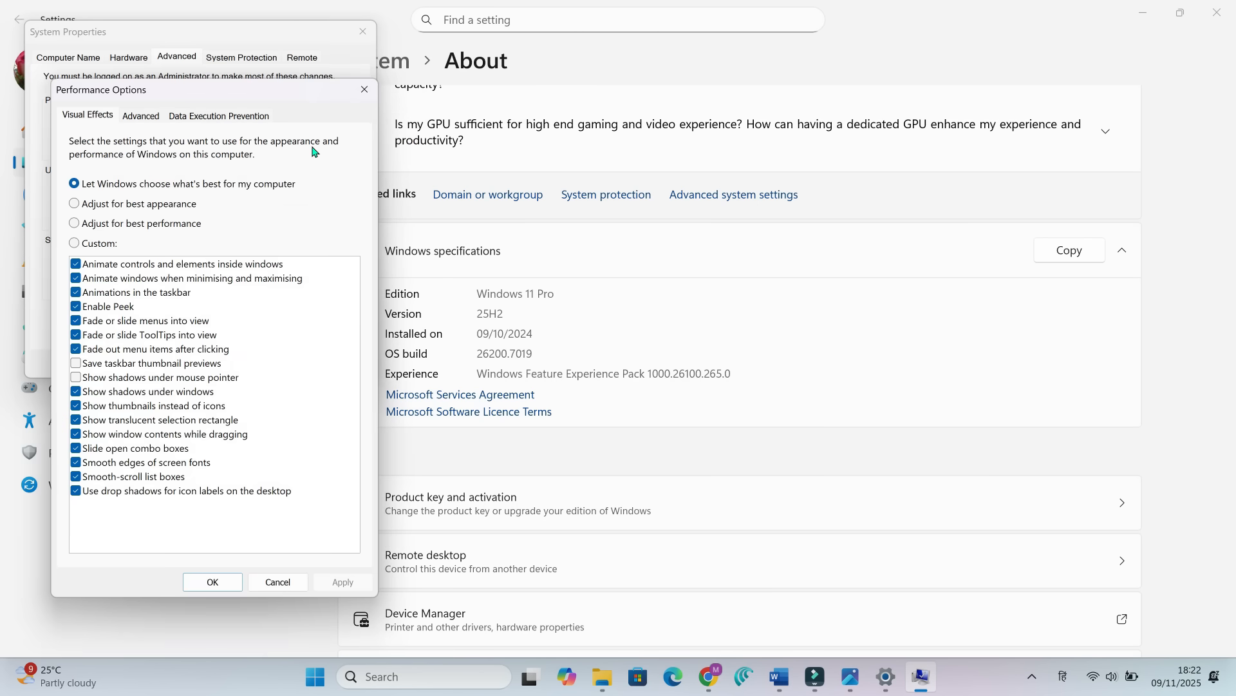
mouse_move(270, 131)
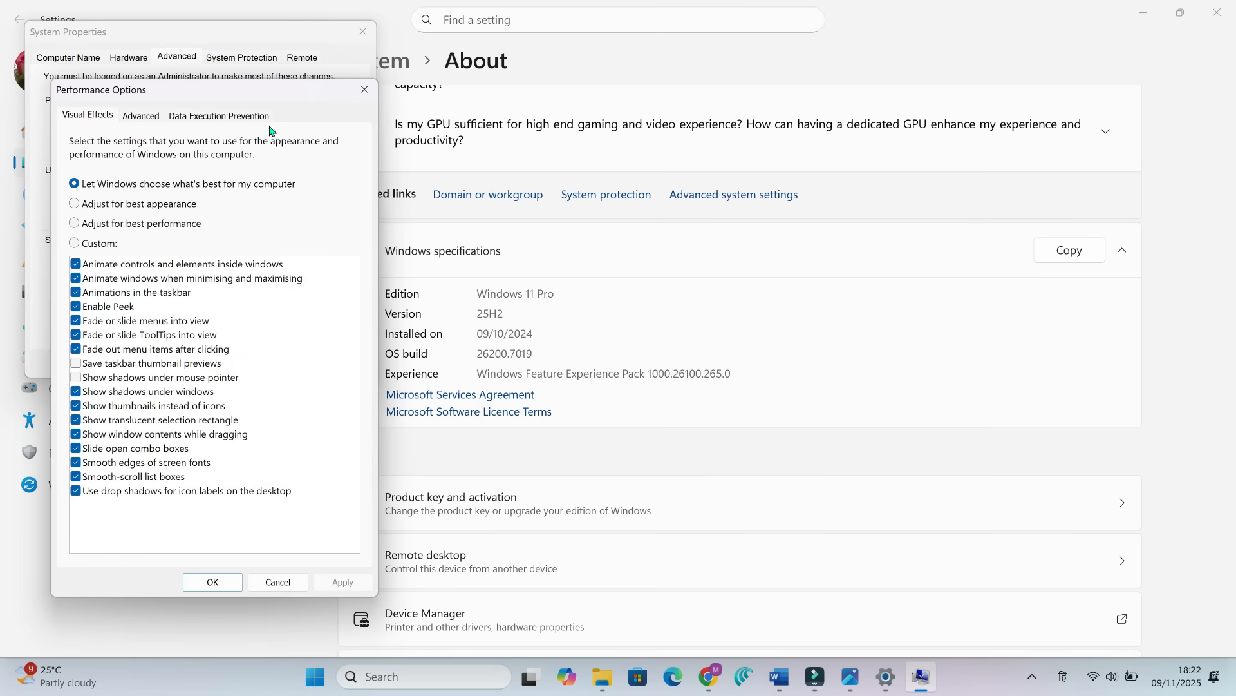
click(140, 115)
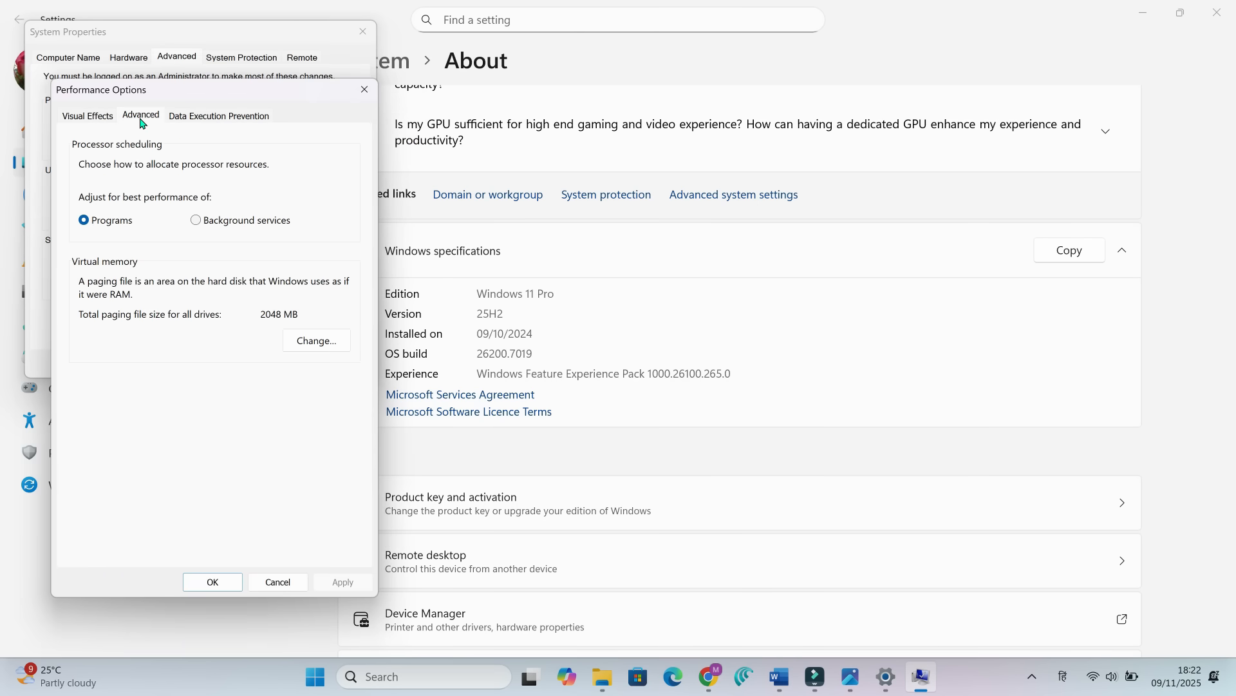
mouse_move(93, 279)
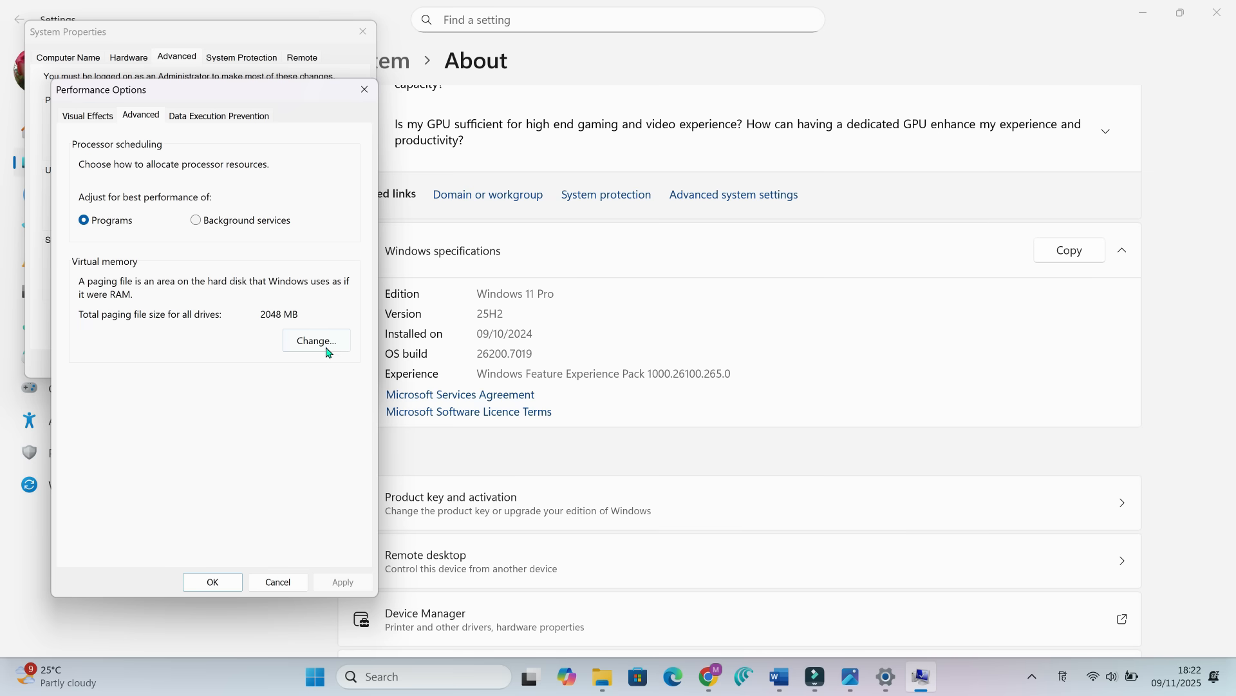
click(317, 340)
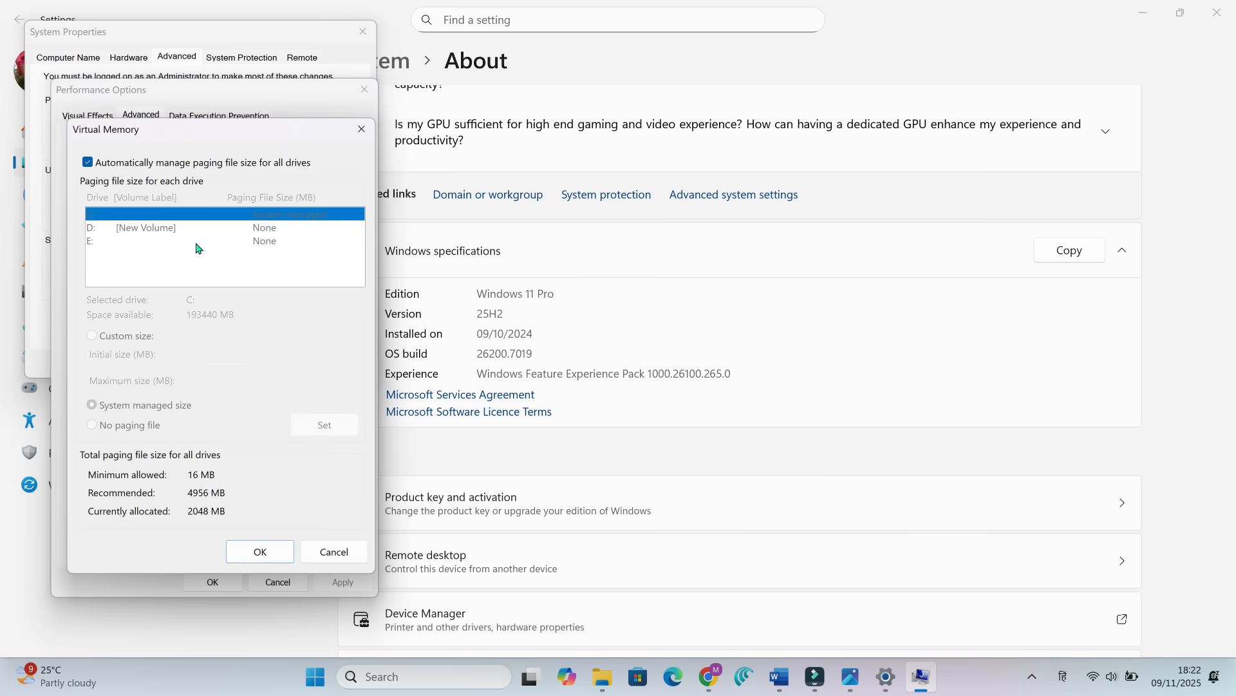
Step: Give drive C a custom paging file of 4096 MB initial and 8192 MB maximum
click(88, 162)
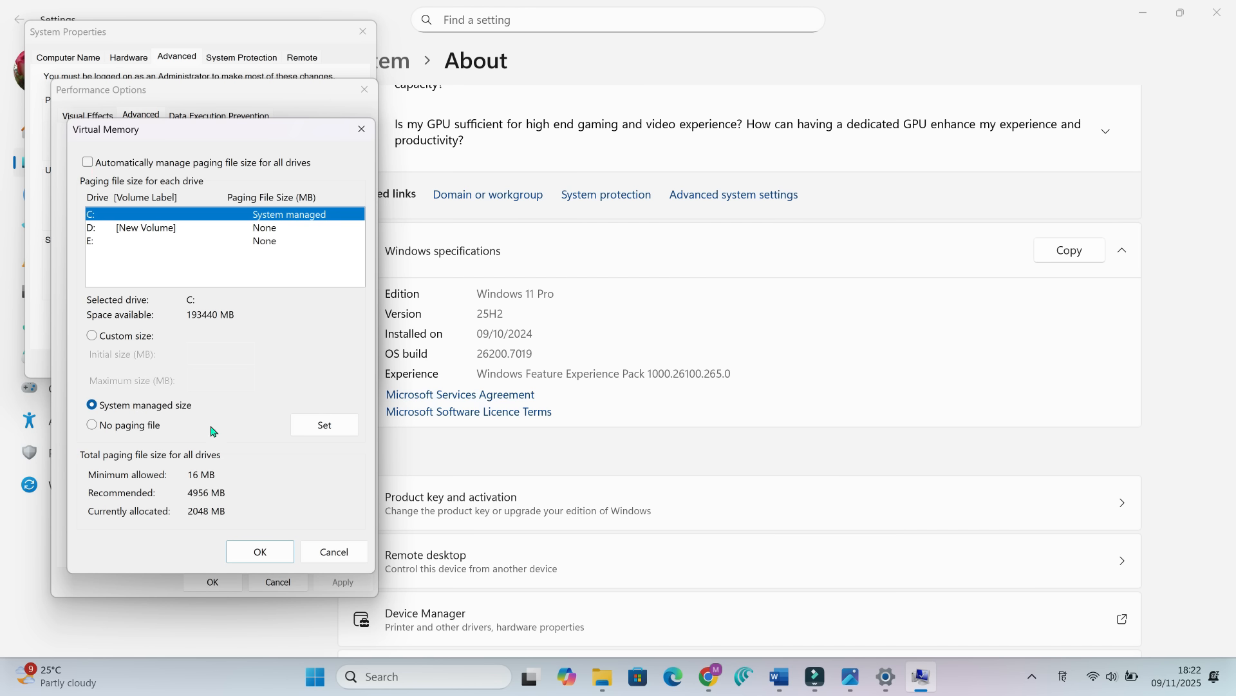
click(92, 335)
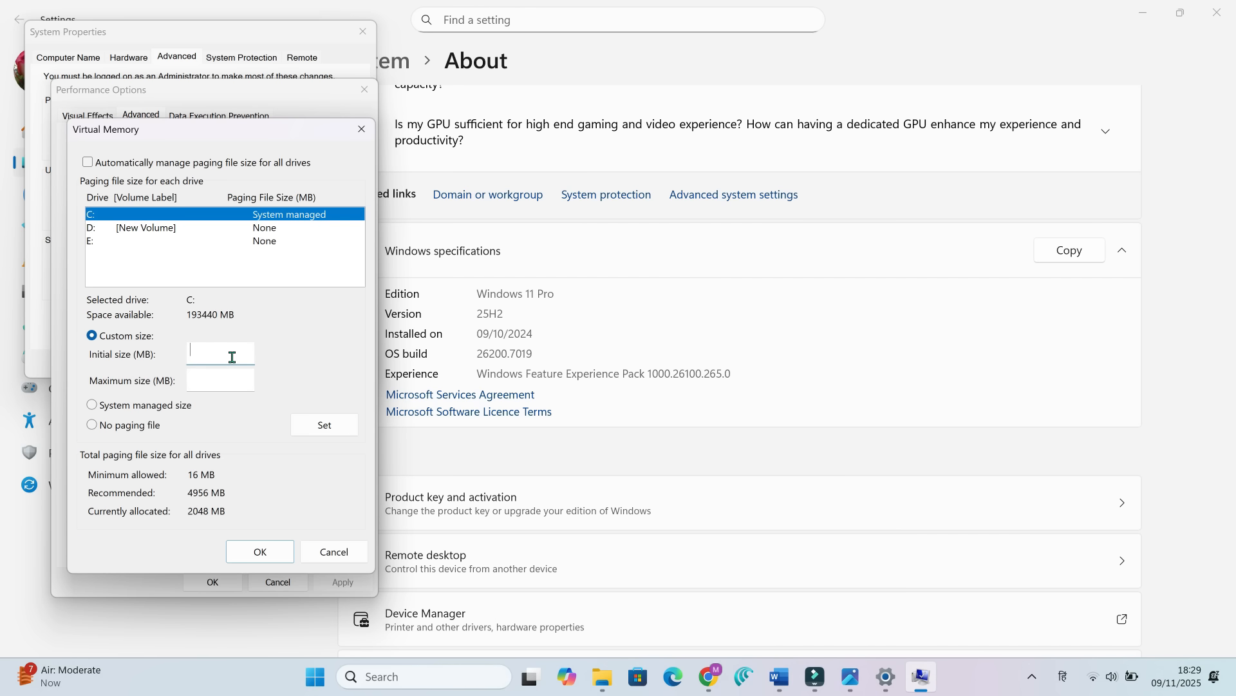
text(4096)
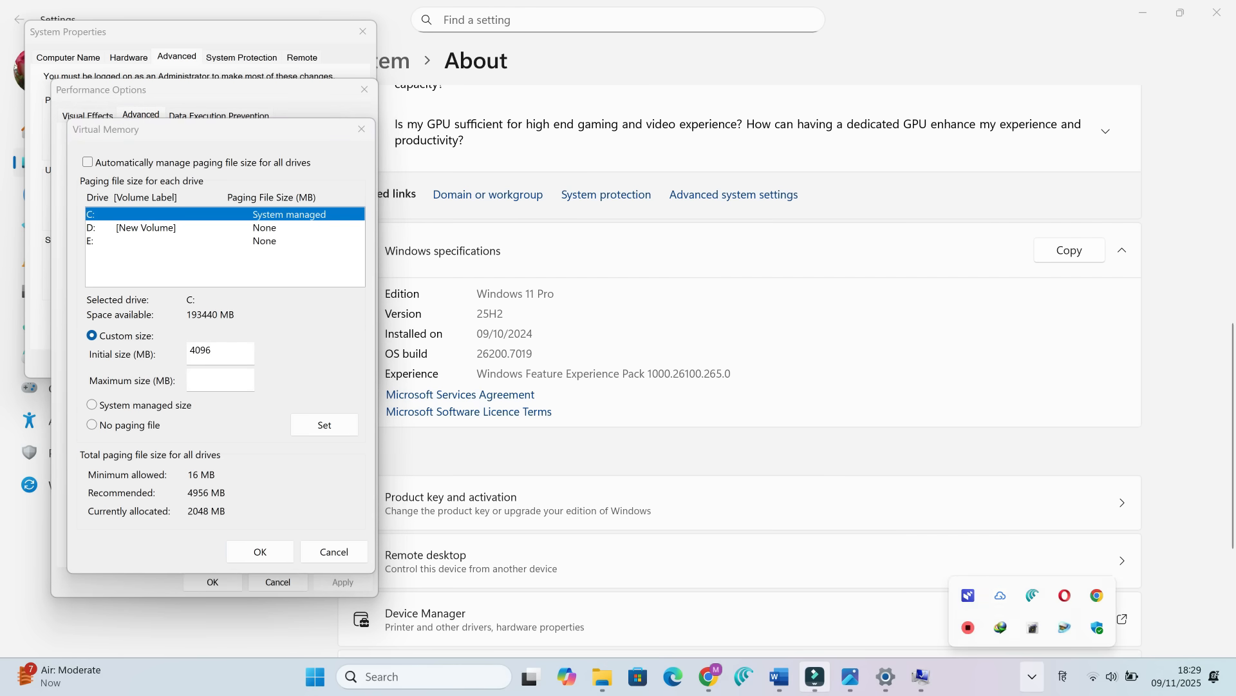
text(8192)
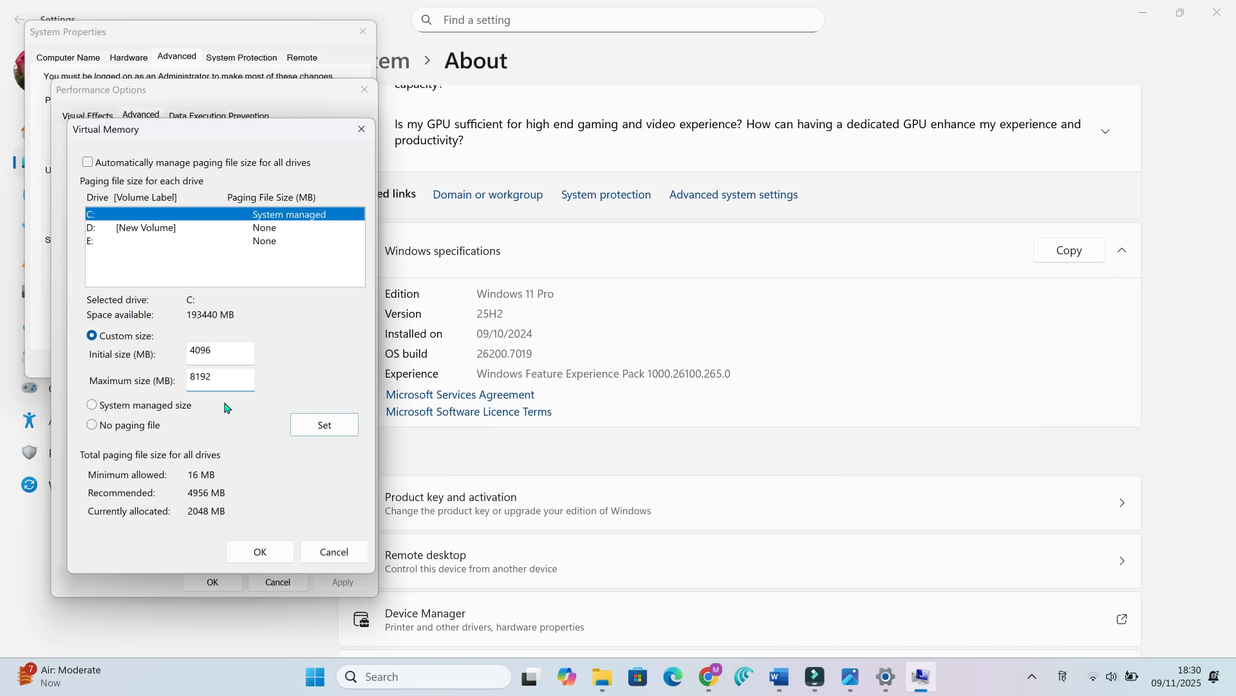
click(259, 552)
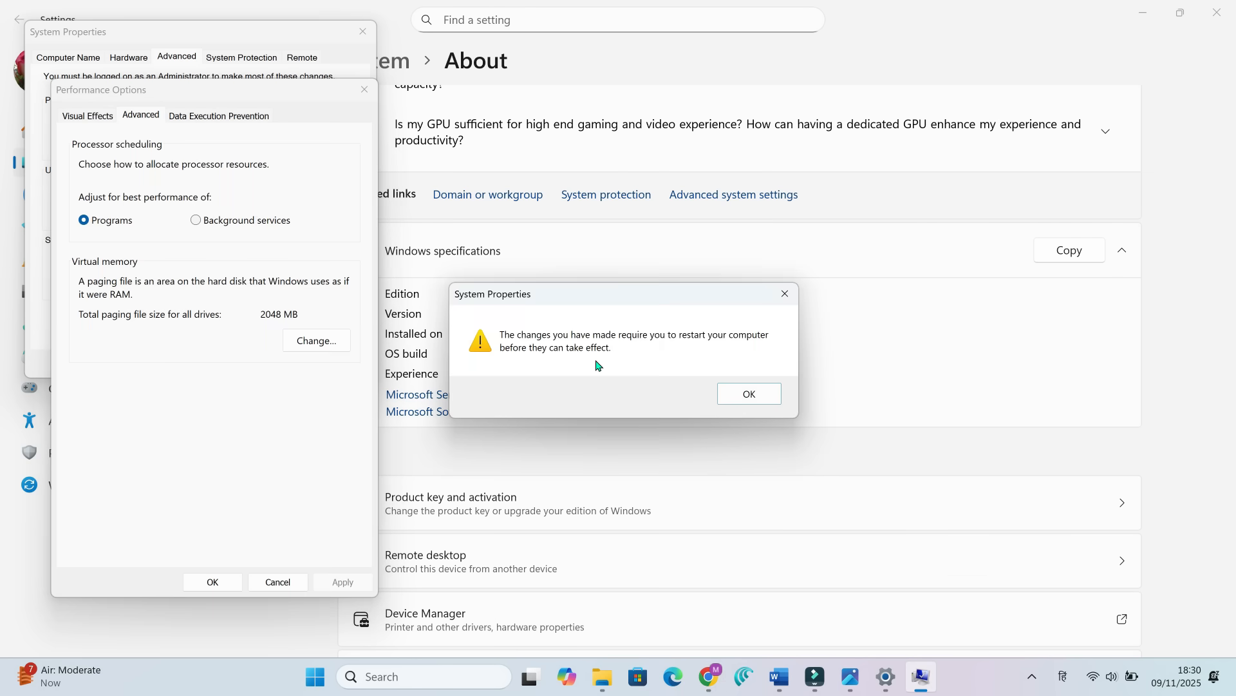
Step: Acknowledge the restart notice and start Disk Clean-up on drive C
click(747, 394)
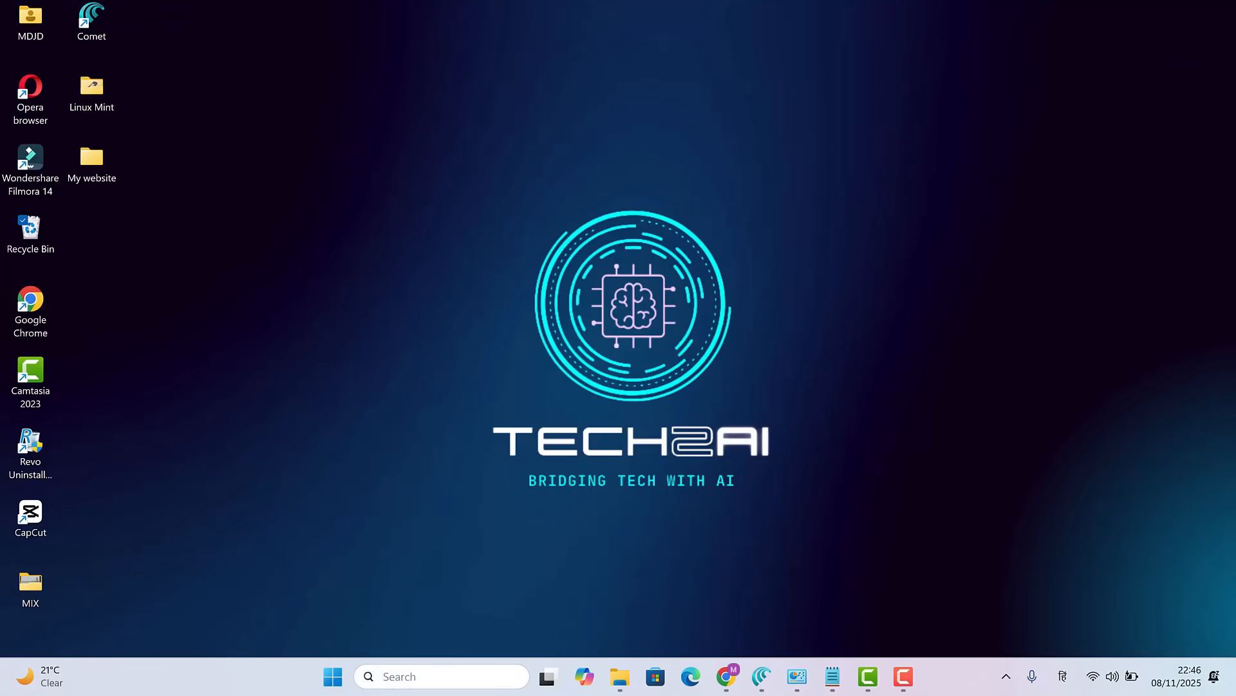
text(disk)
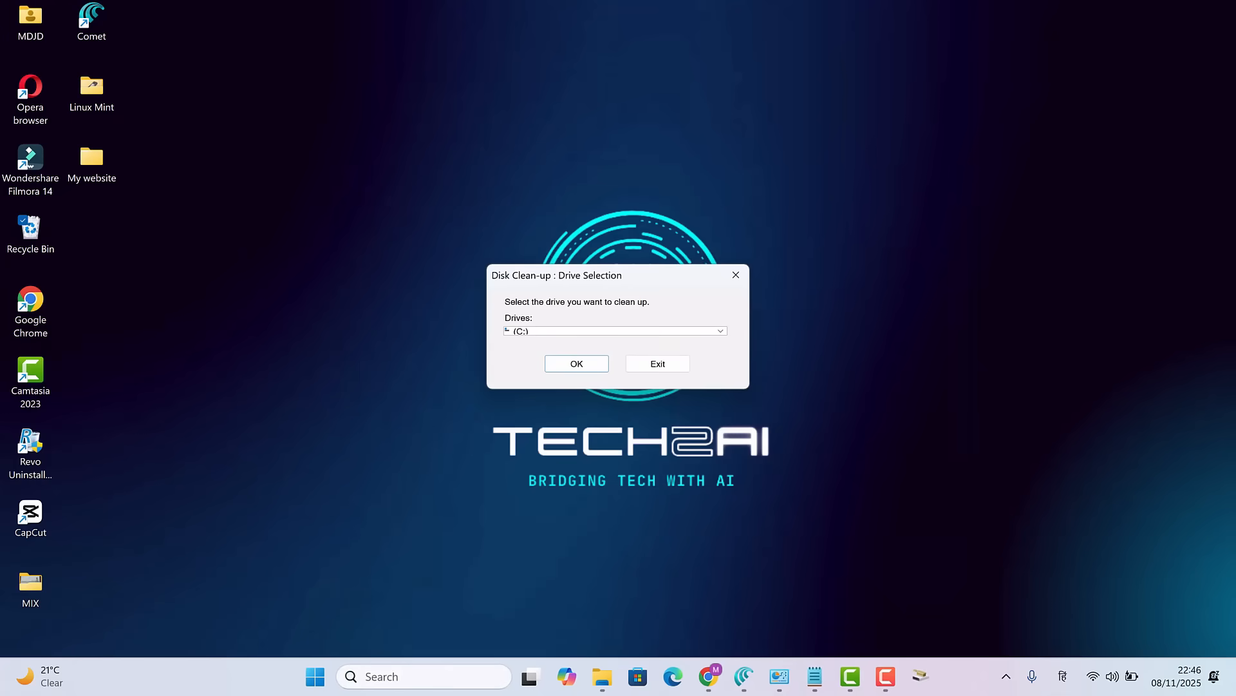
click(576, 363)
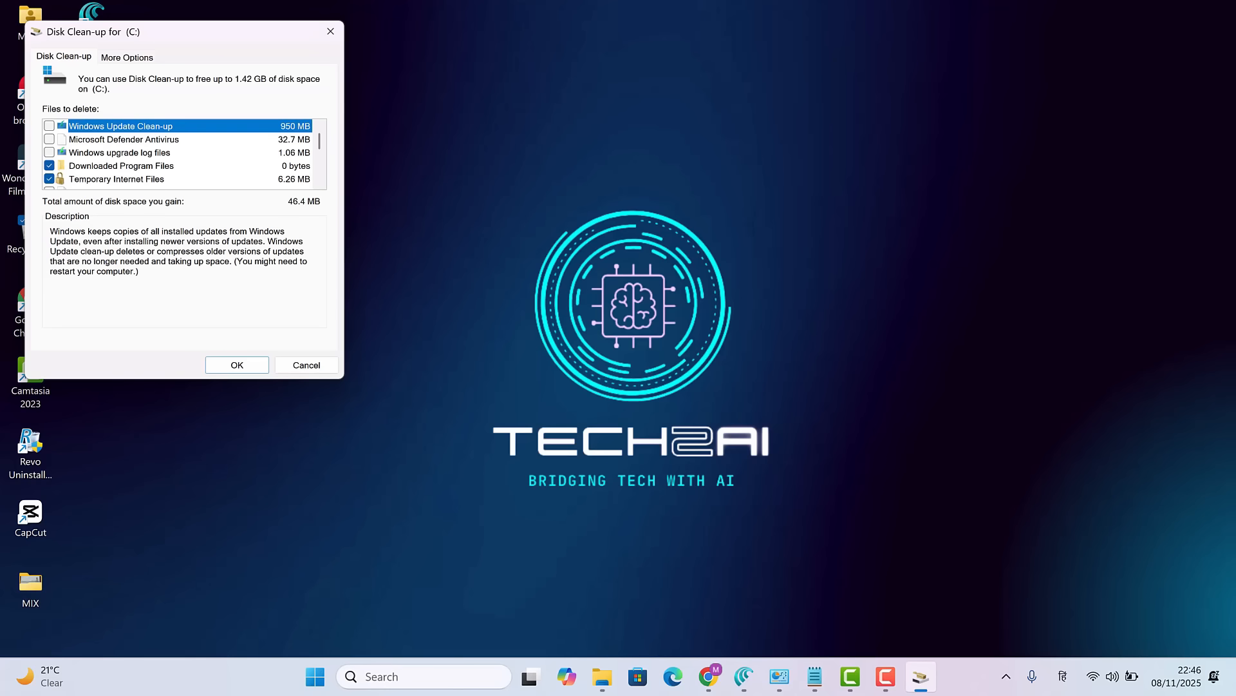
Step: Review the files-to-delete list and clear the ticked categories, up to 1.42 GB
scroll(down, 3)
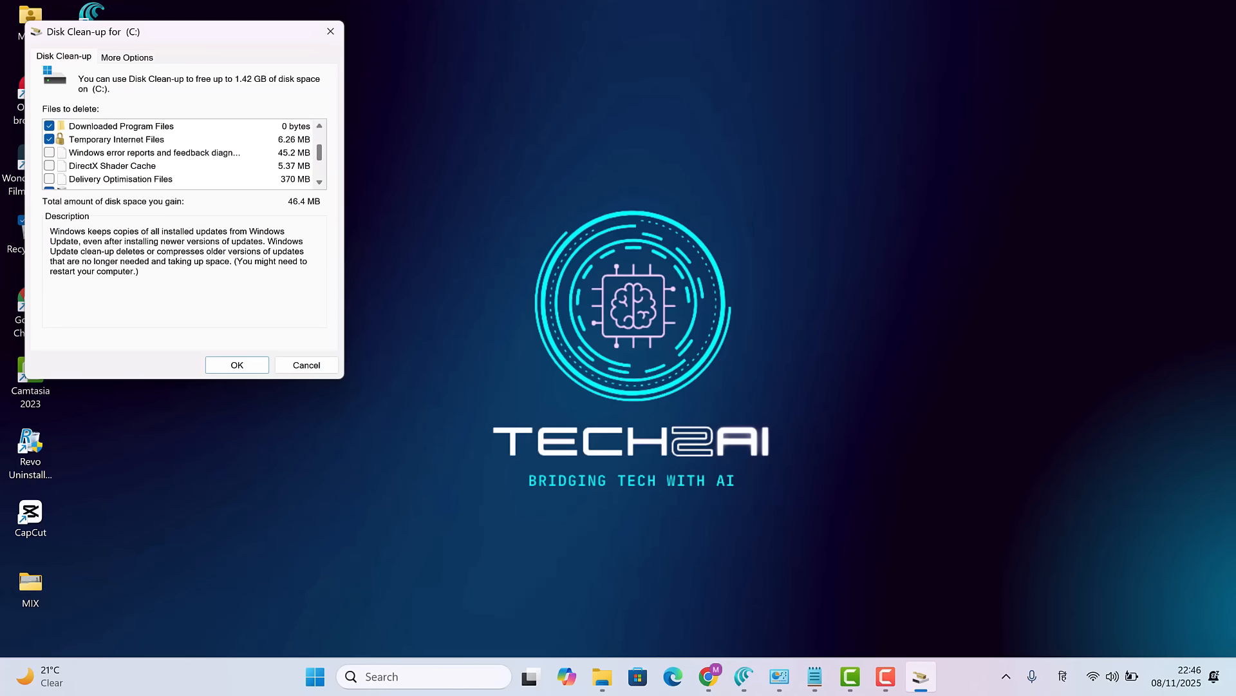
scroll(down, 3)
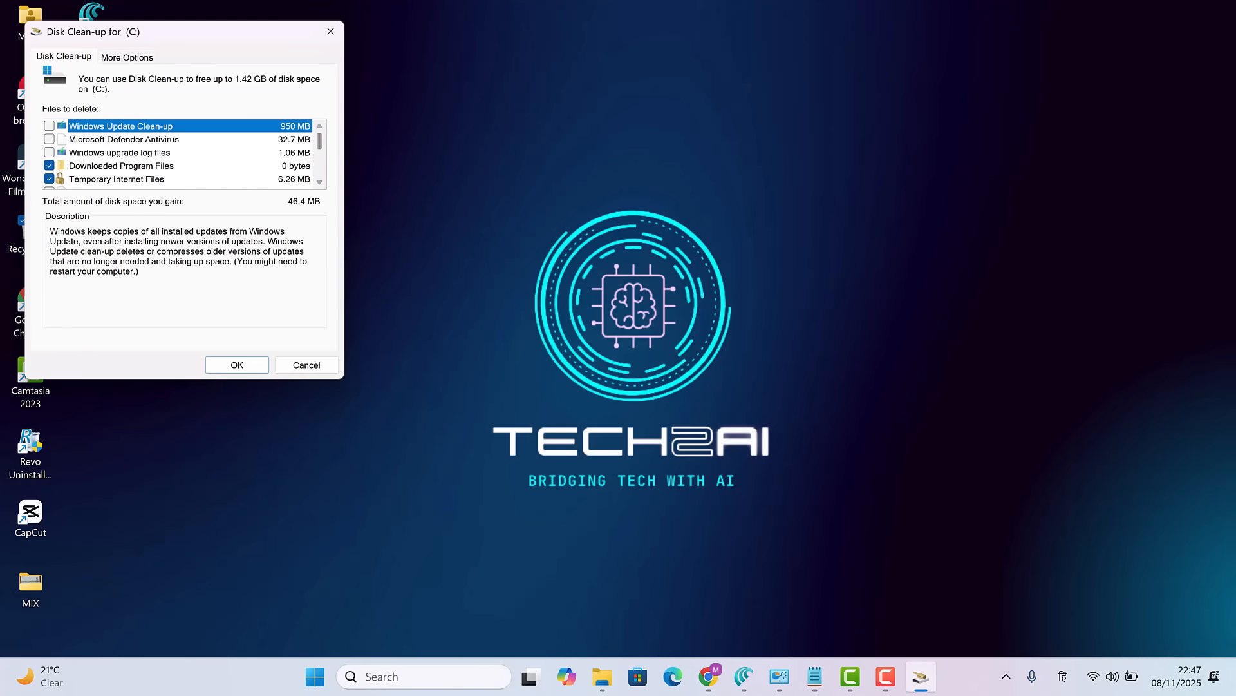
click(120, 152)
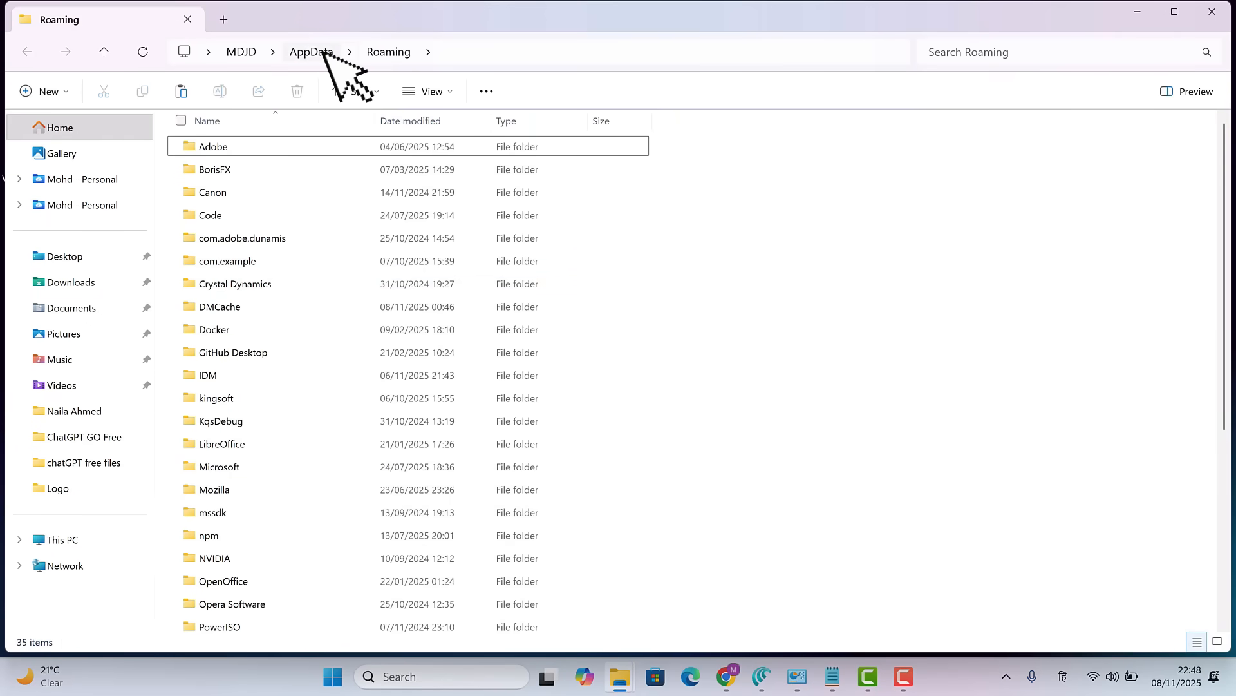
Step: Move up from Roaming to AppData and check the Local folder's context actions
click(311, 52)
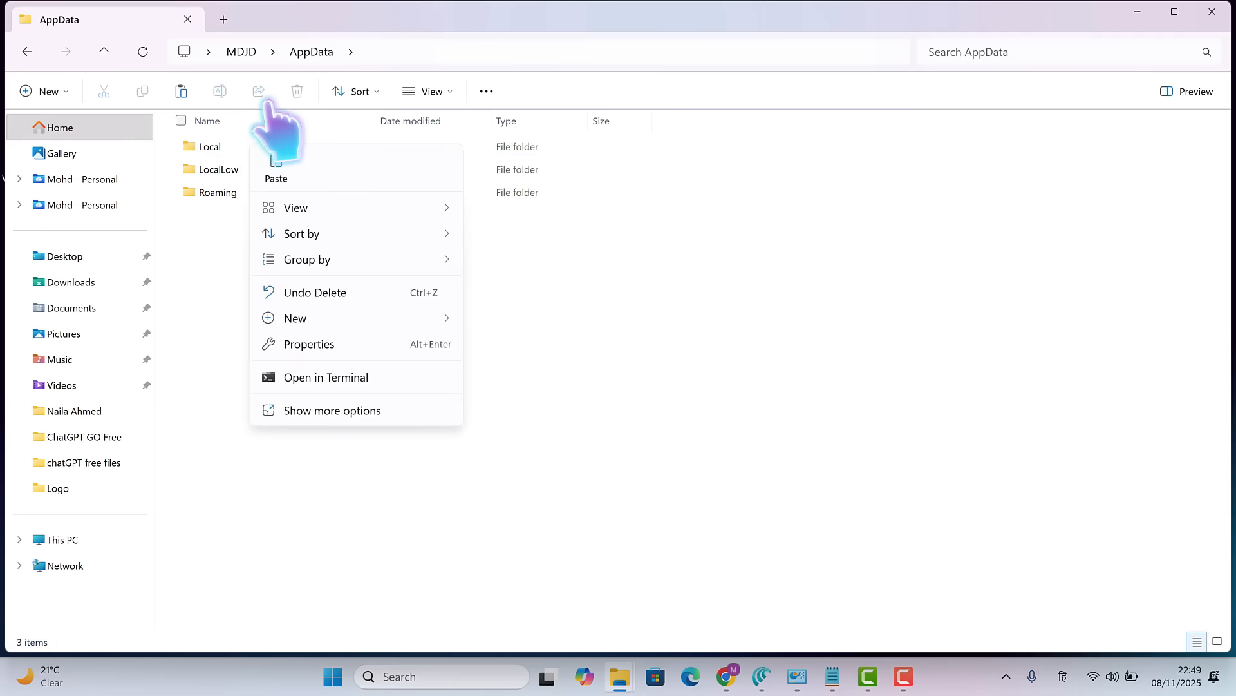
right_click(209, 147)
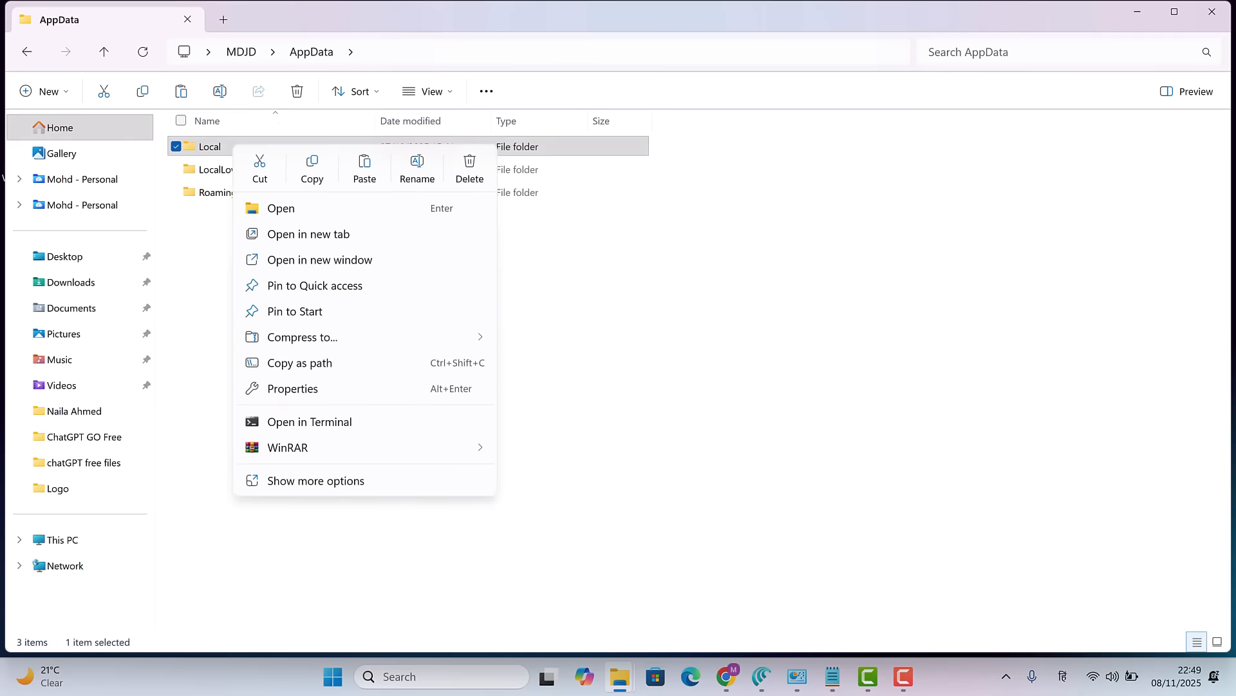
click(292, 387)
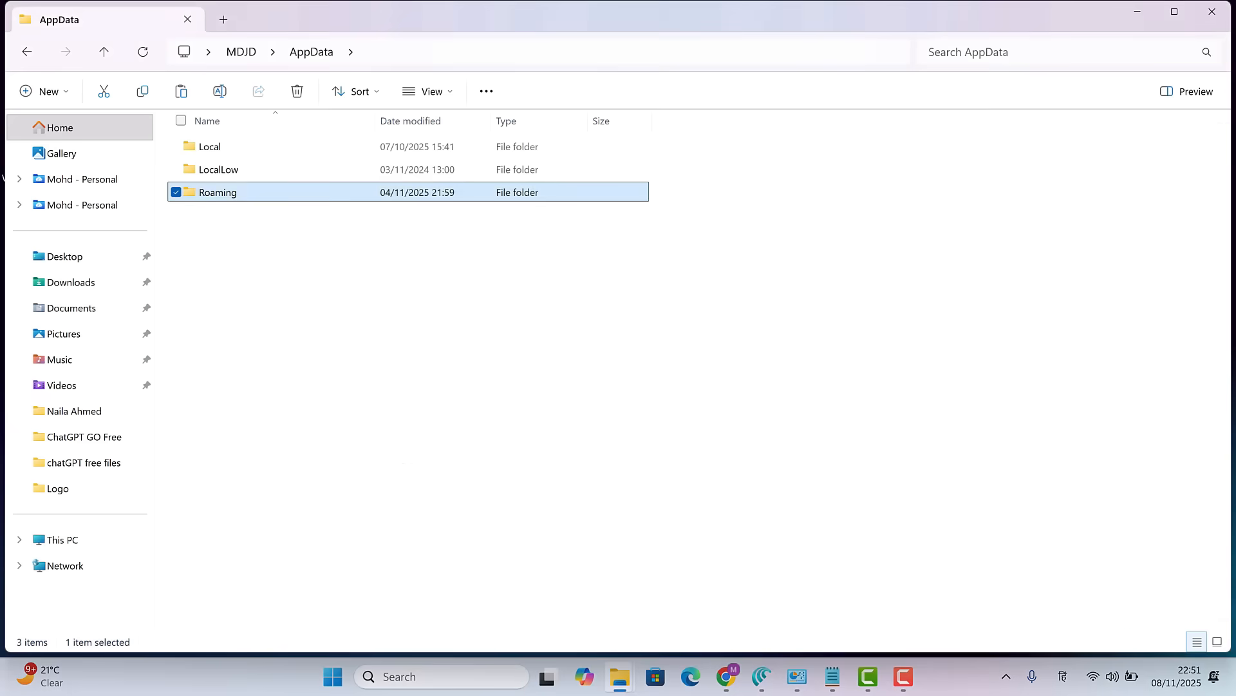
Step: Enter the Roaming folder and sort its 35 items by size down to Wondershare
double_click(217, 192)
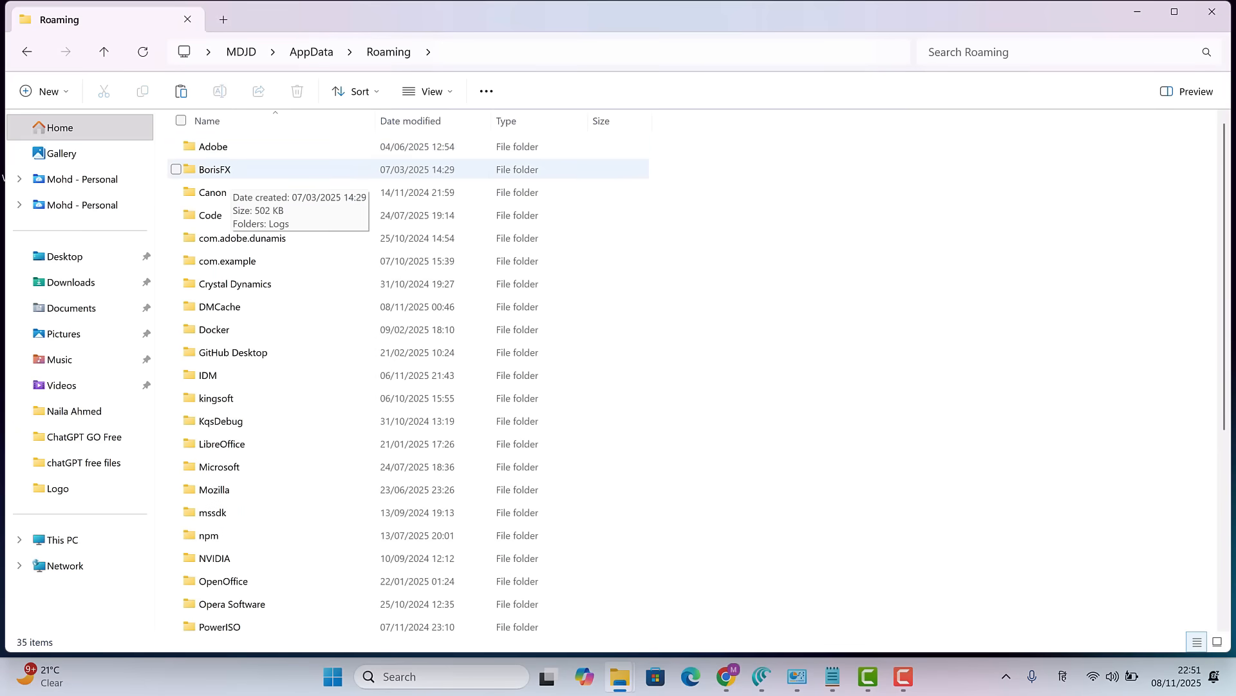
click(227, 262)
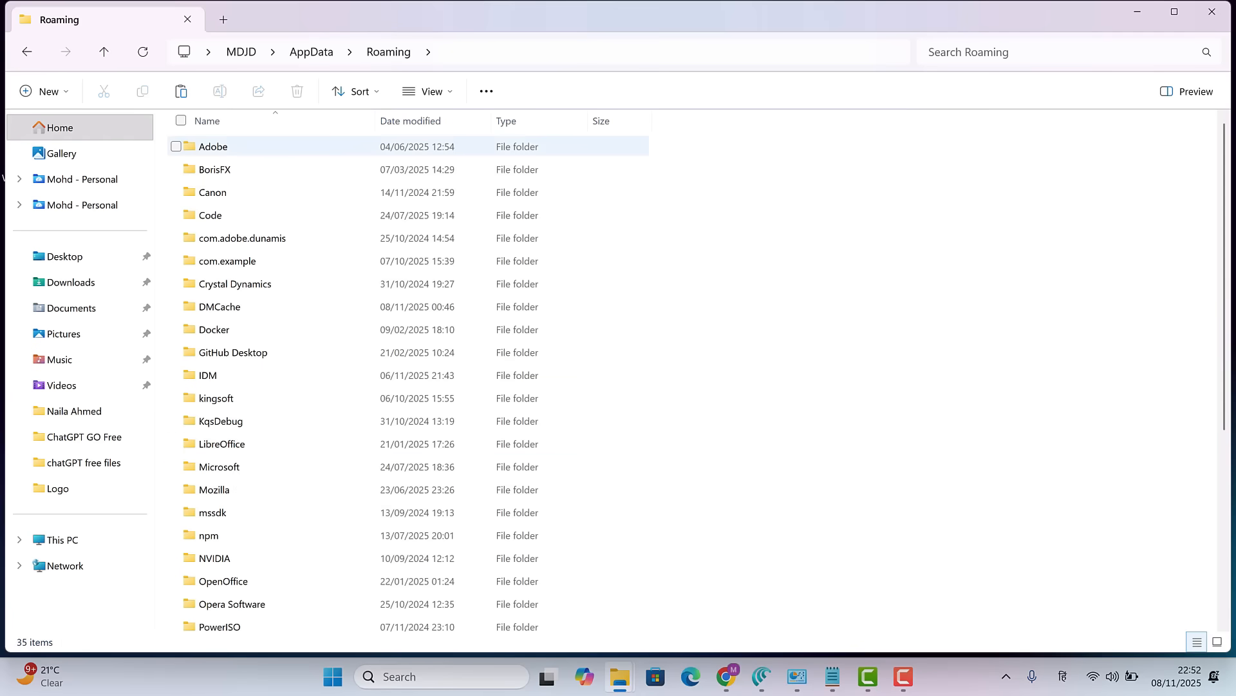
click(355, 90)
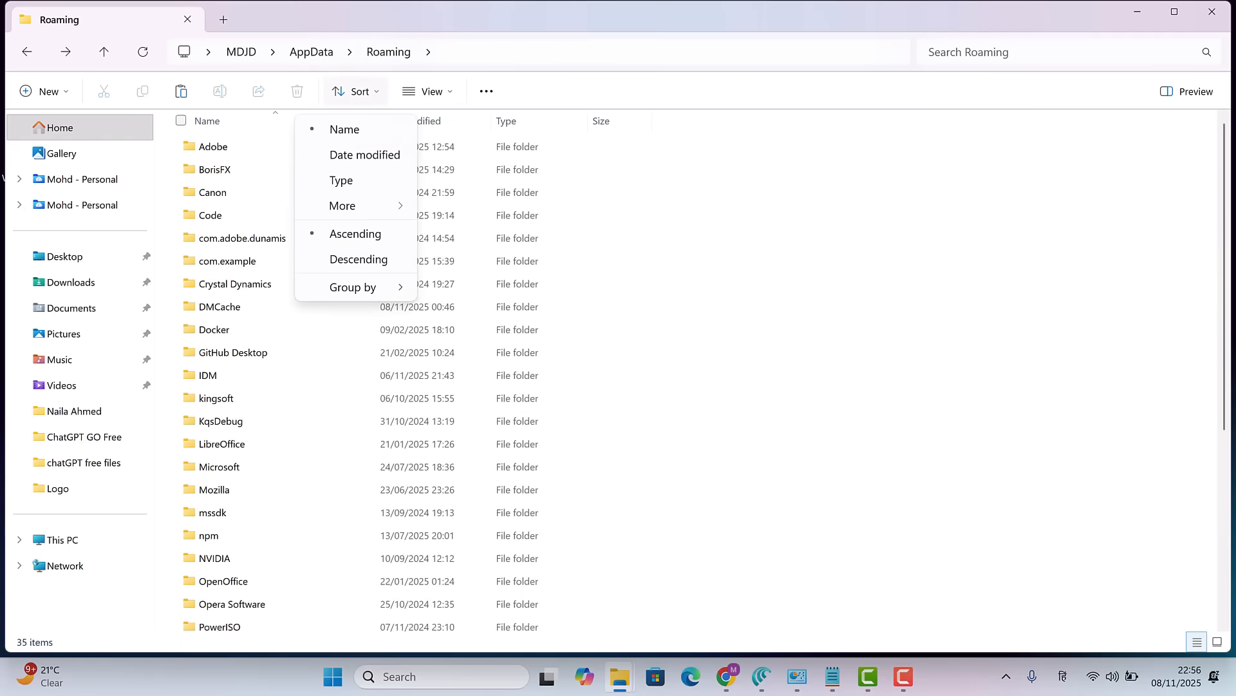
click(343, 206)
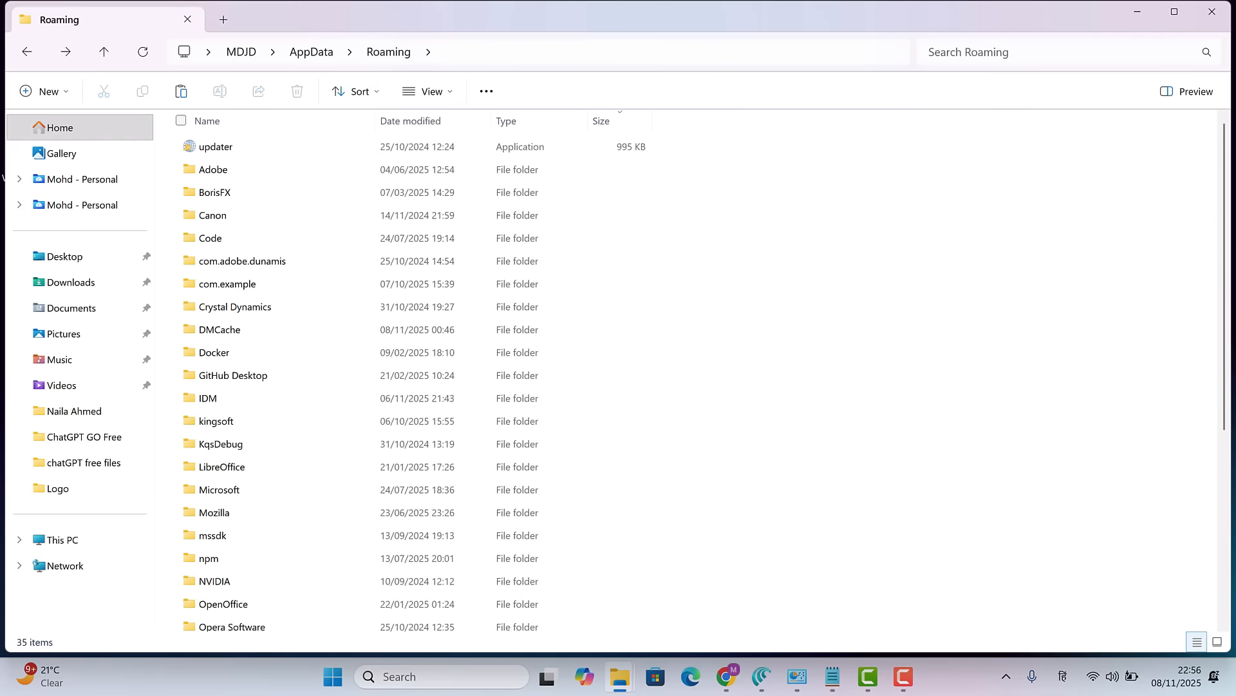
scroll(down, 3)
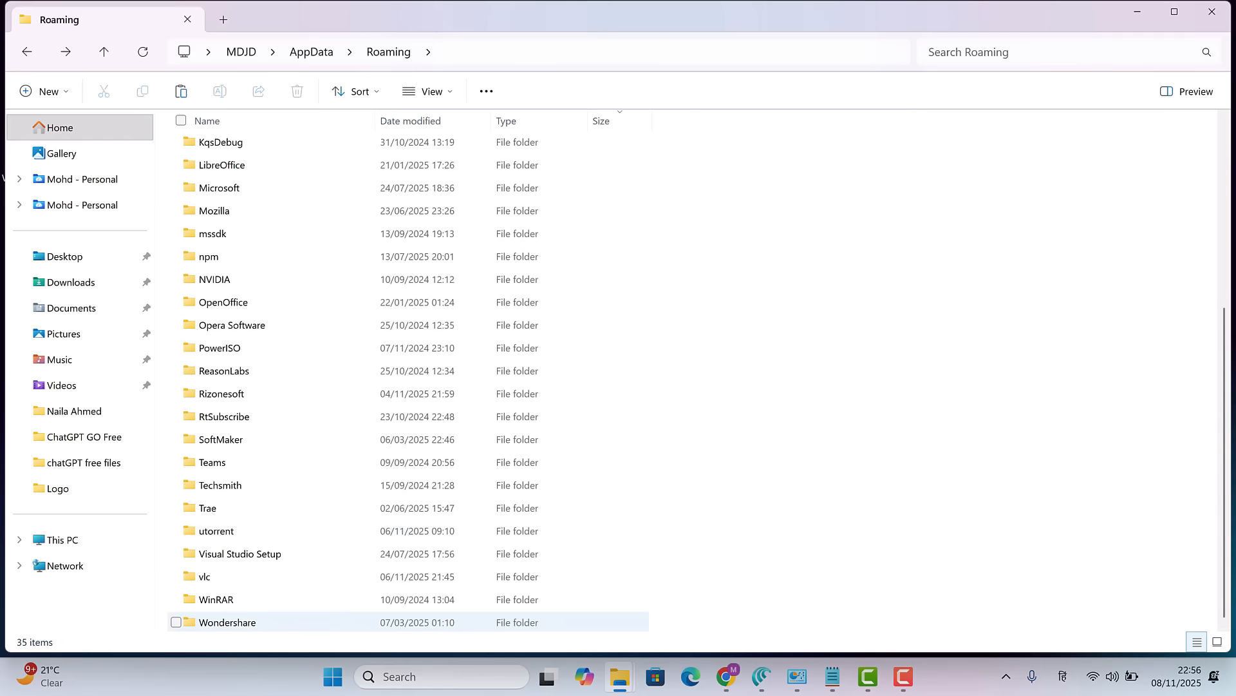
Step: Enter Roaming's Wondershare folder and pick Wondershare Filmora, 21.4 GB across 11,621 files
right_click(229, 622)
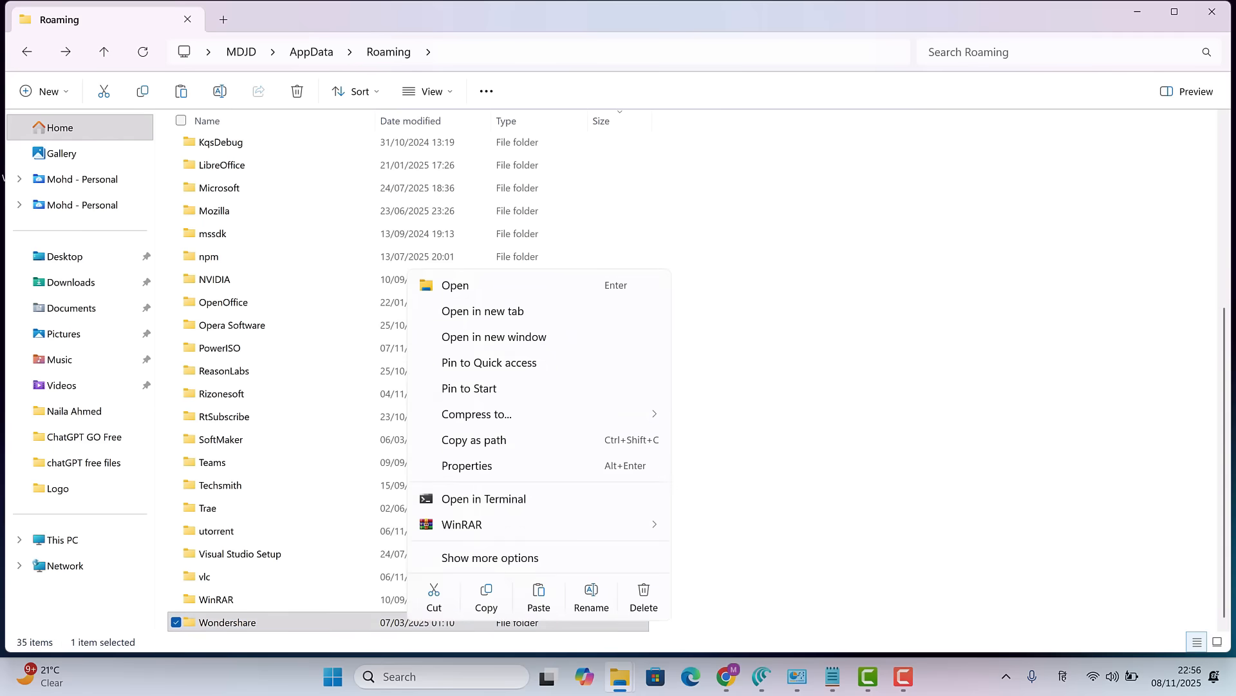
click(466, 465)
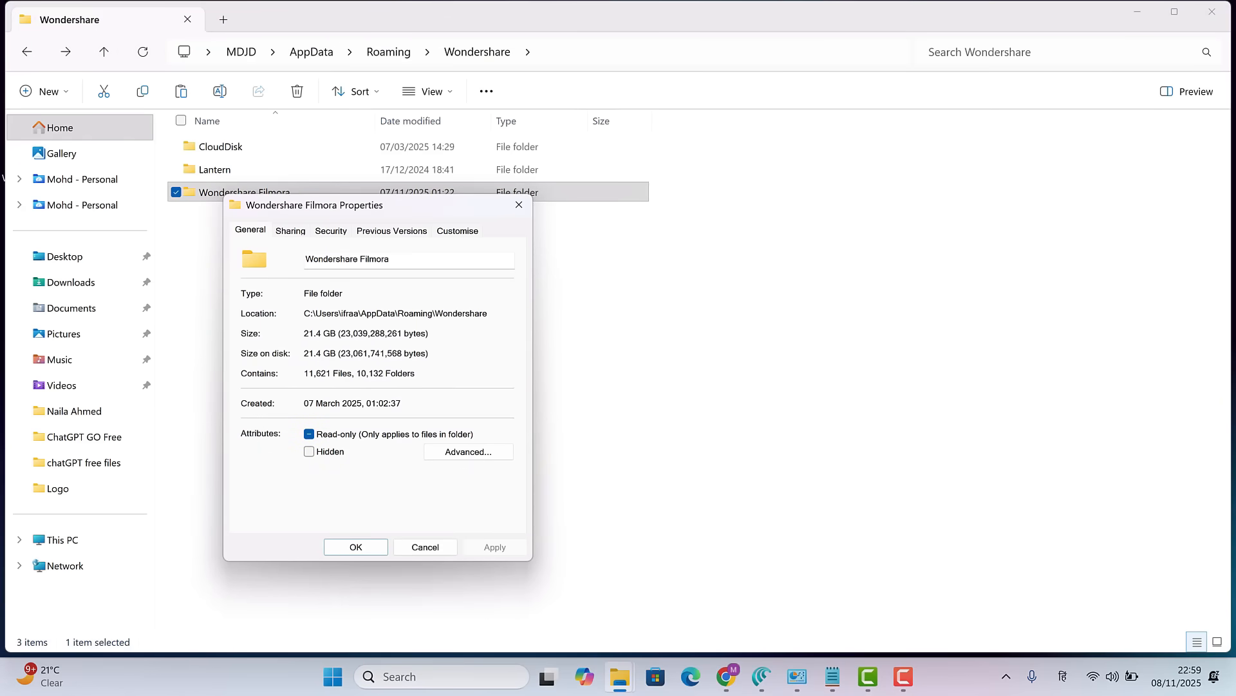
click(355, 546)
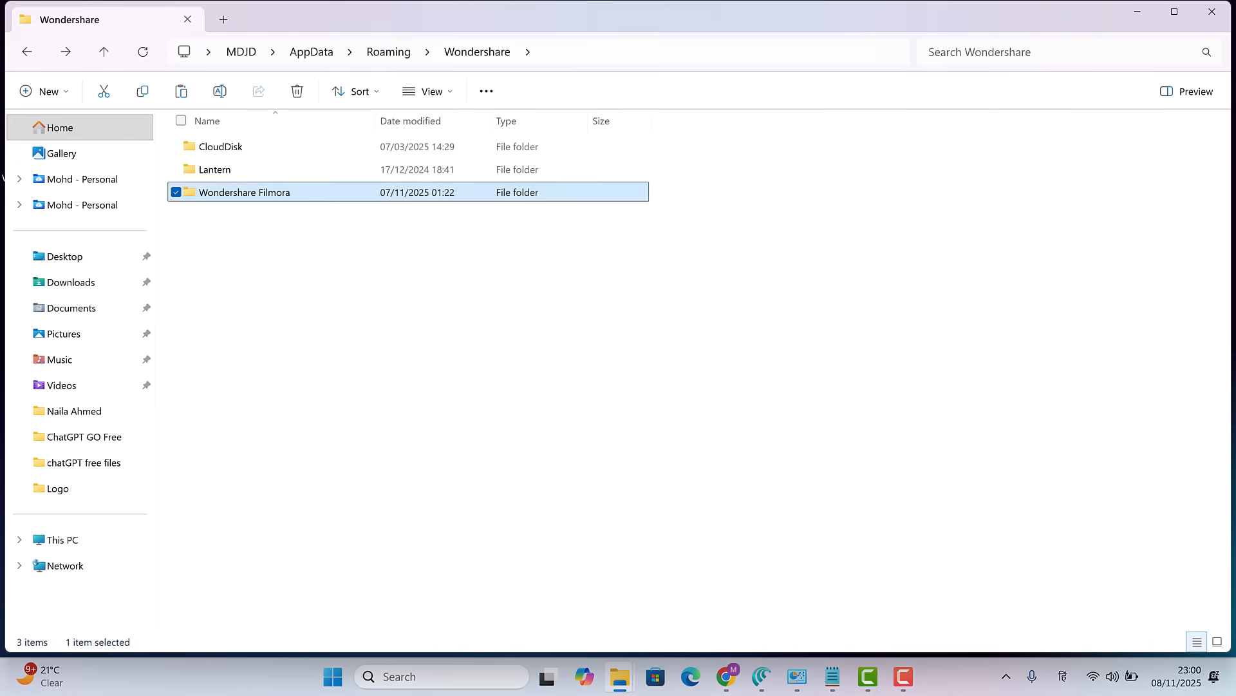
Step: Enter the Wondershare Filmora folder and sort its 36 items by size
double_click(244, 191)
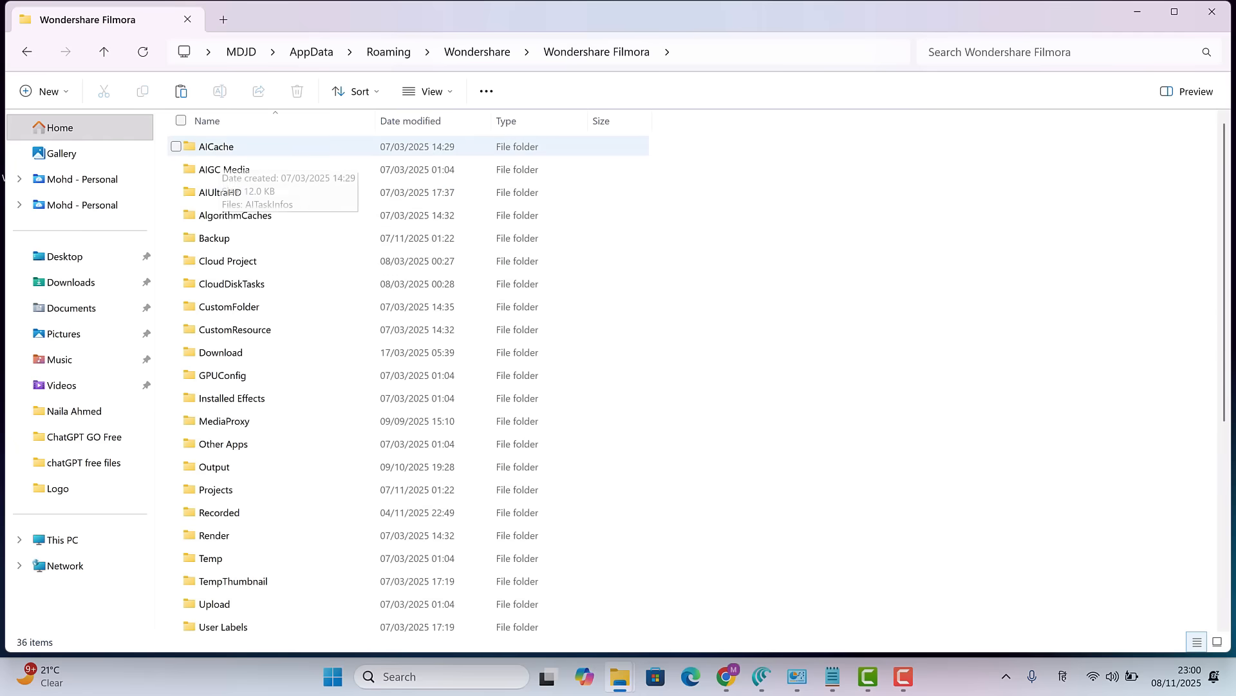
click(355, 91)
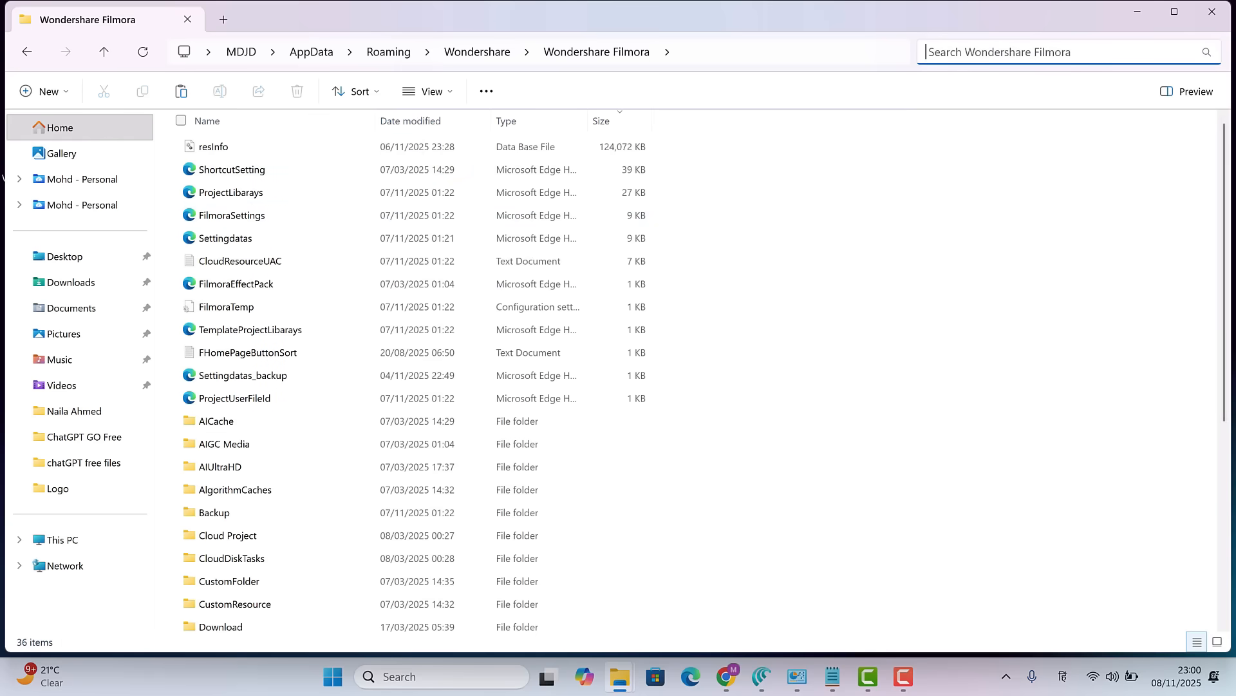
scroll(down, 3)
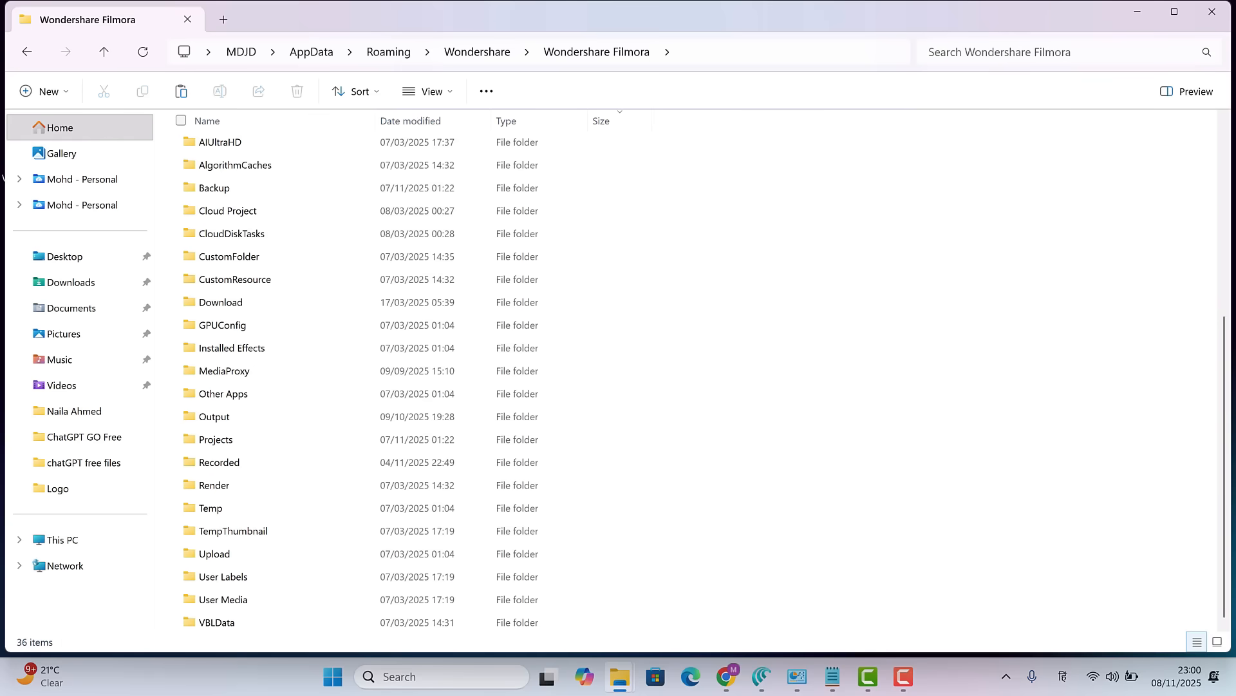
click(235, 165)
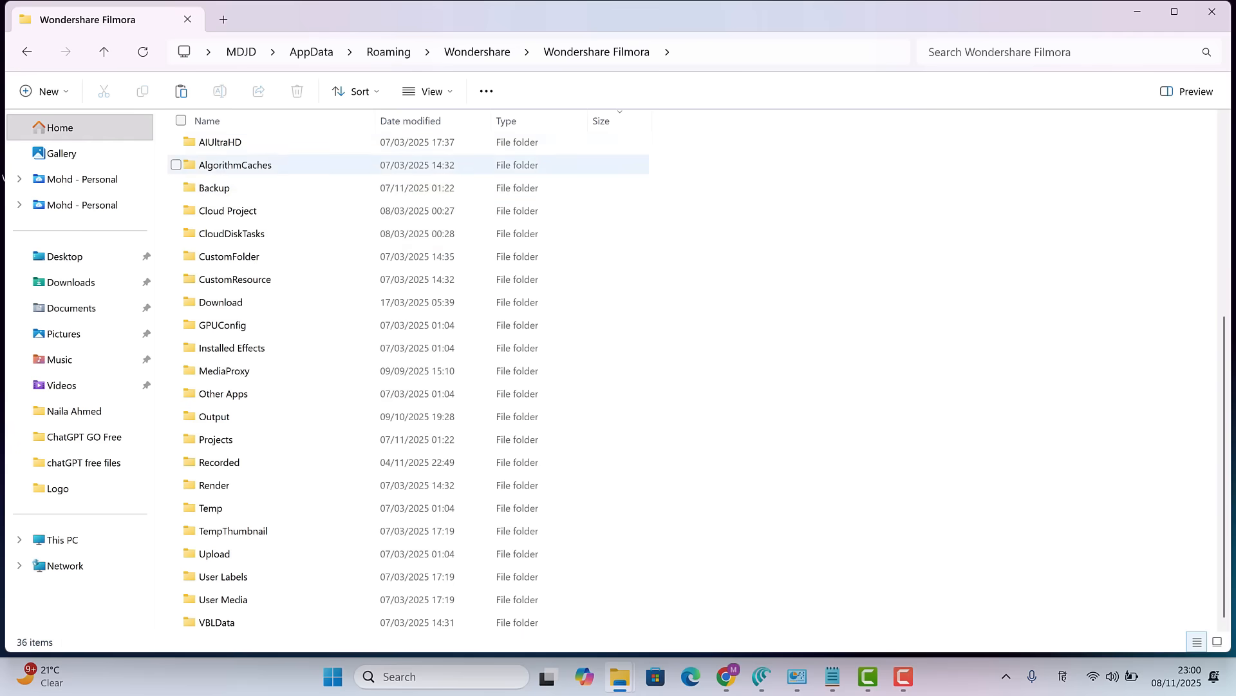
mouse_move(215, 439)
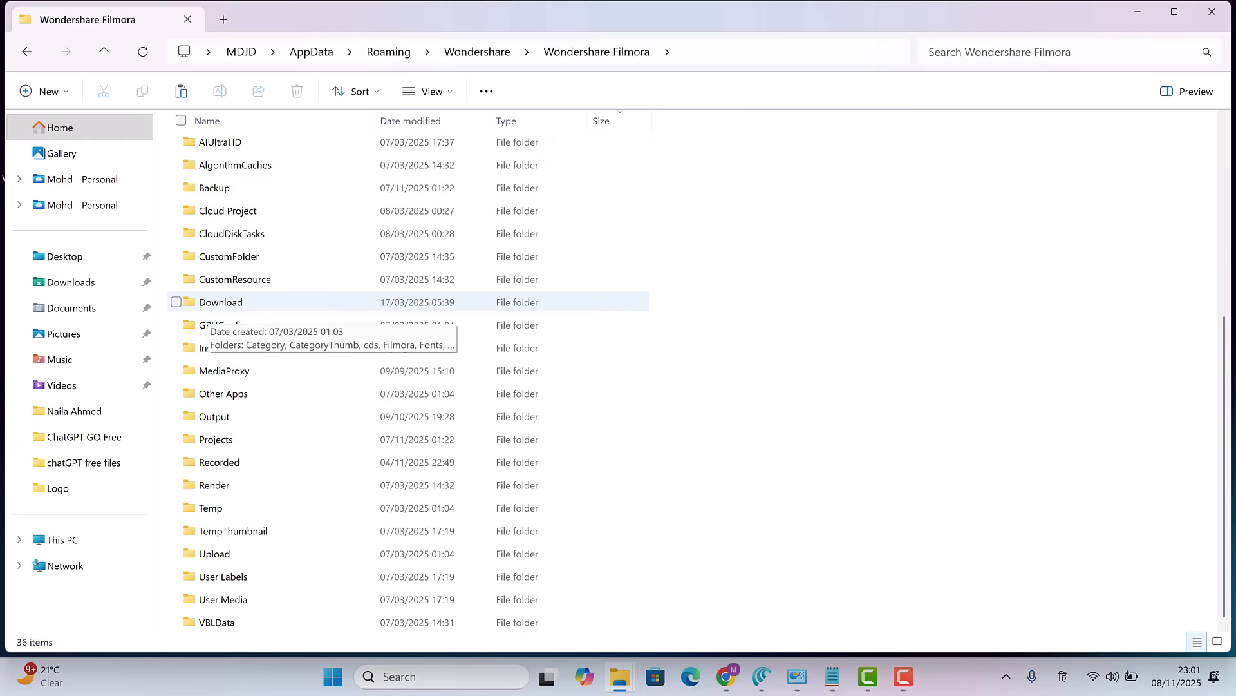
Step: Briefly check the Download subfolder, then locate the roughly 129 GB recordings folder
double_click(220, 301)
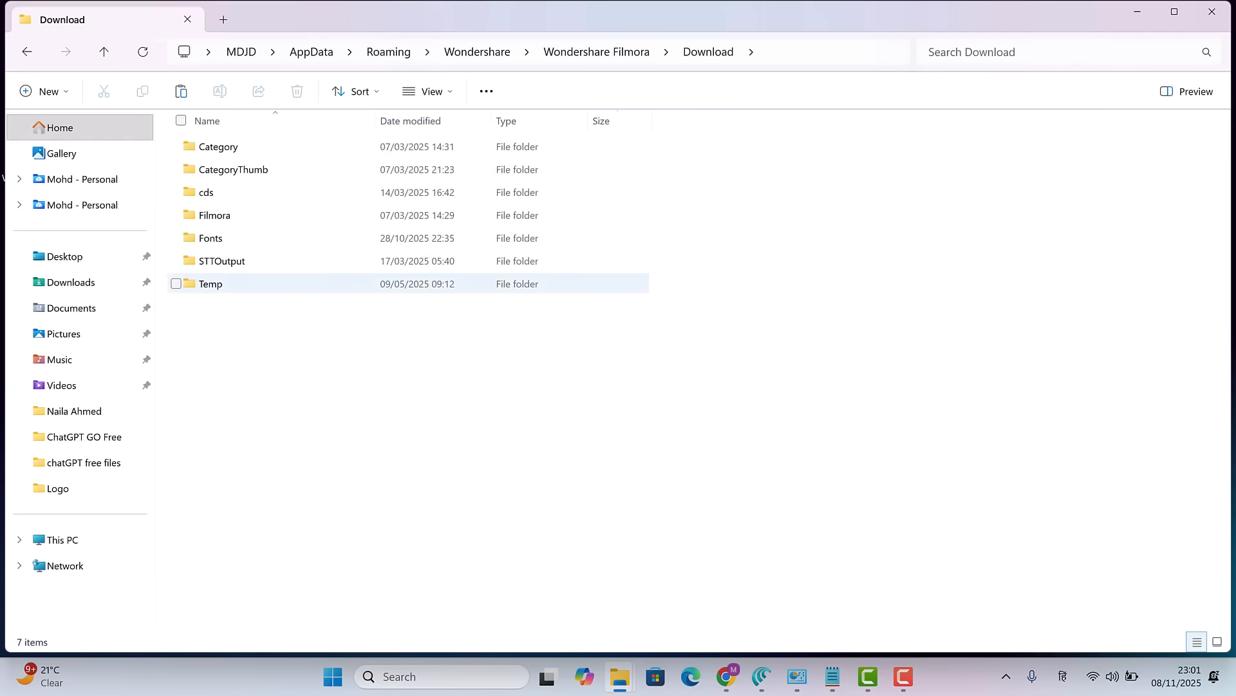
mouse_move(213, 215)
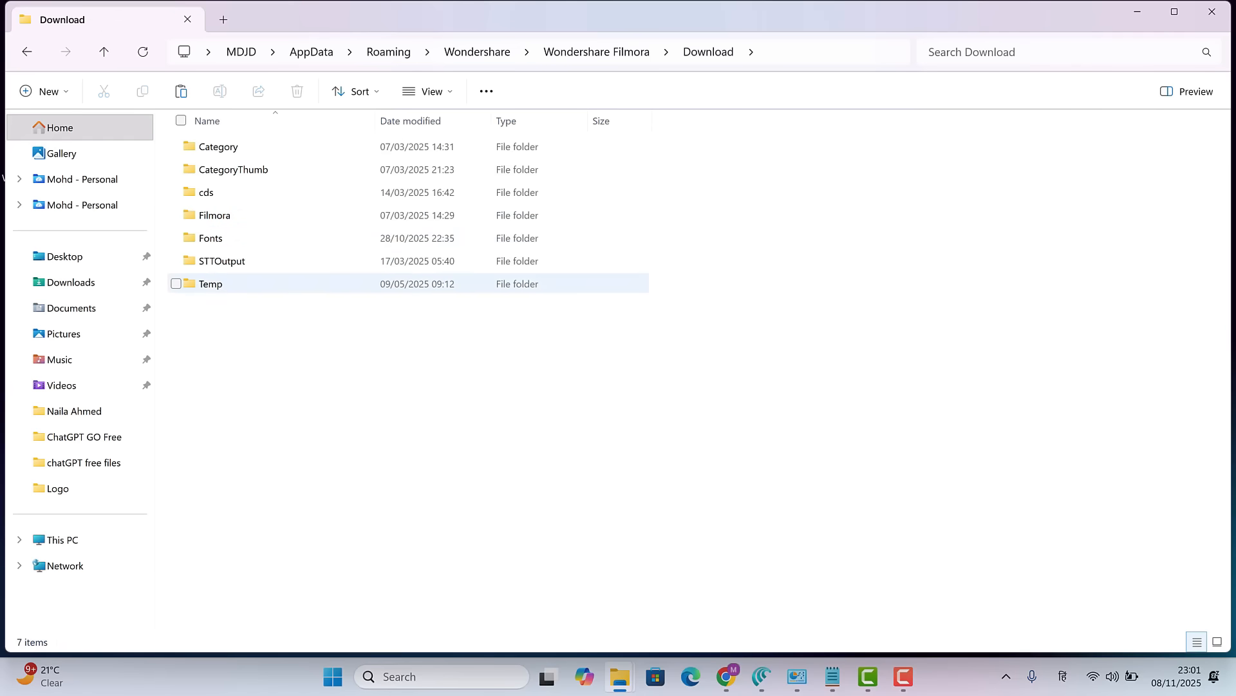
double_click(215, 215)
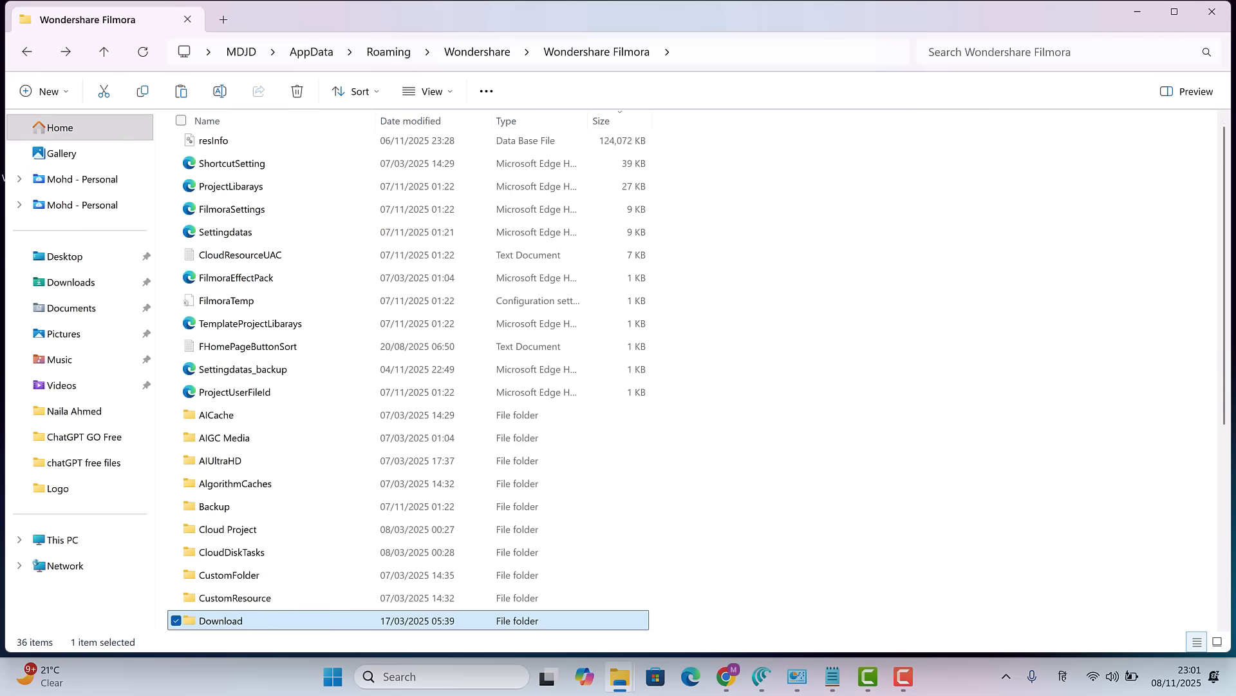
scroll(down, 3)
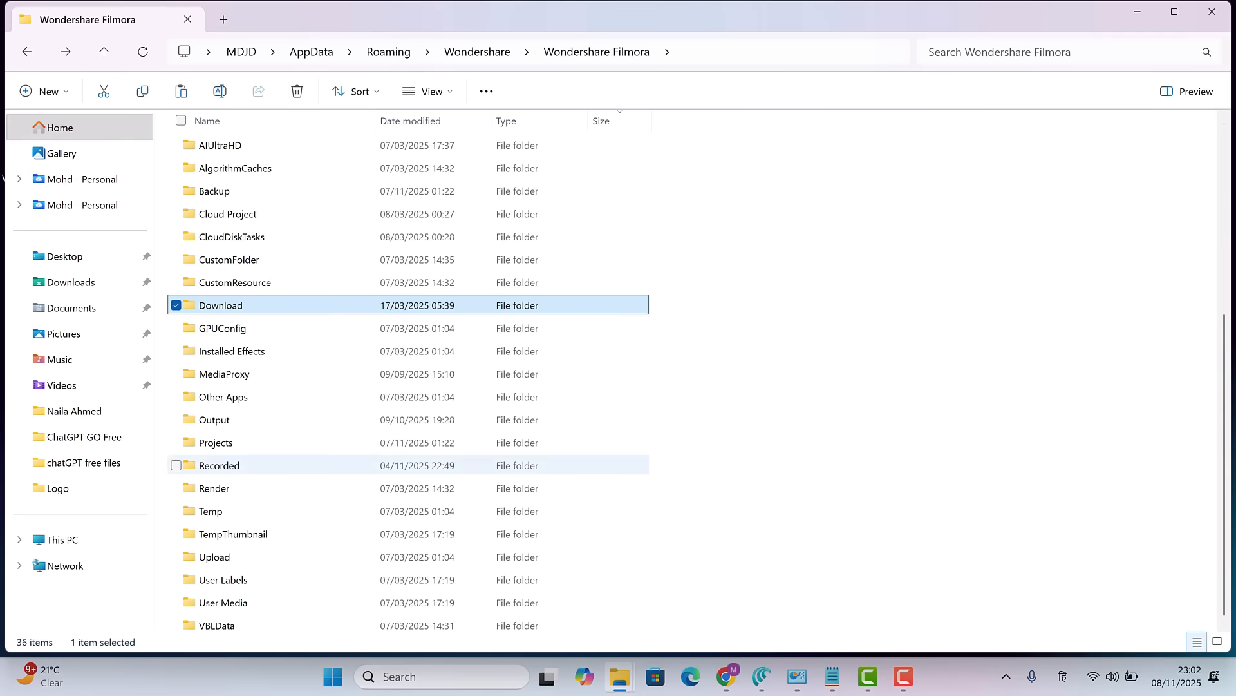
mouse_move(210, 511)
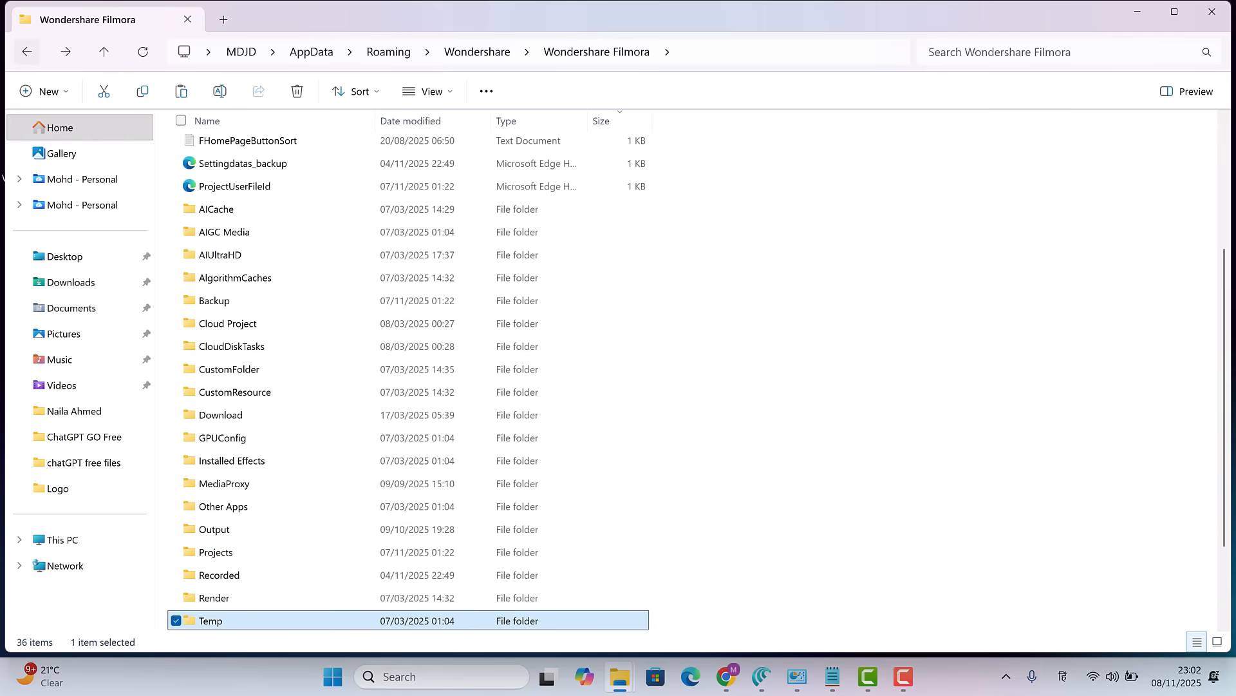
scroll(down, 3)
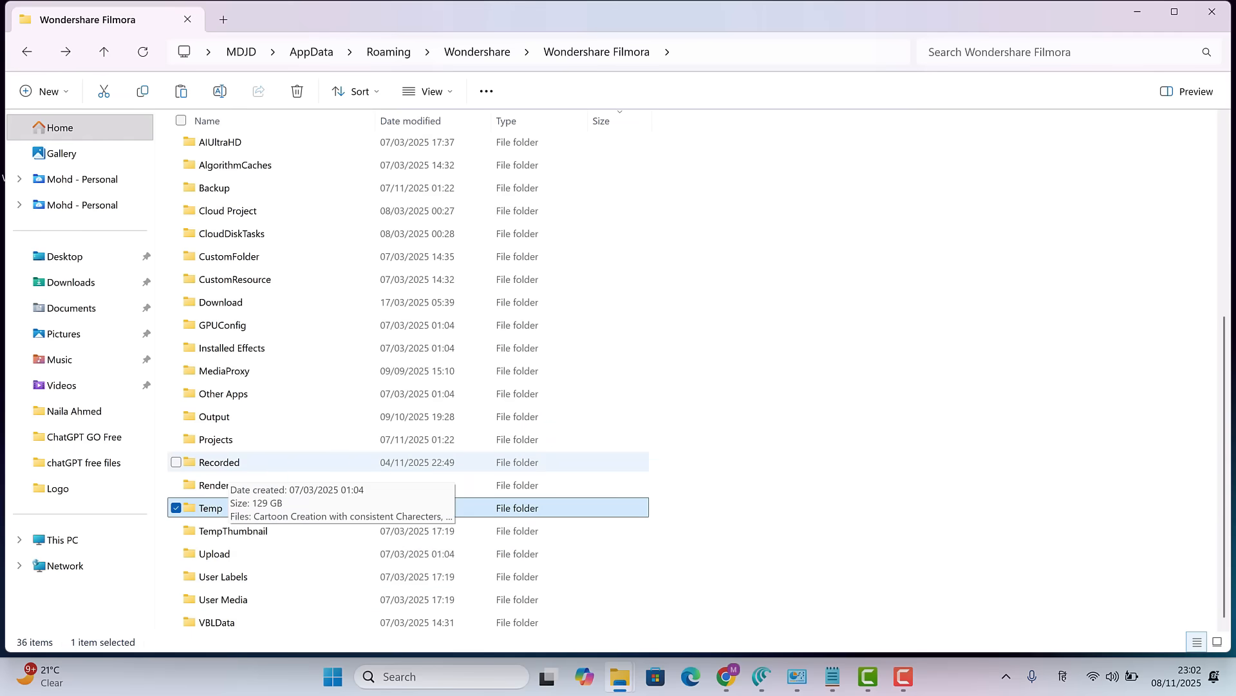
Step: Enter the Recorded folder and go through its 234 recorded videos for removal
double_click(219, 461)
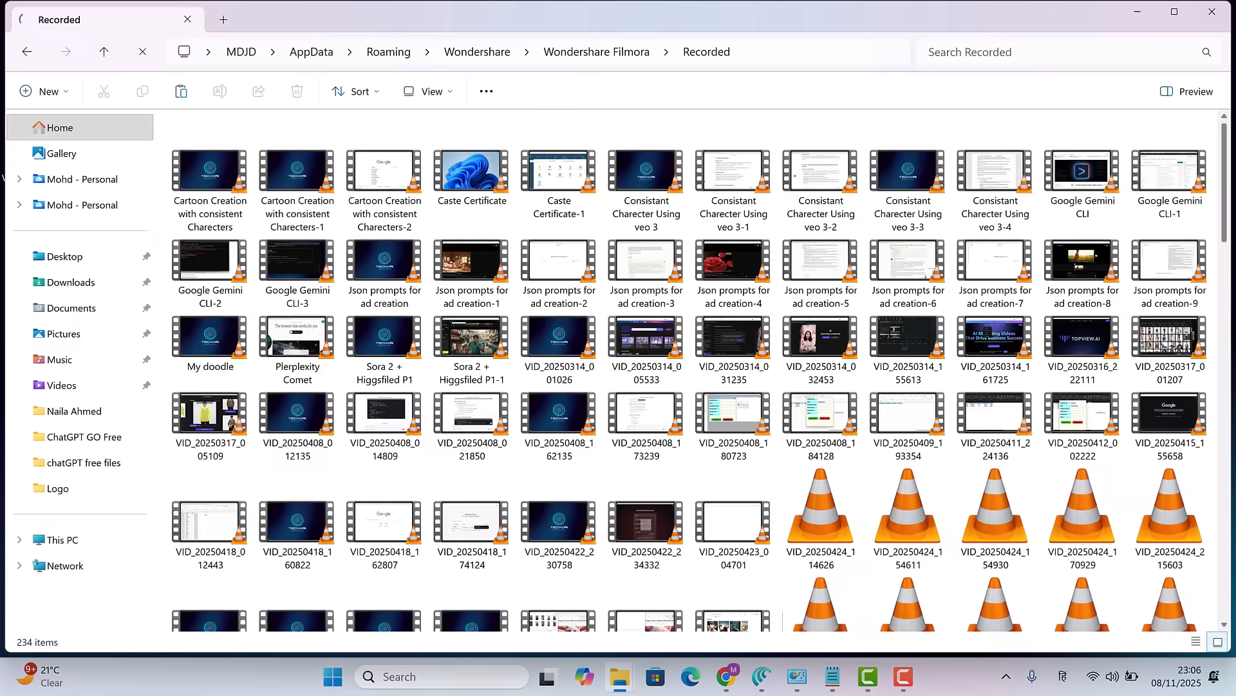
scroll(down, 3)
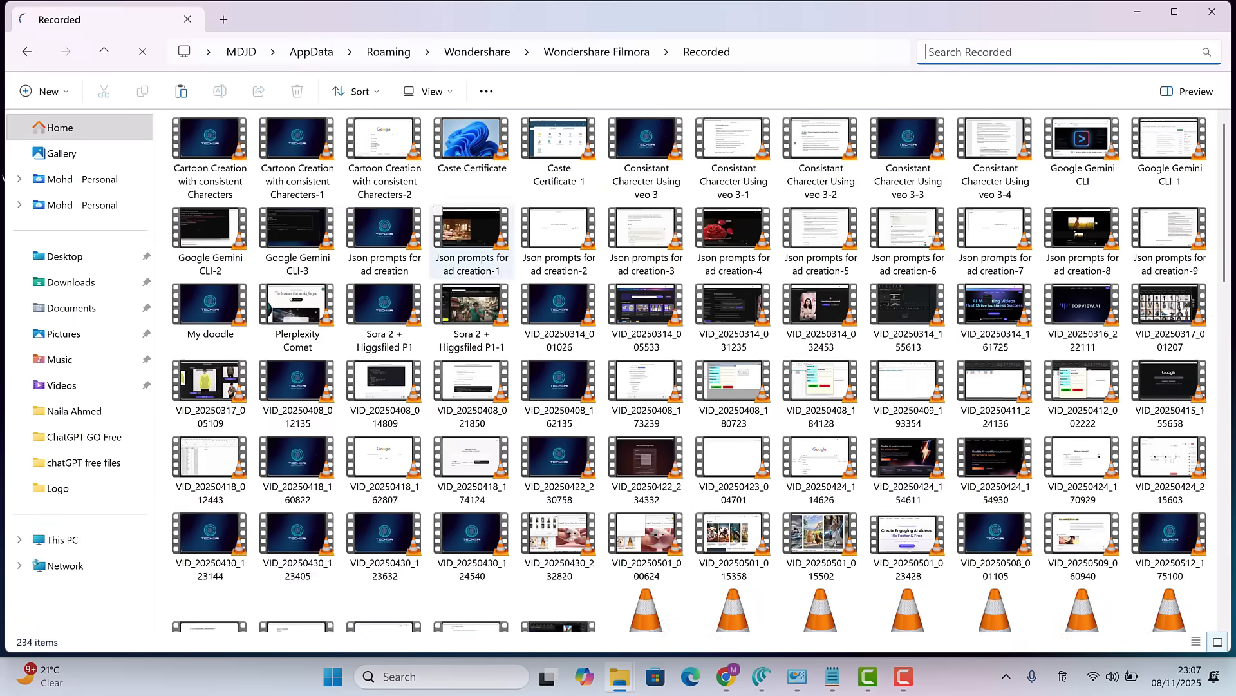
scroll(down, 3)
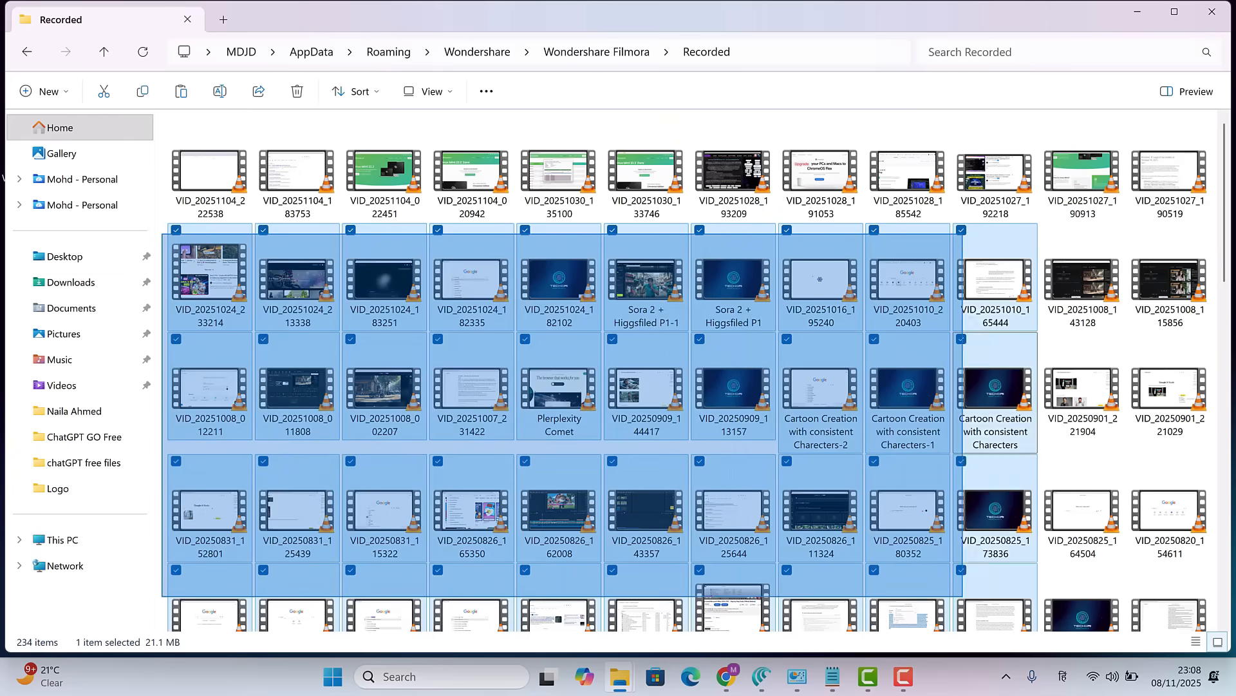
scroll(down, 3)
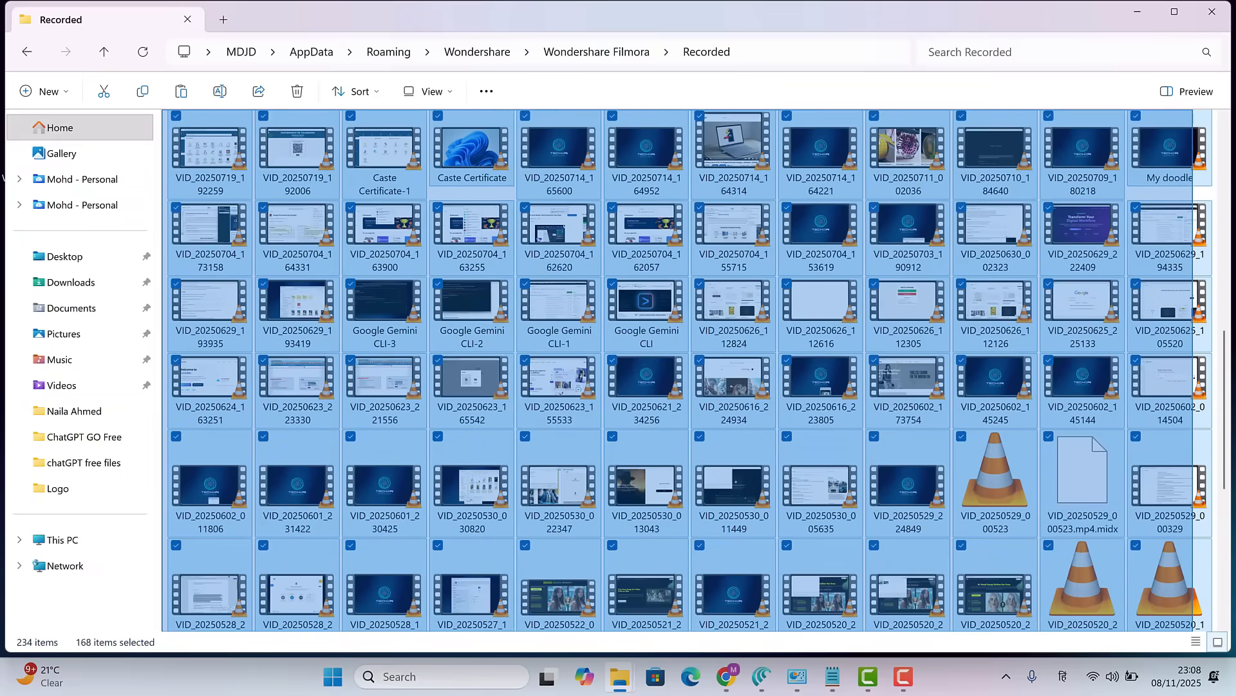
scroll(down, 3)
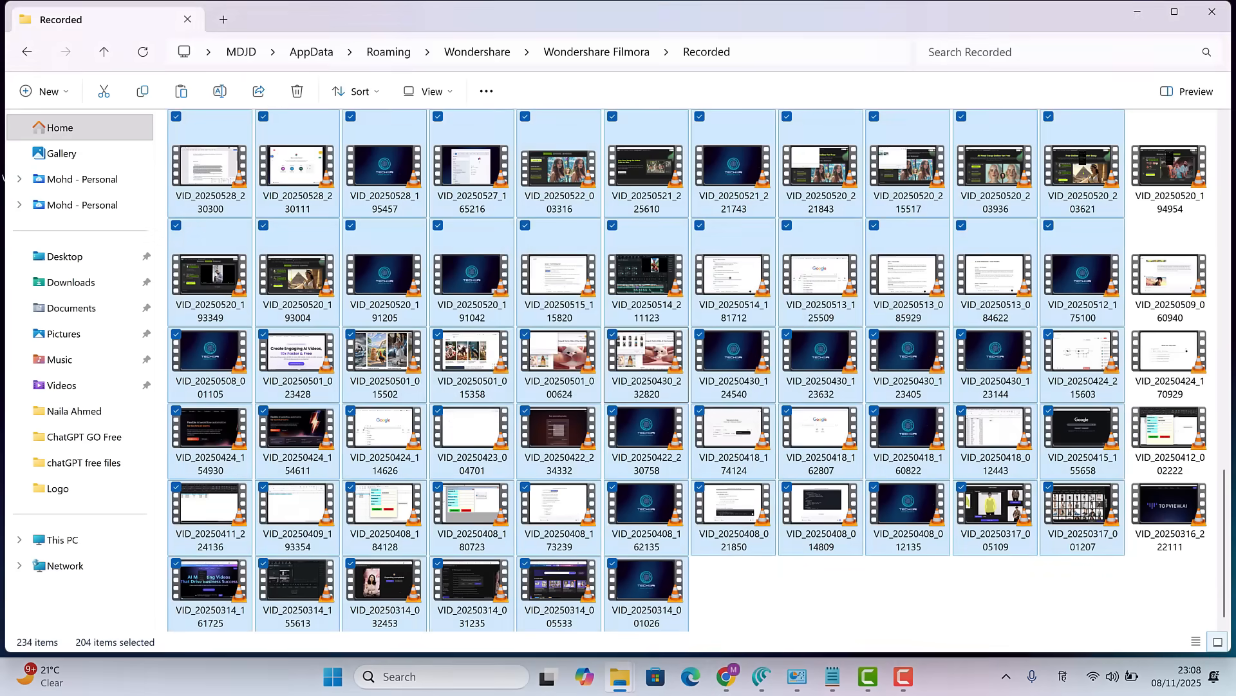
click(296, 92)
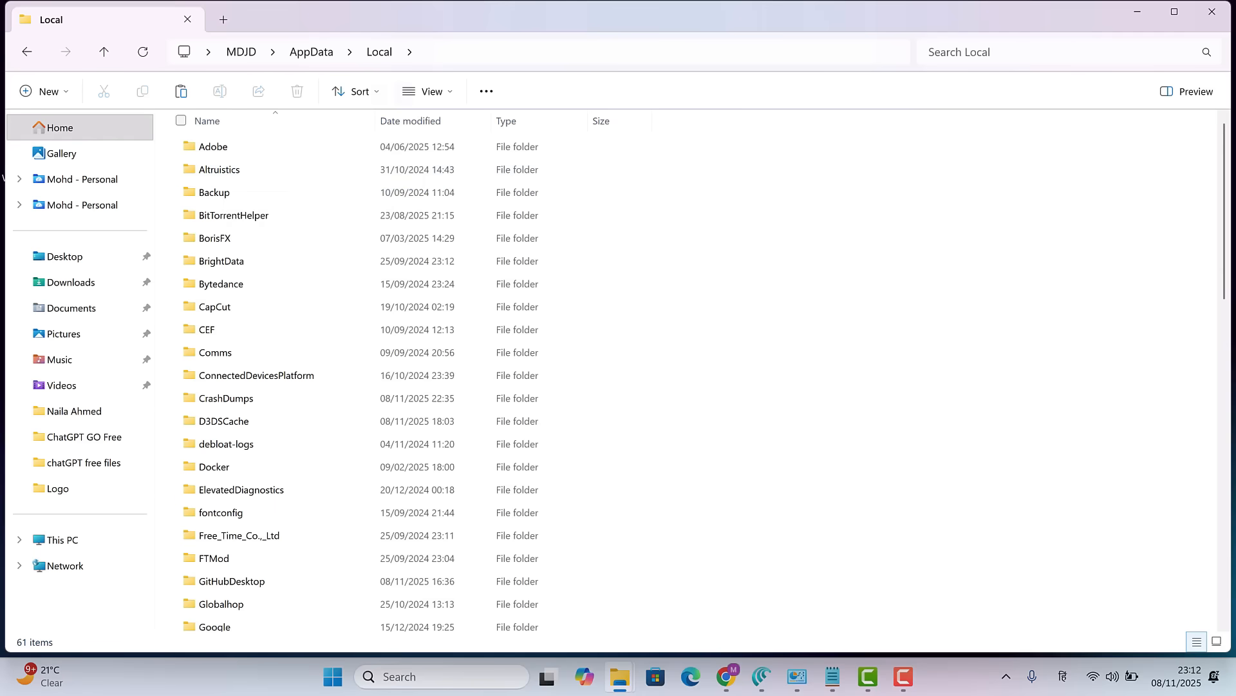
Step: Sort AppData's Local by size and browse CapCut's User Data folder
click(1025, 51)
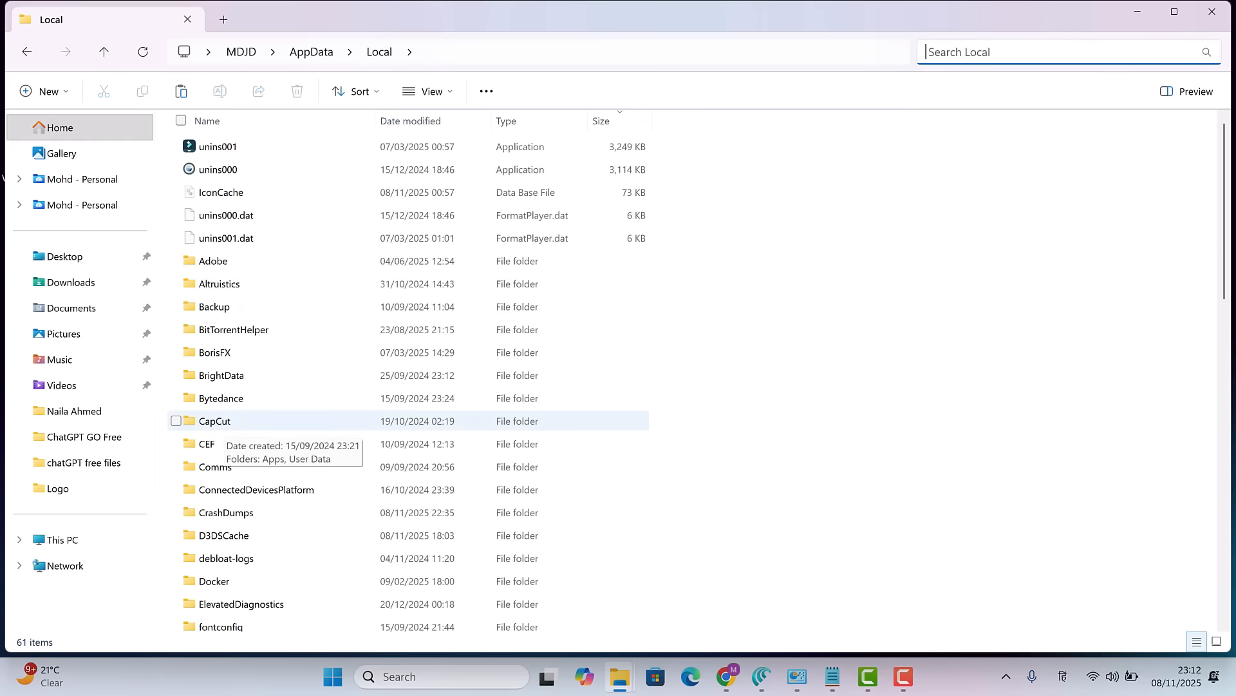
double_click(214, 420)
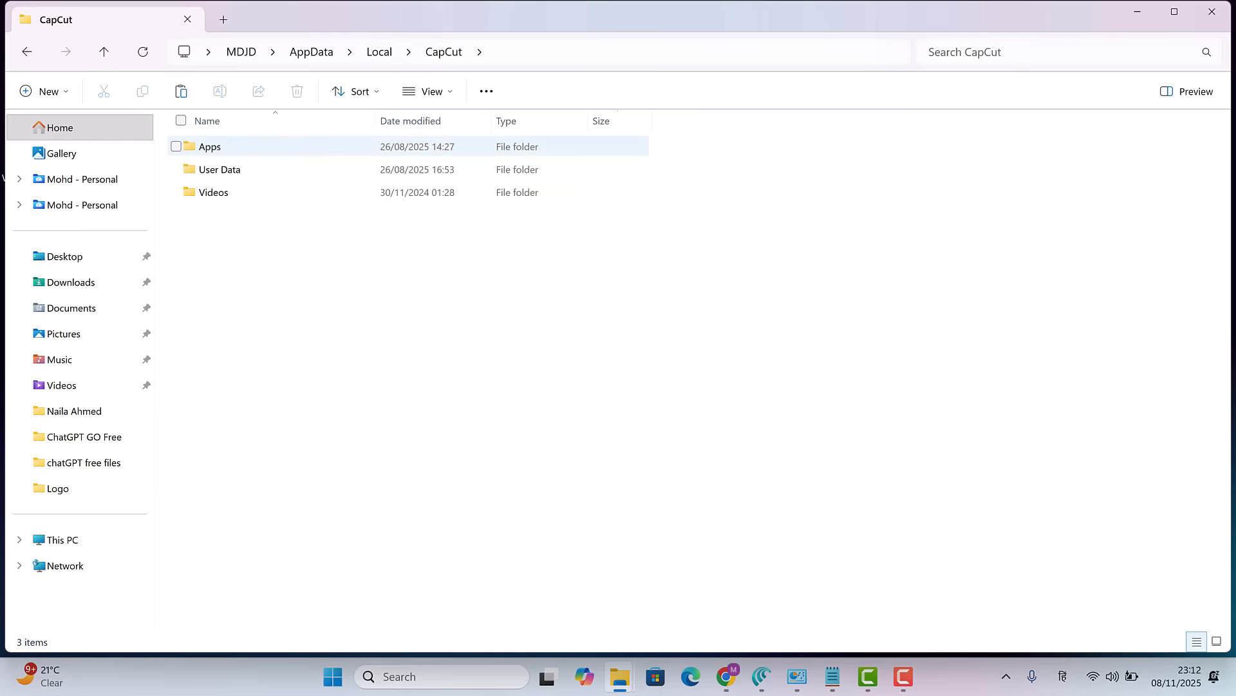
mouse_move(221, 146)
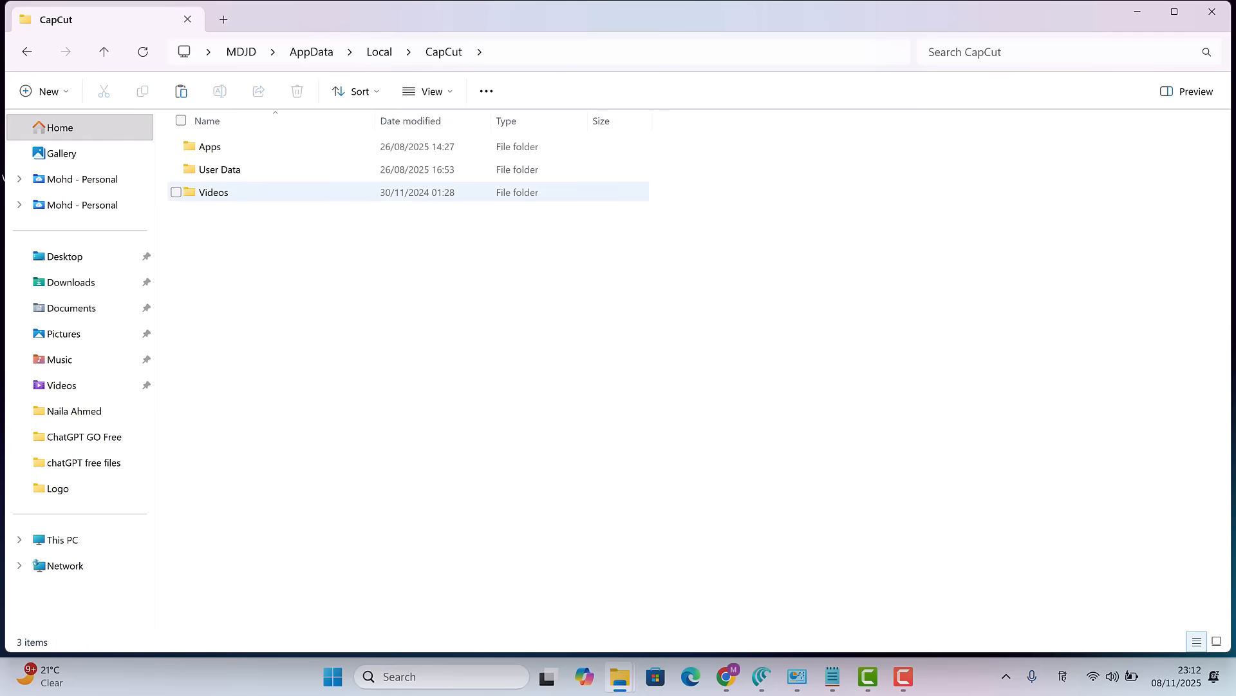
double_click(213, 192)
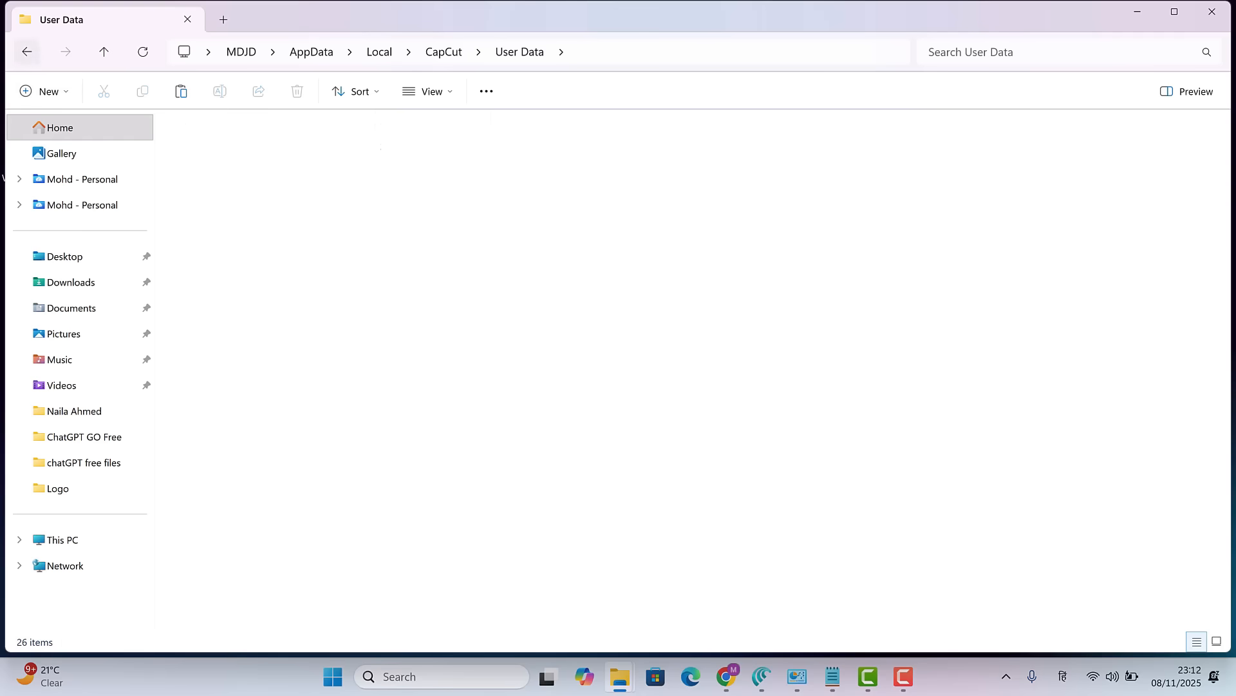
click(443, 52)
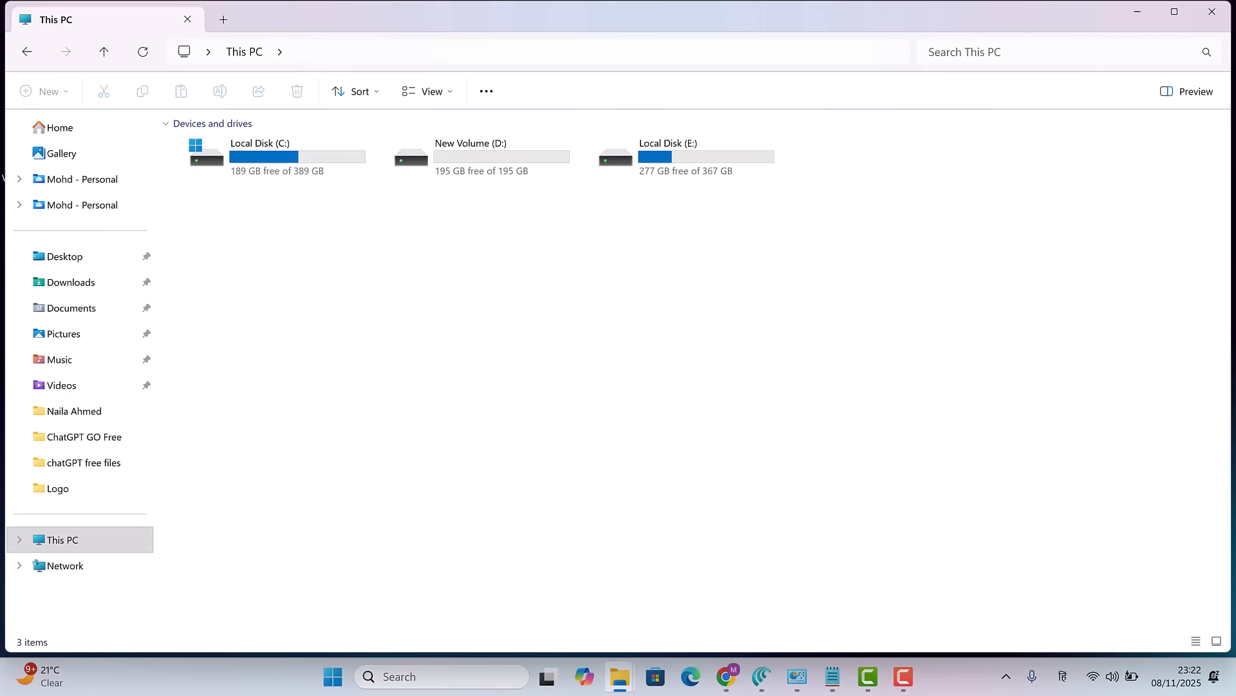
Step: Minimise to the desktop and restore This PC showing C: with 189 GB free
click(619, 677)
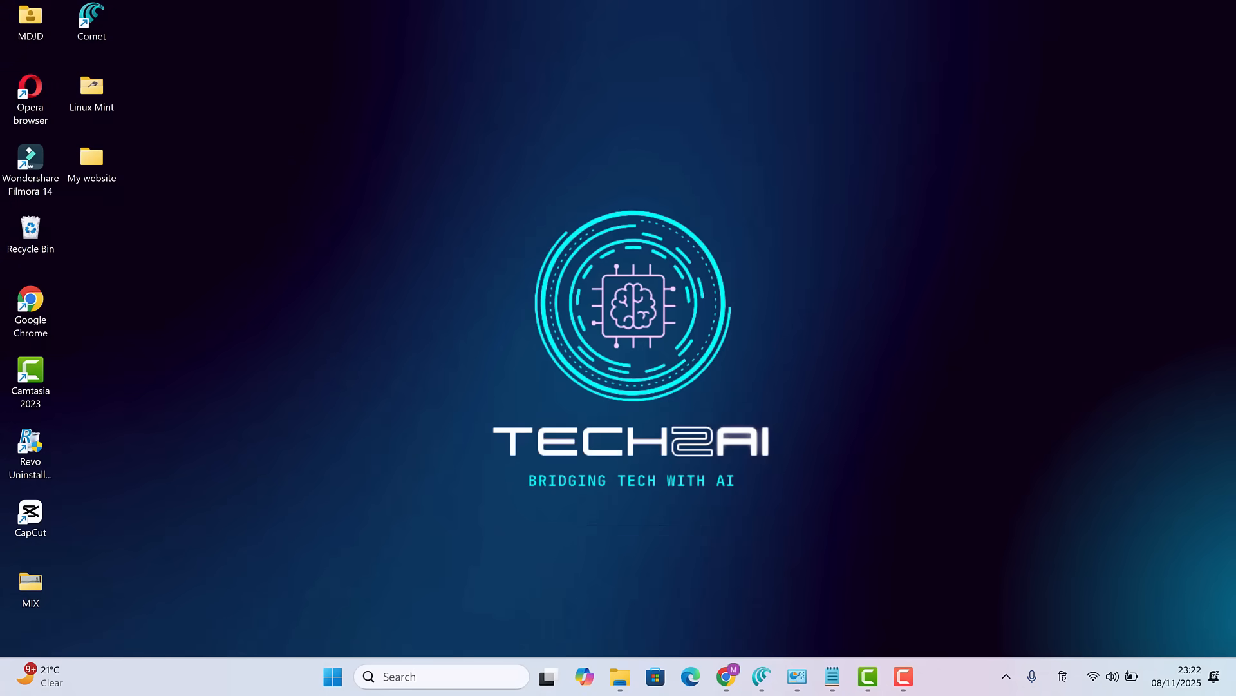
click(620, 676)
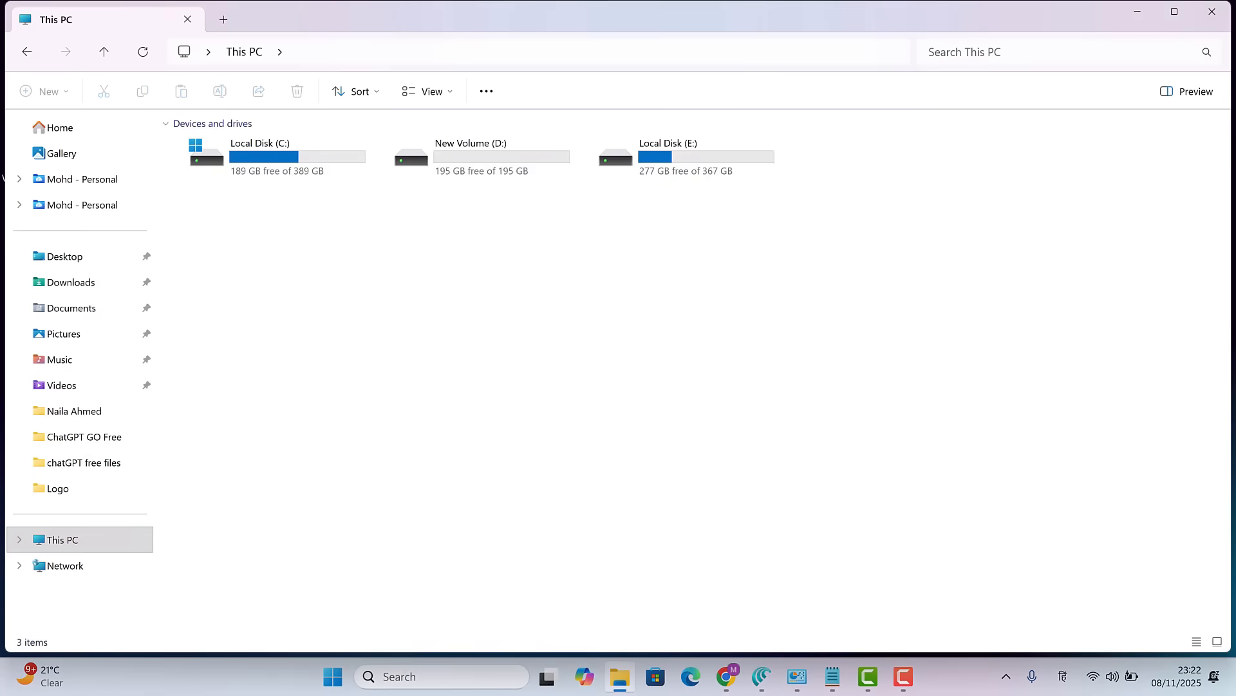